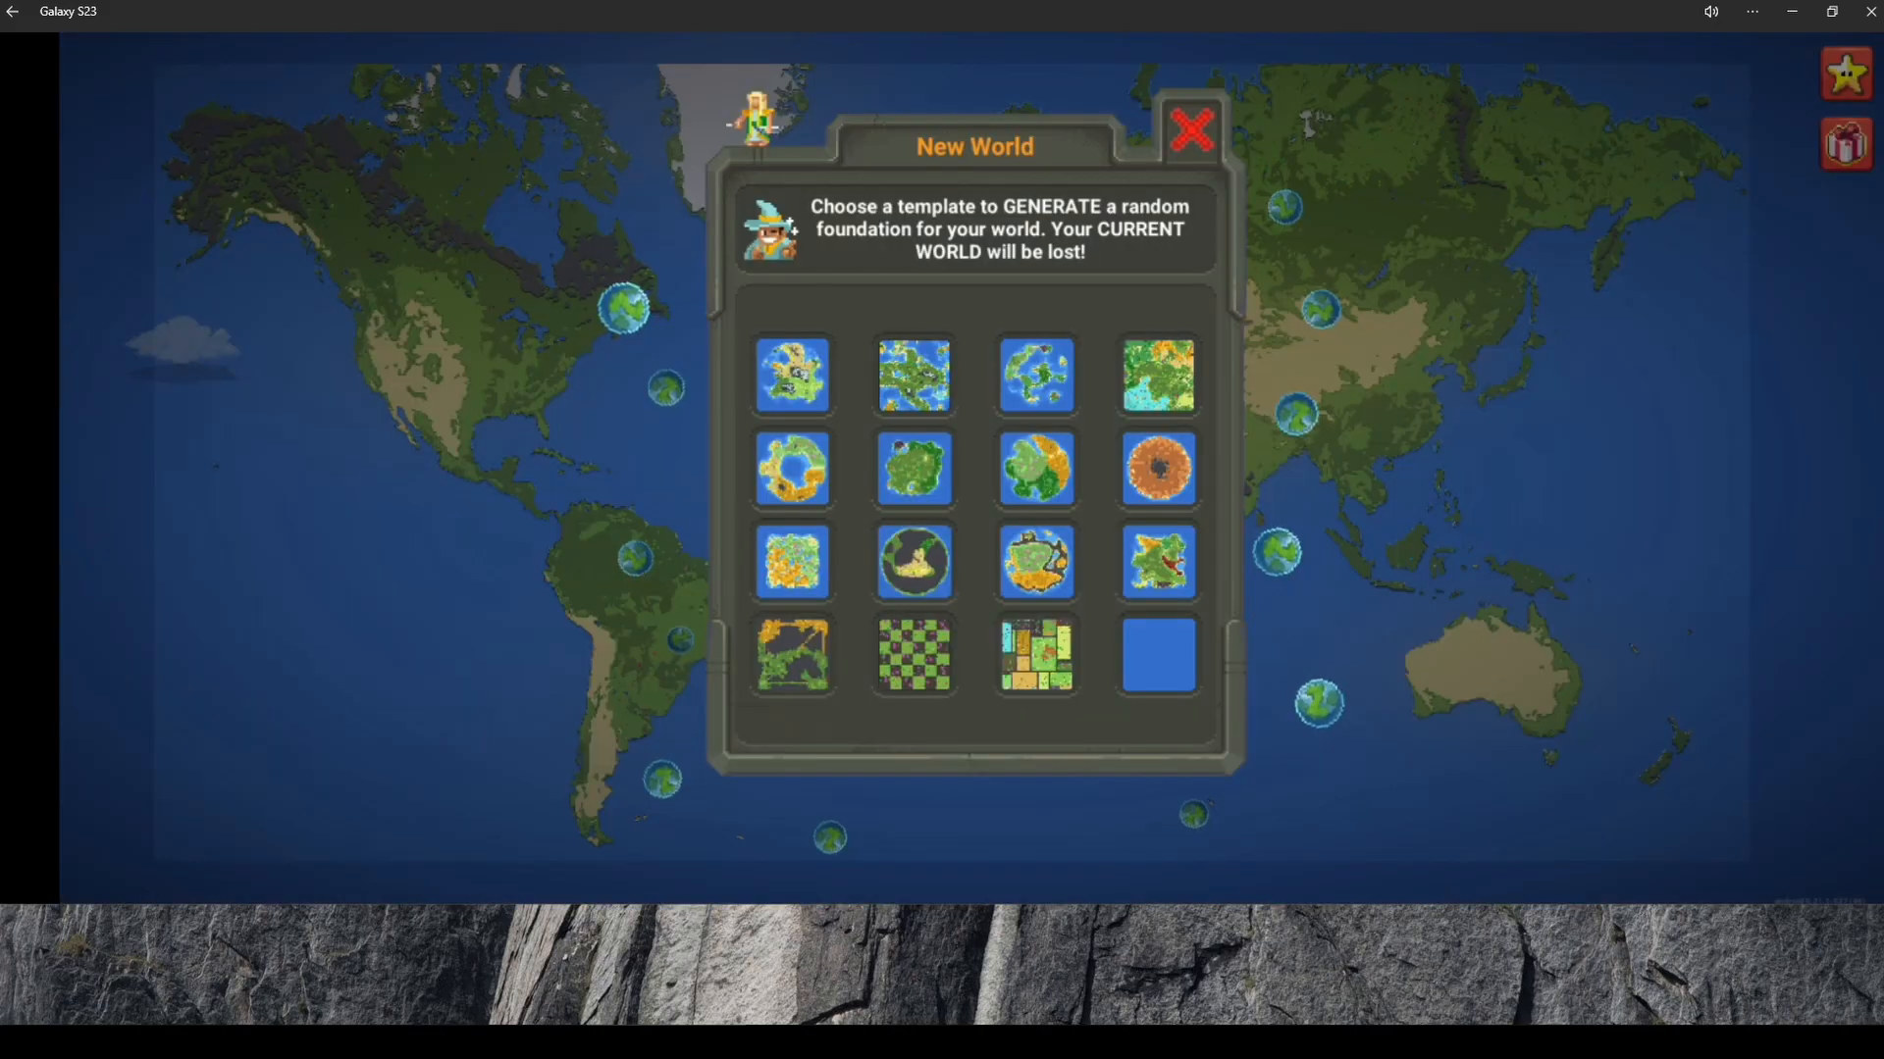
mouse_move(1155, 655)
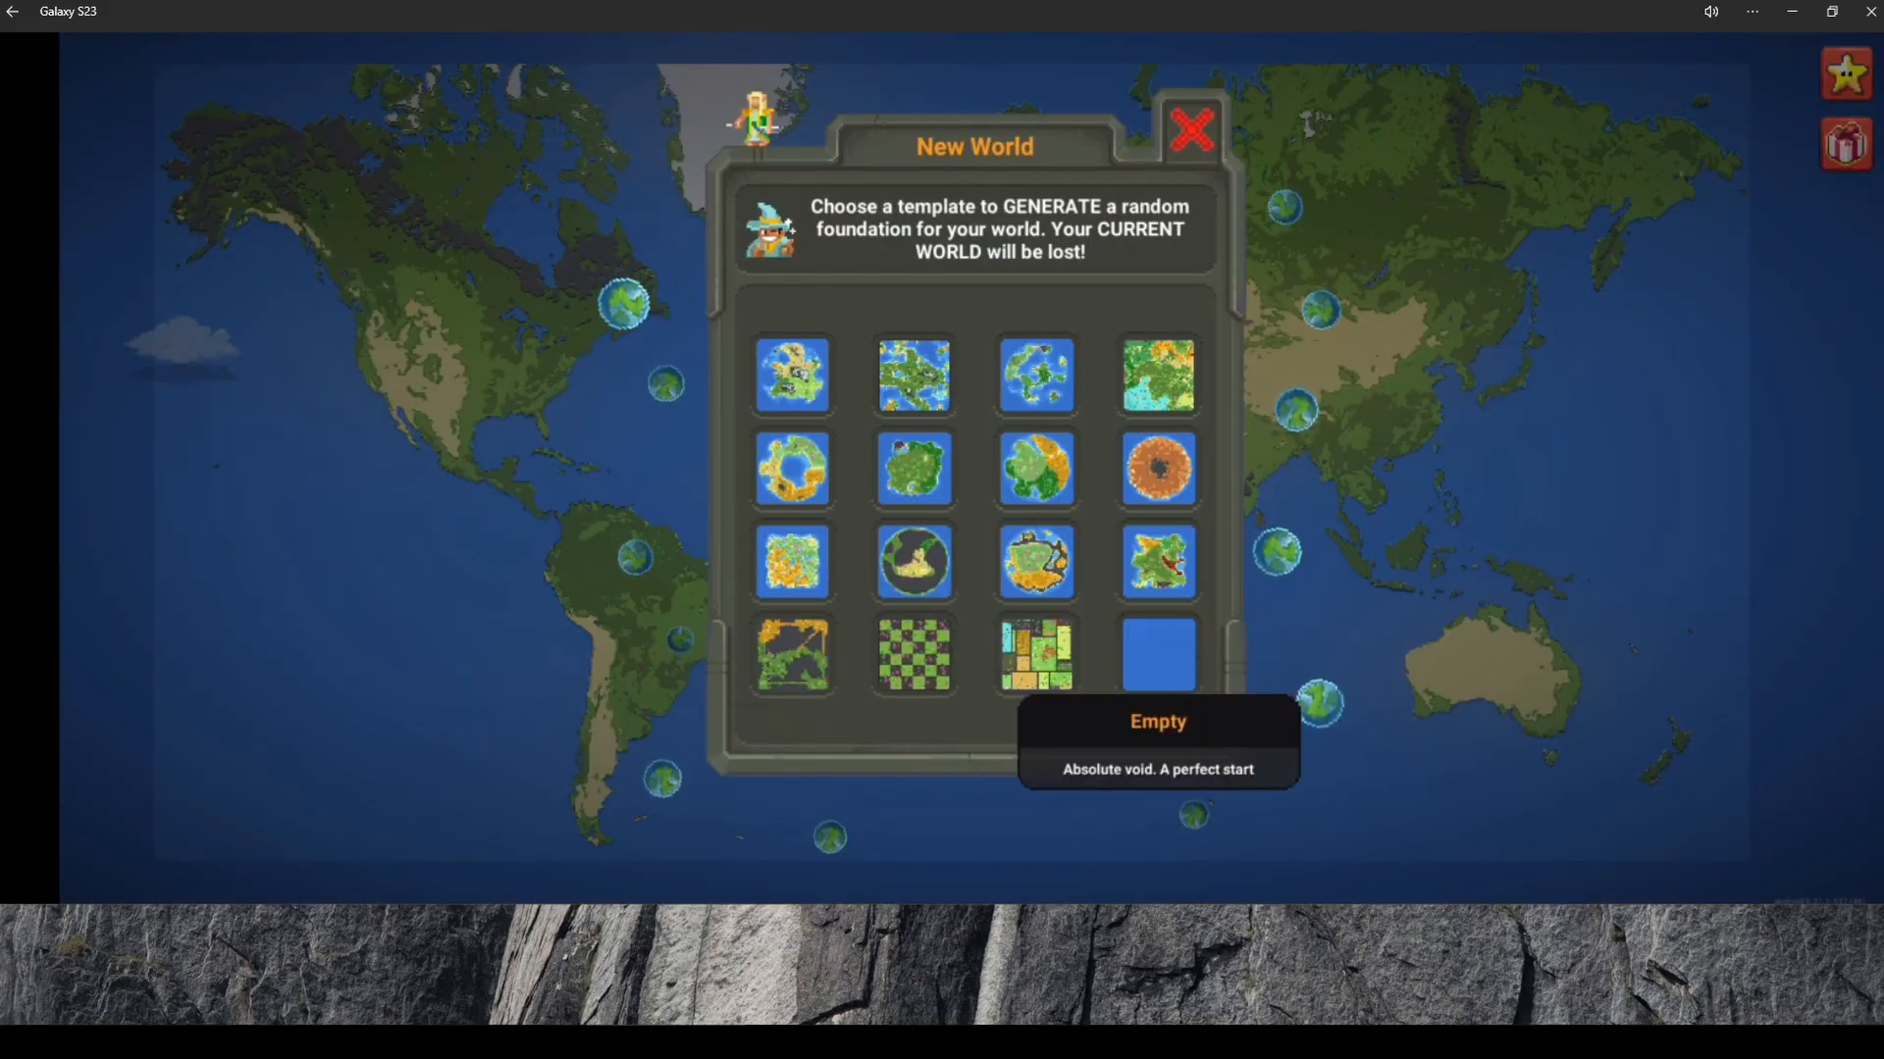
Leave the new world templates and show the saved worlds list with slot 1's Earth map.
left_click(1154, 653)
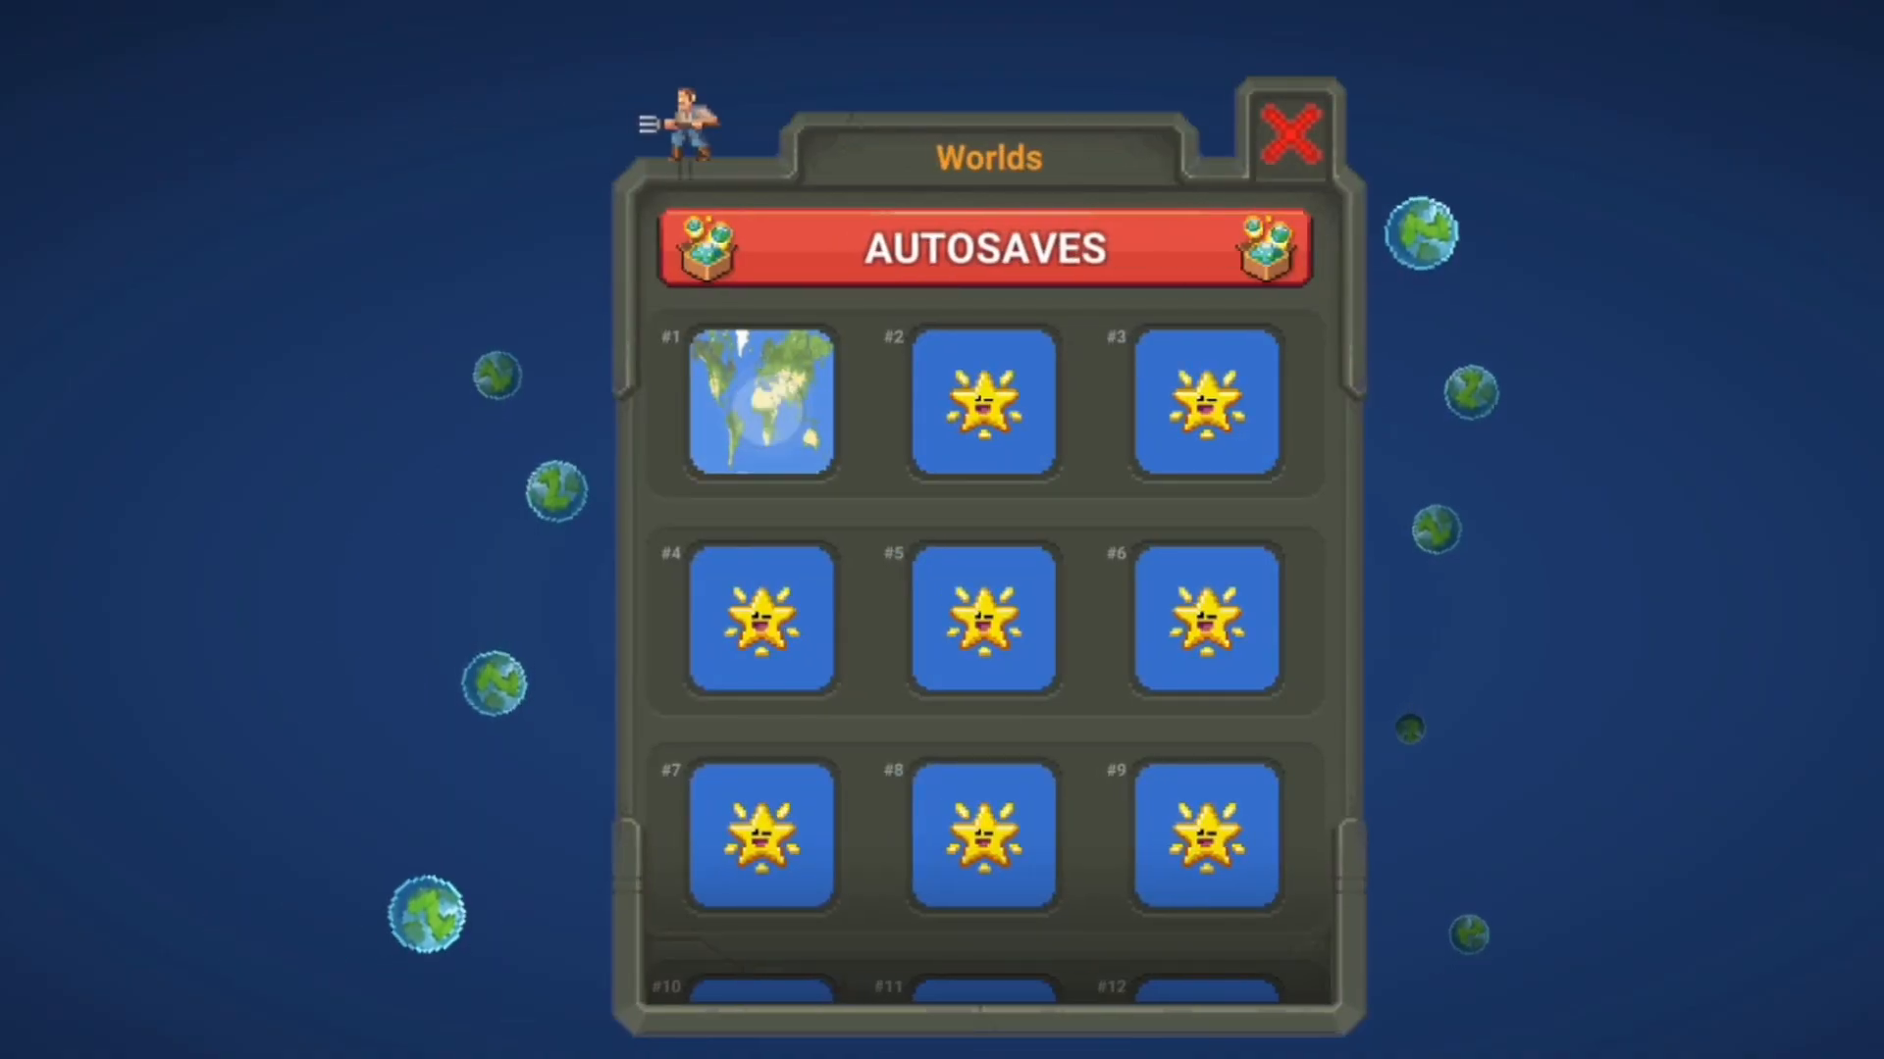
left_click(759, 405)
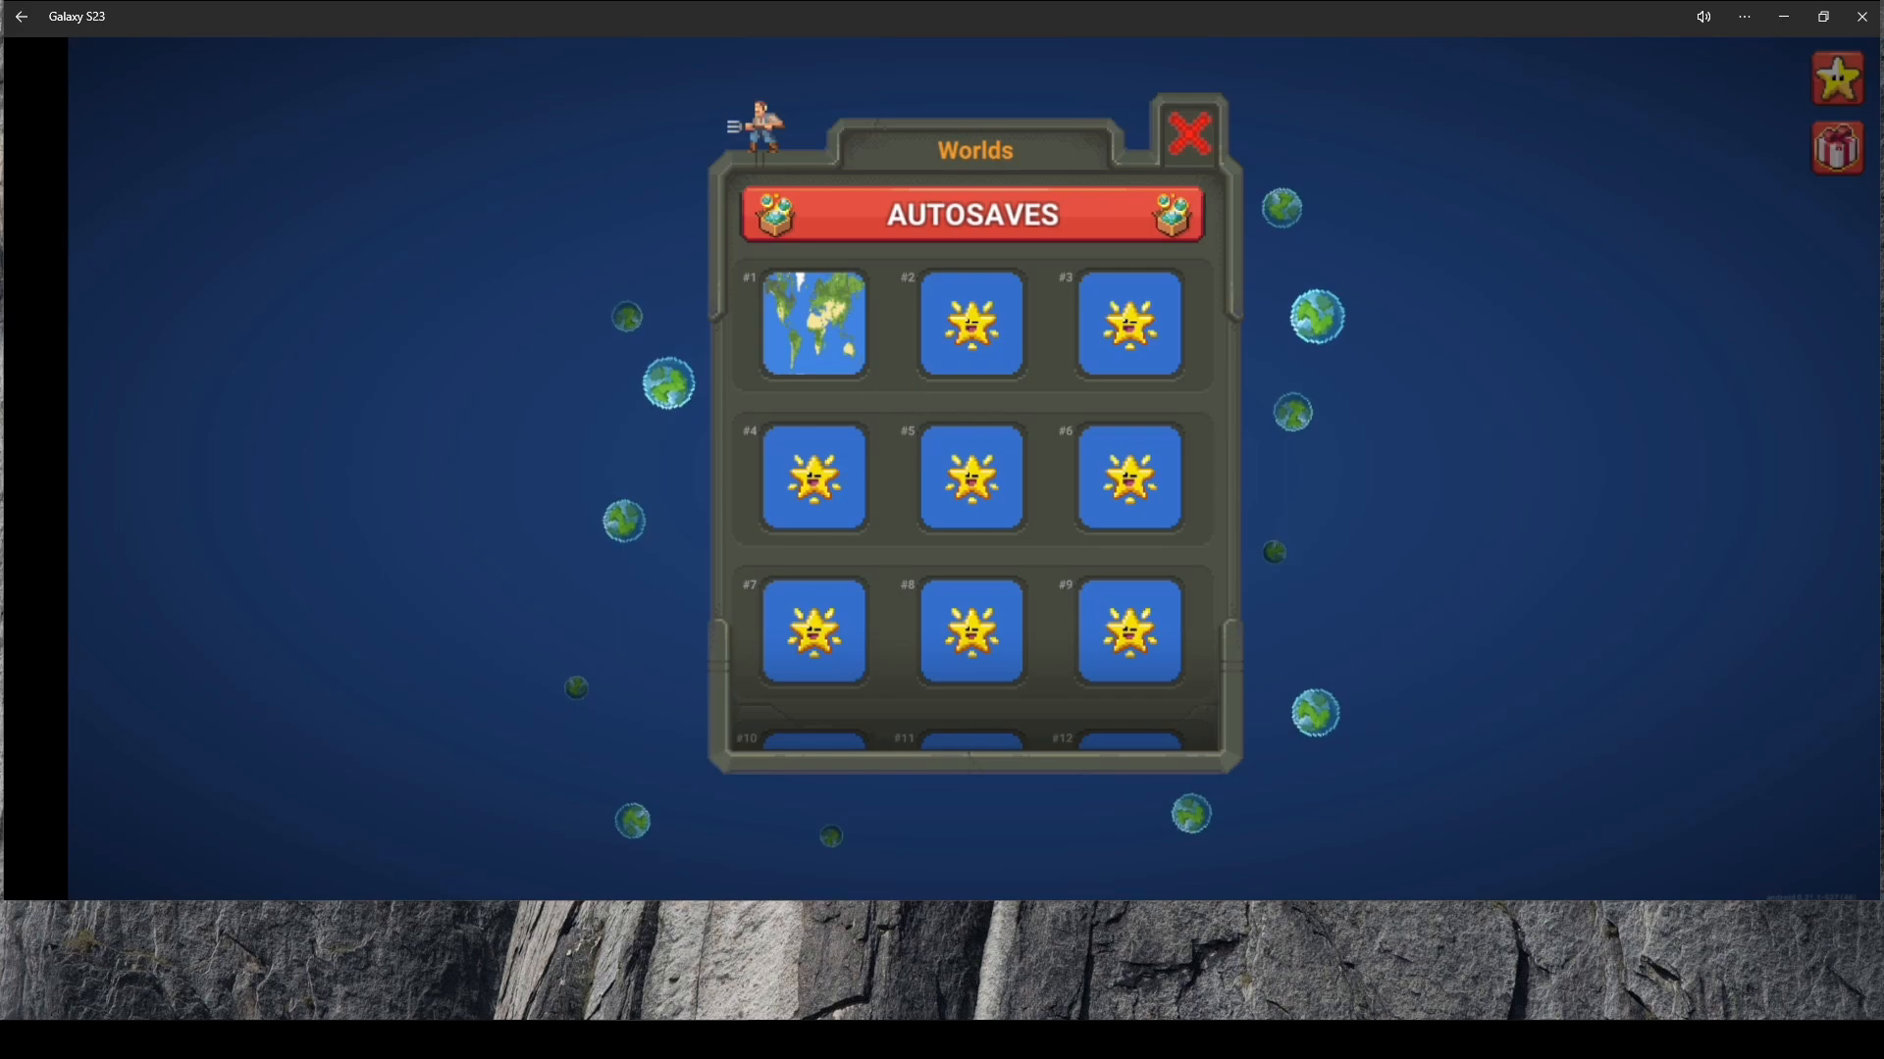
View save slot 1's Earth world info, then reach File Manager's Play Store page.
left_click(812, 323)
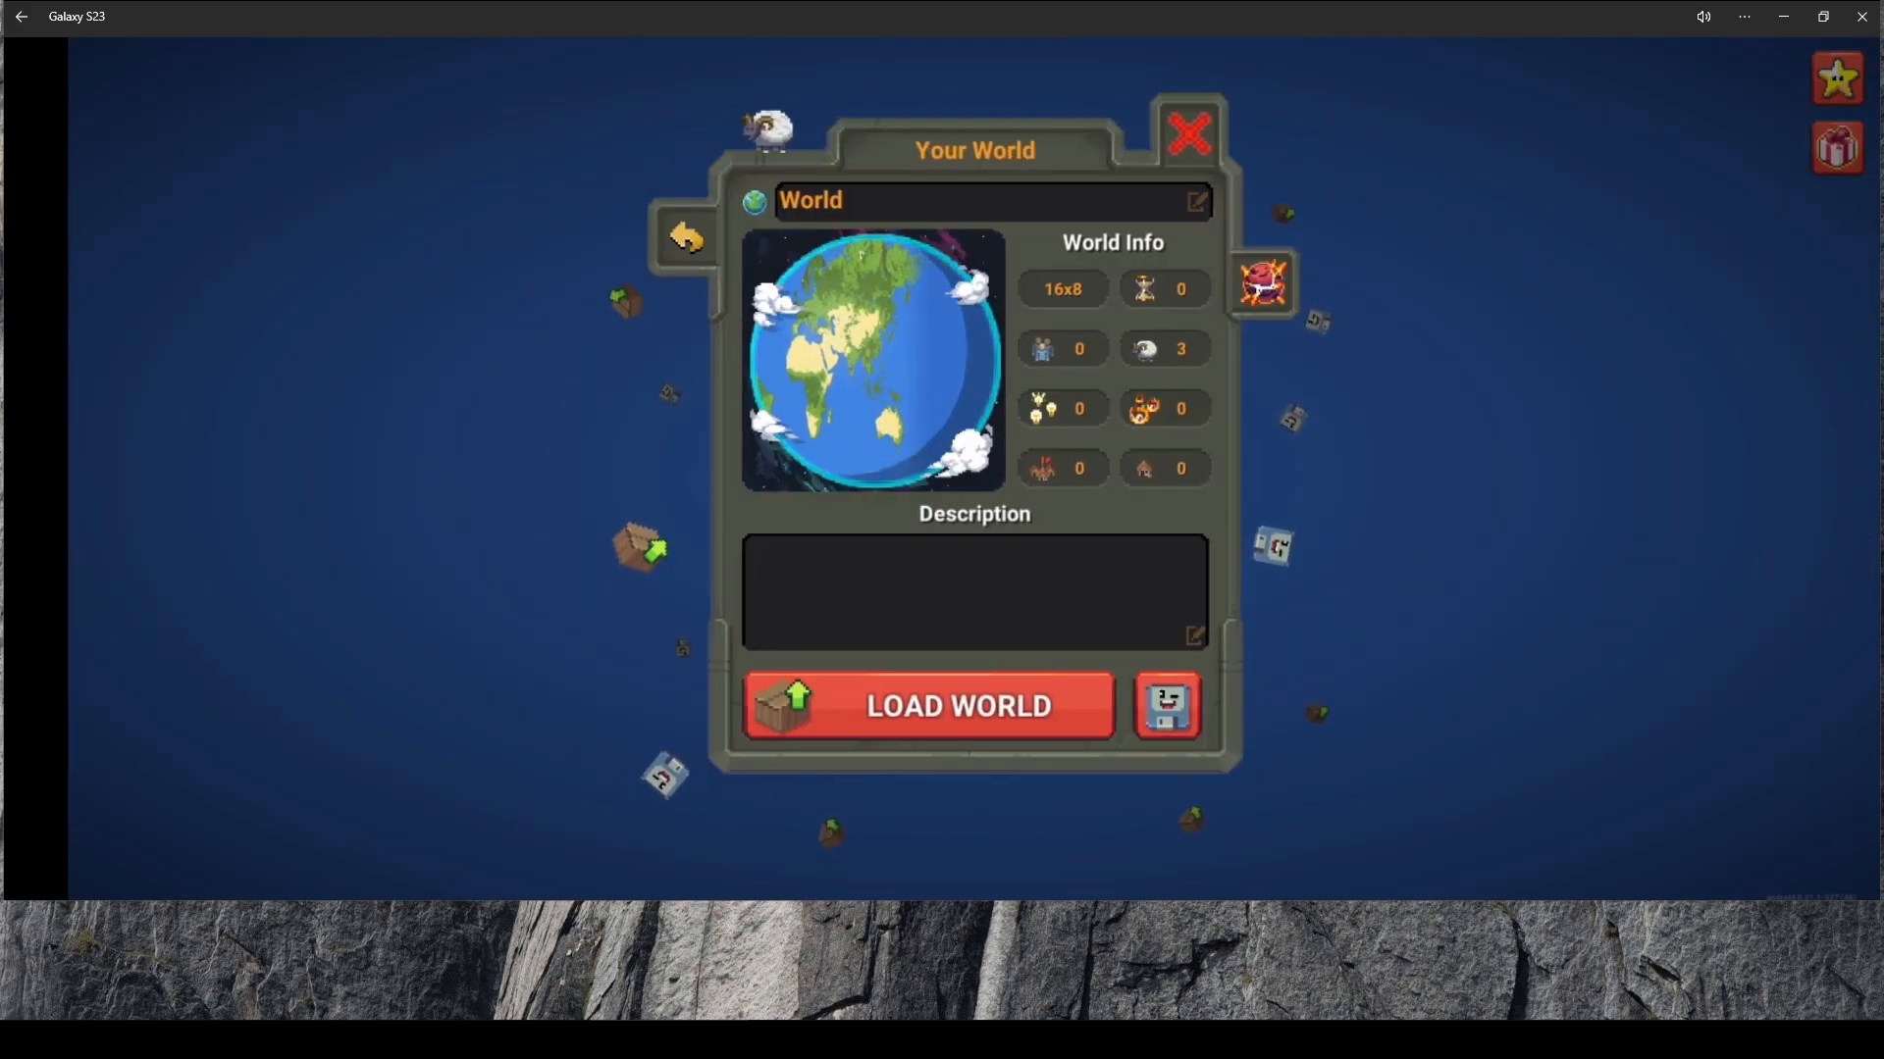
left_click(1163, 705)
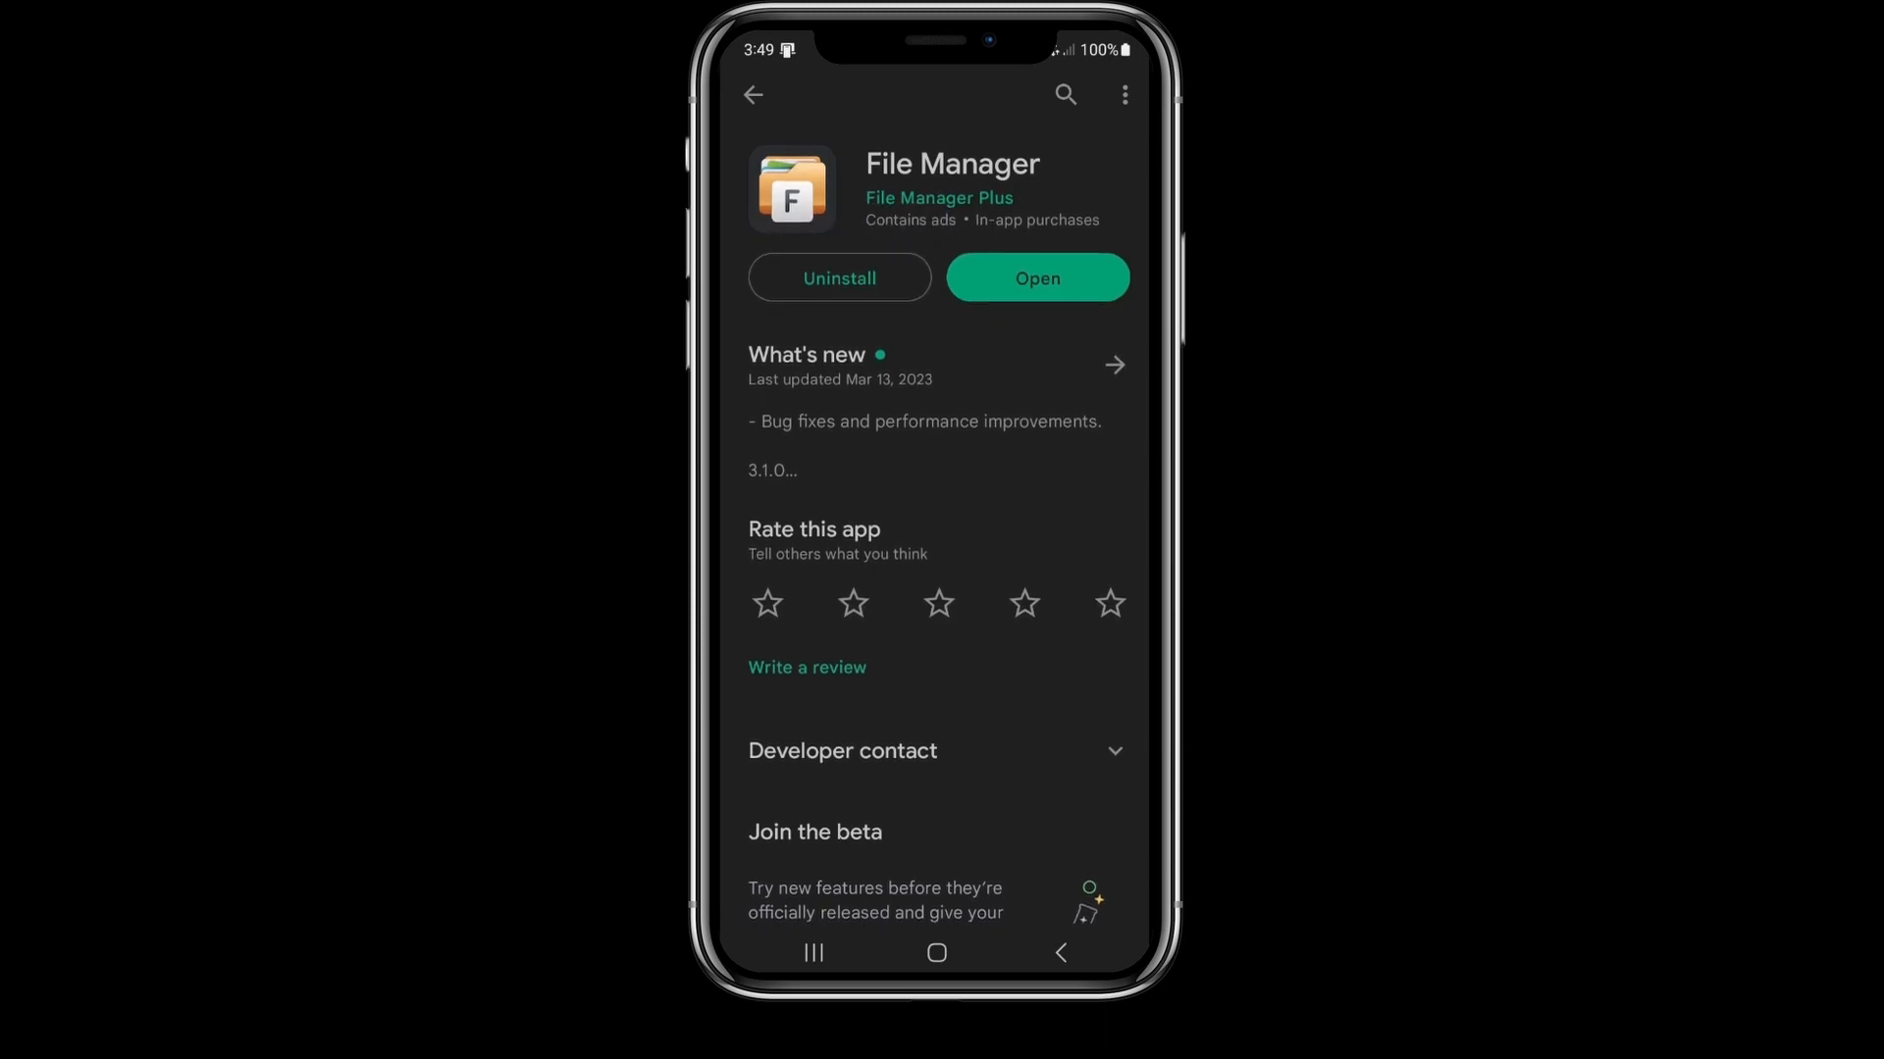
Go to the phone home screen and start Discord into the cool-maps channel.
left_click(936, 953)
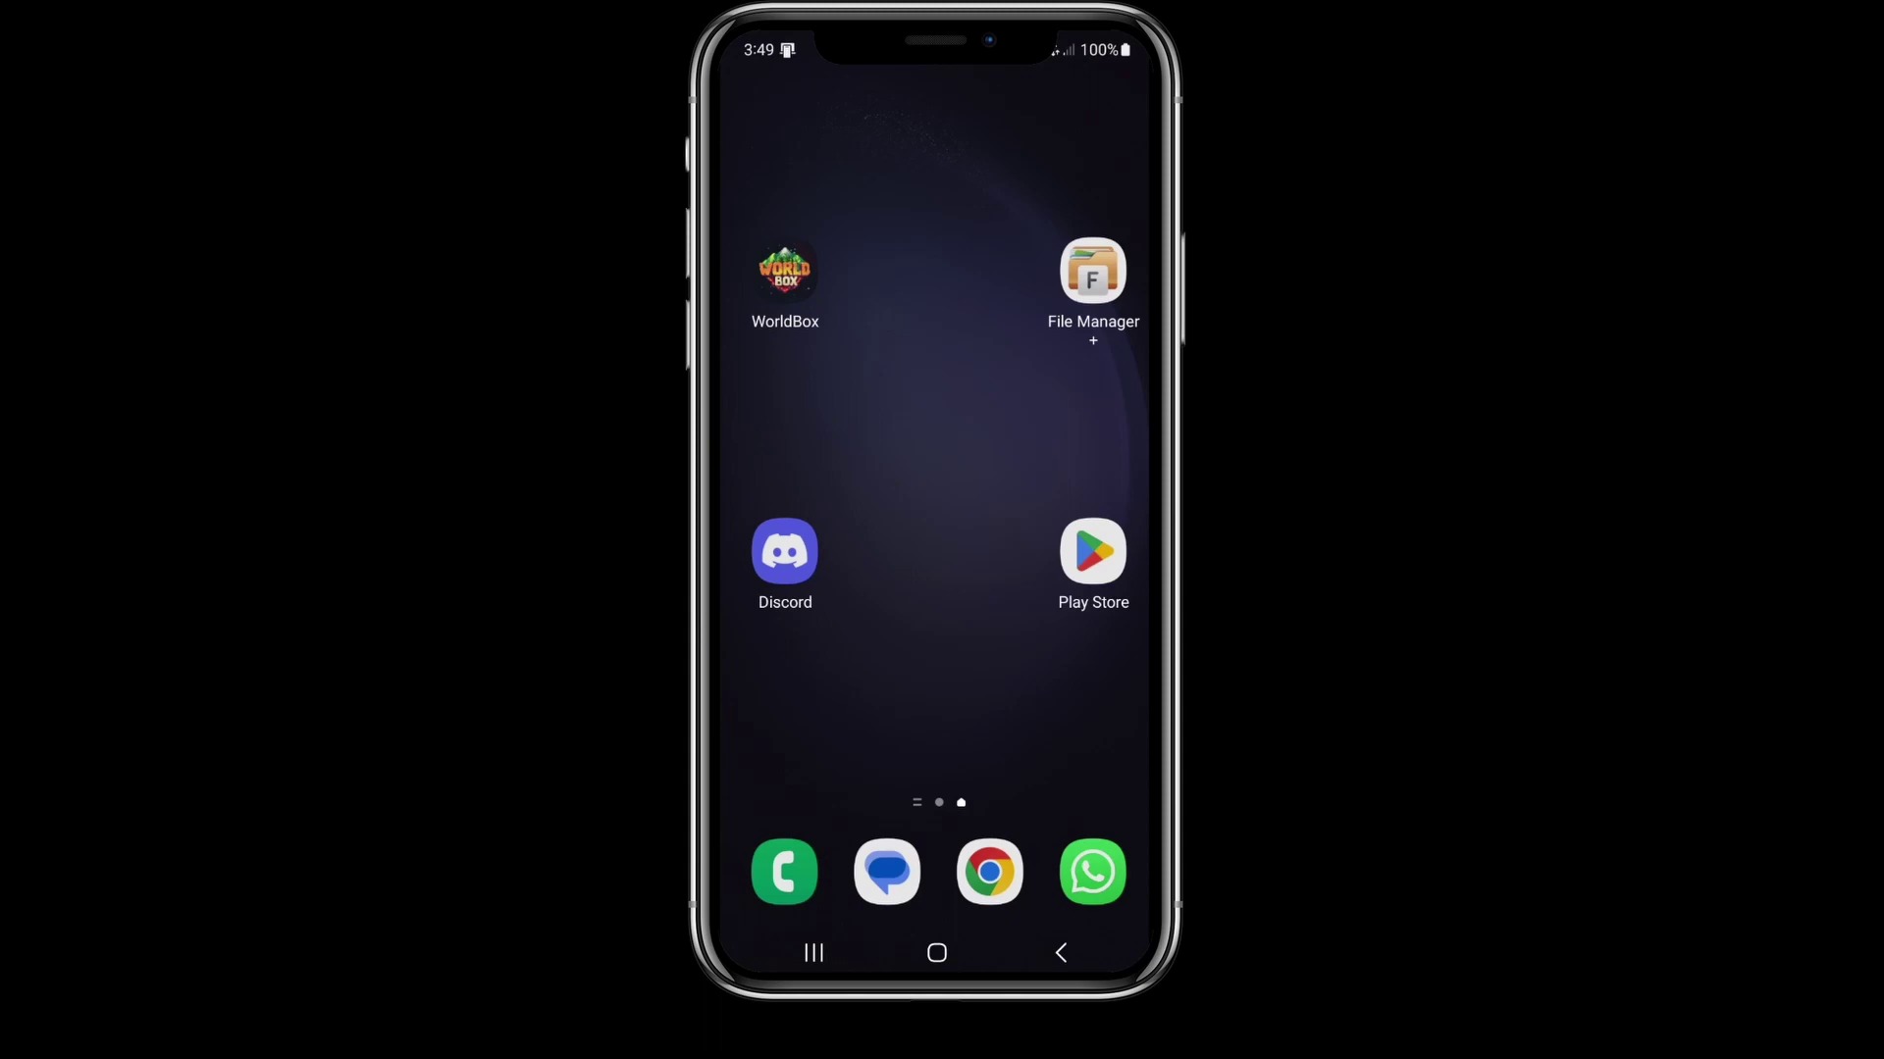
left_click(782, 550)
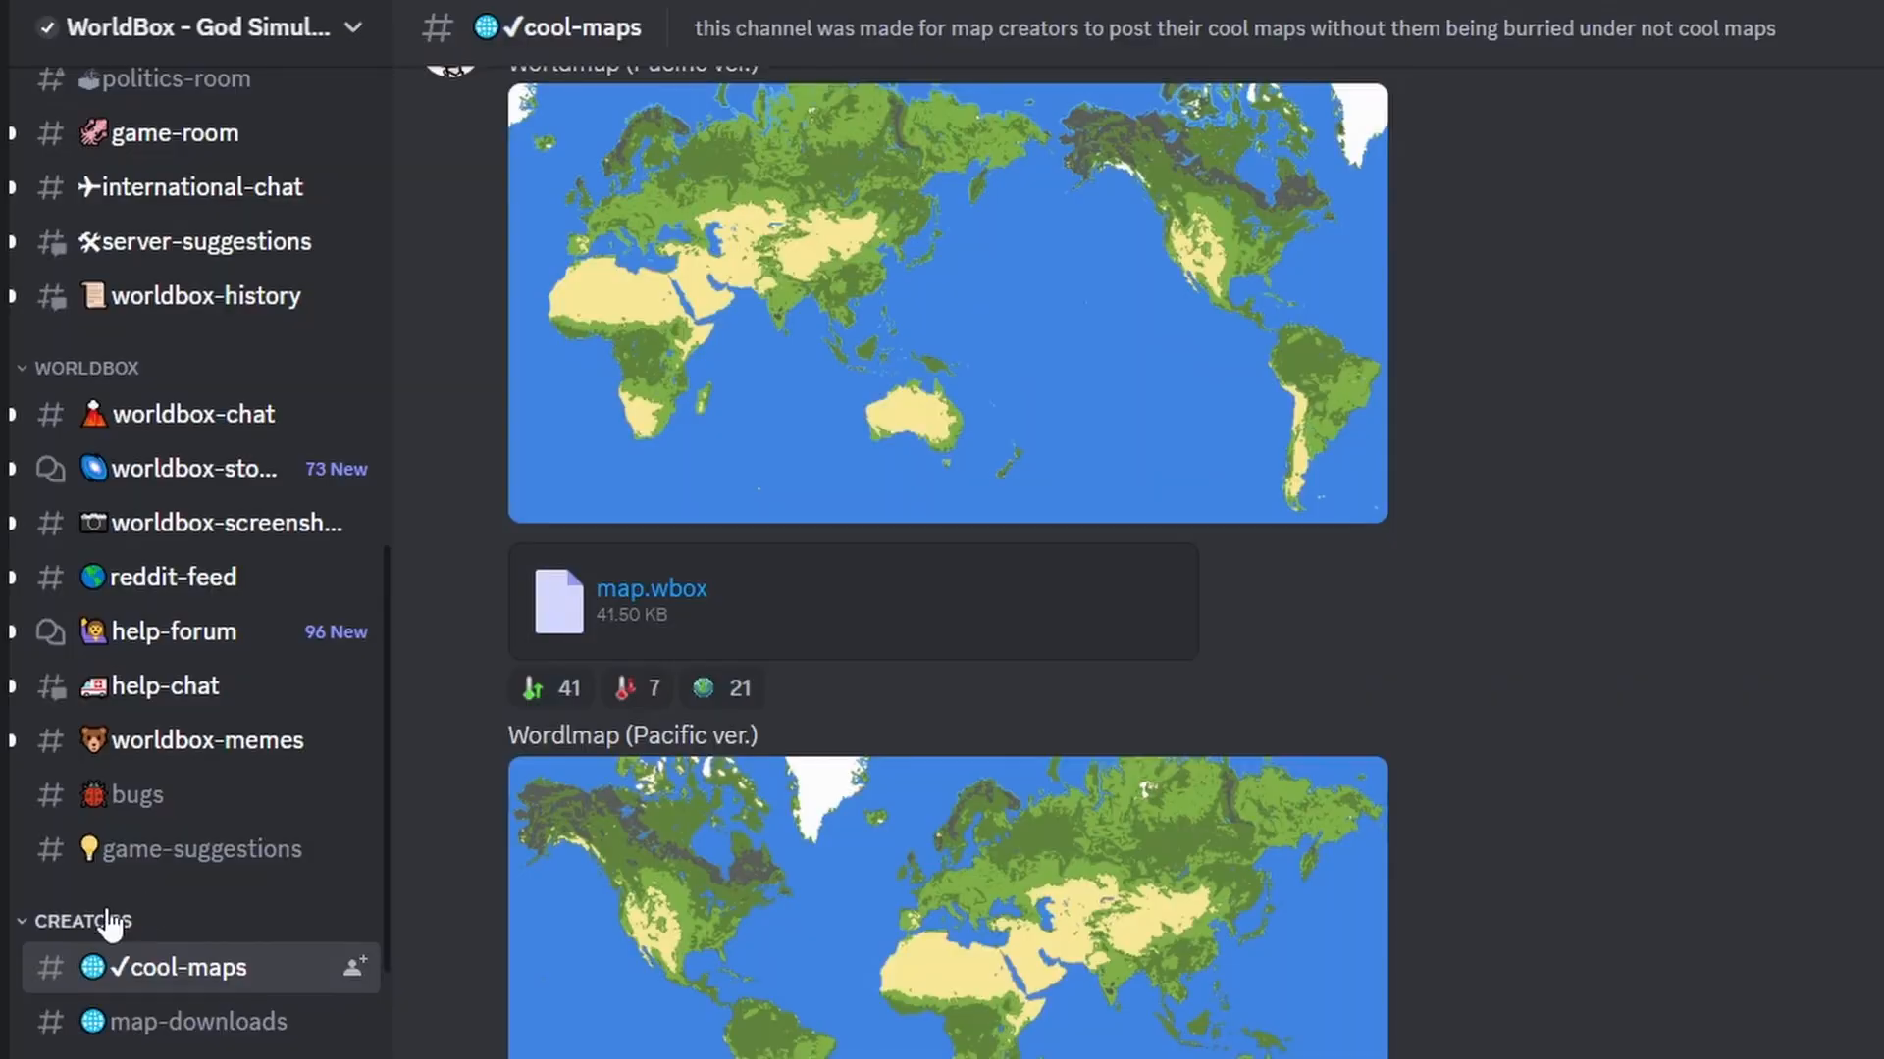
mouse_move(90, 985)
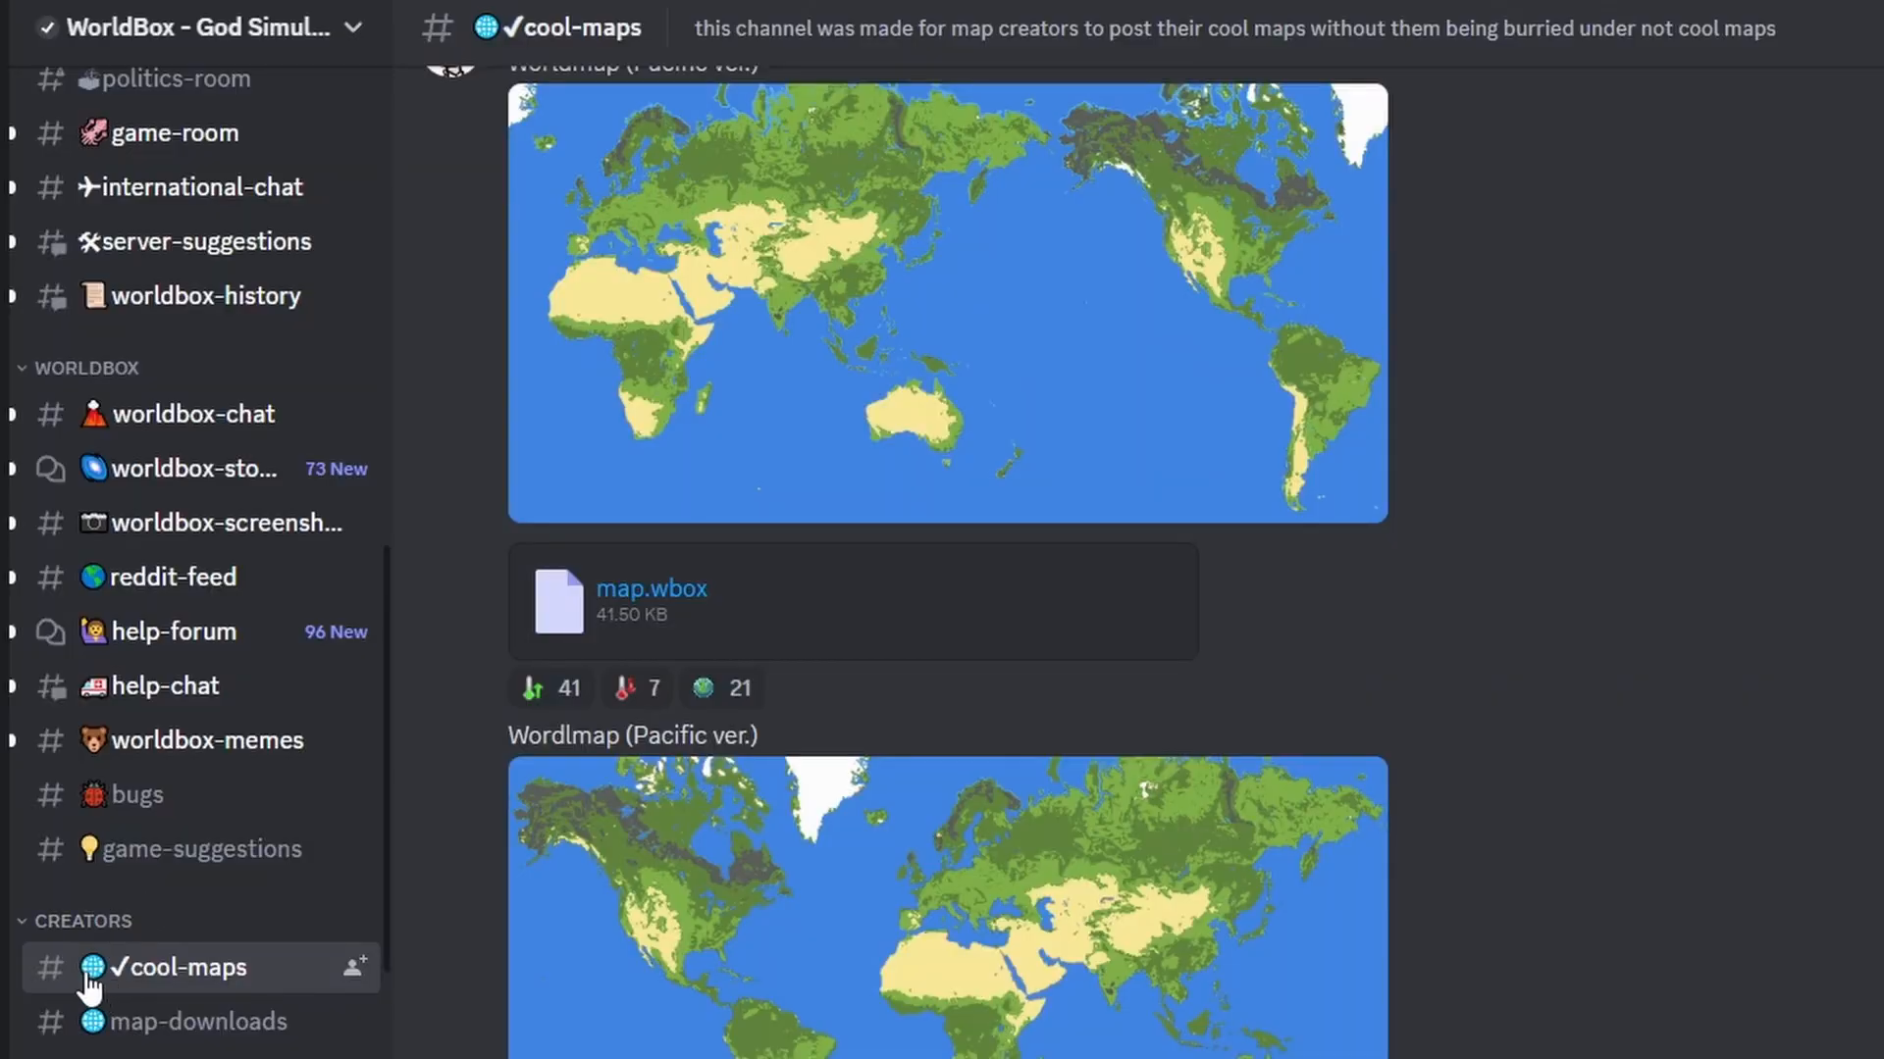
mouse_move(151, 987)
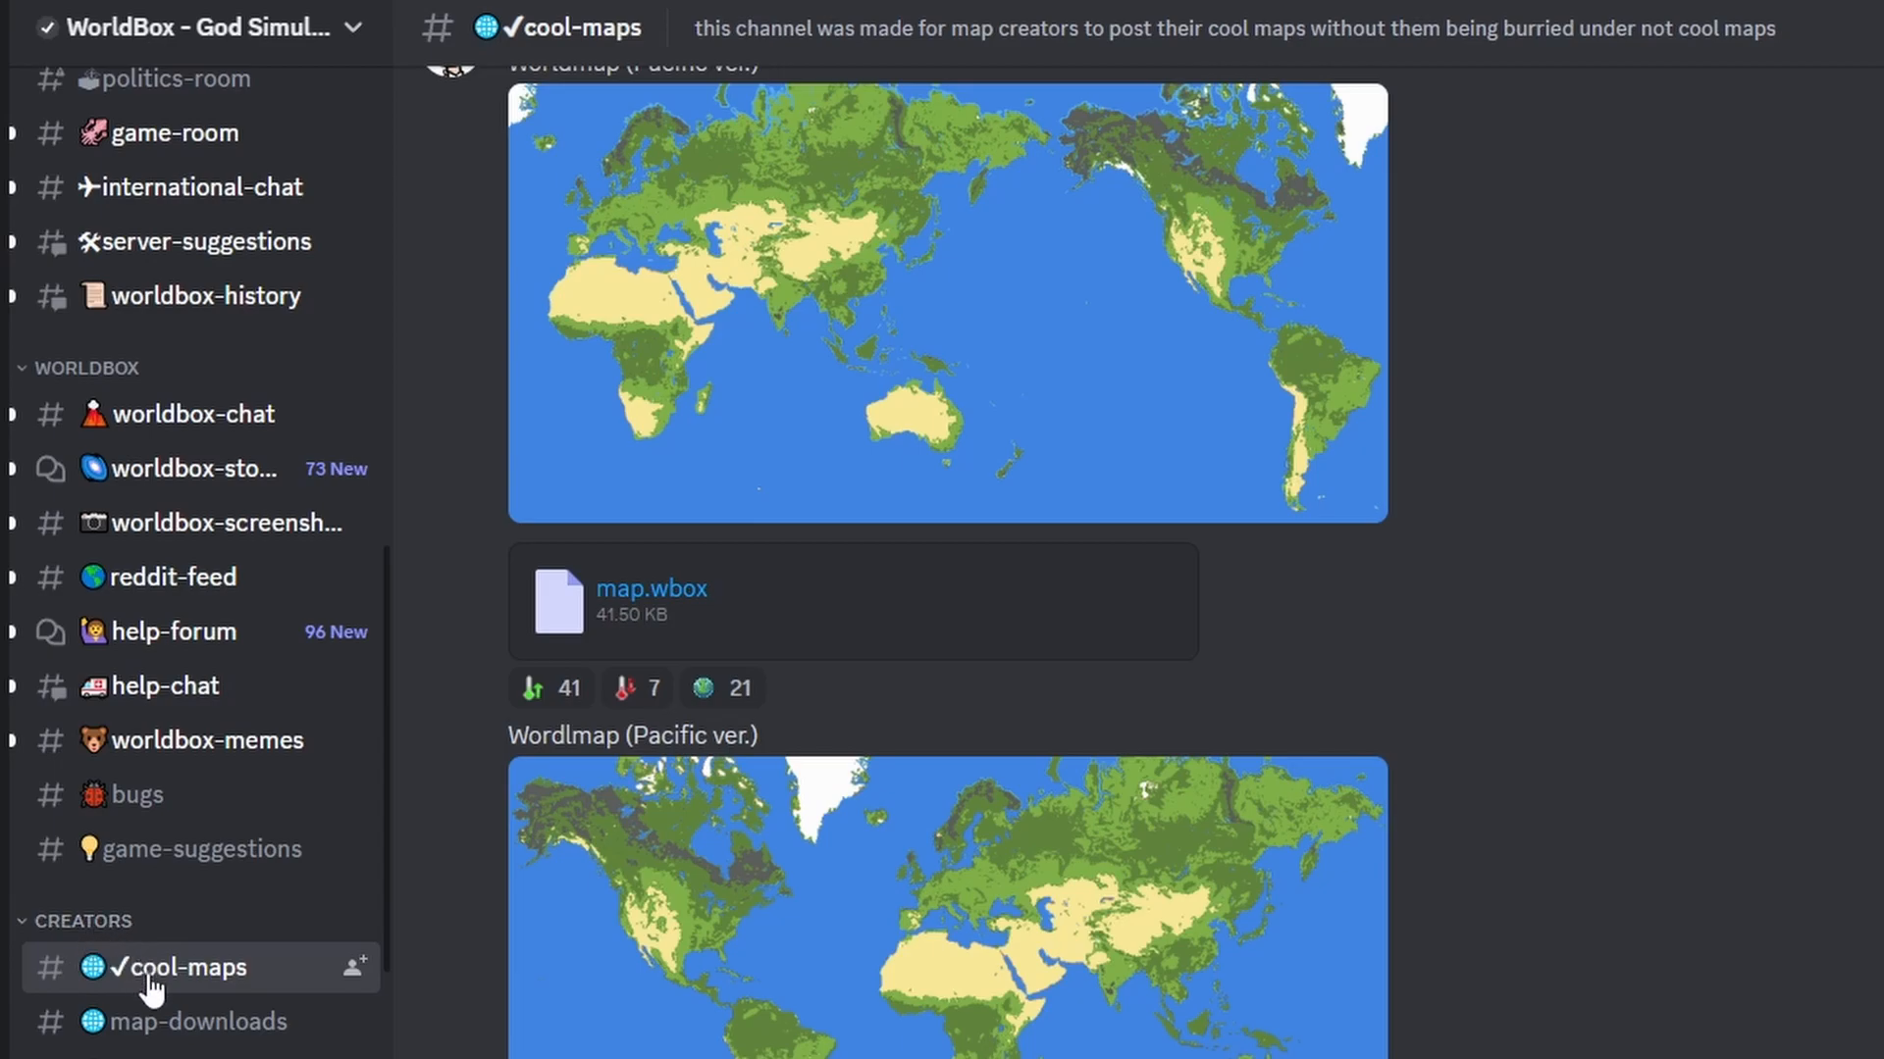
mouse_move(189, 1020)
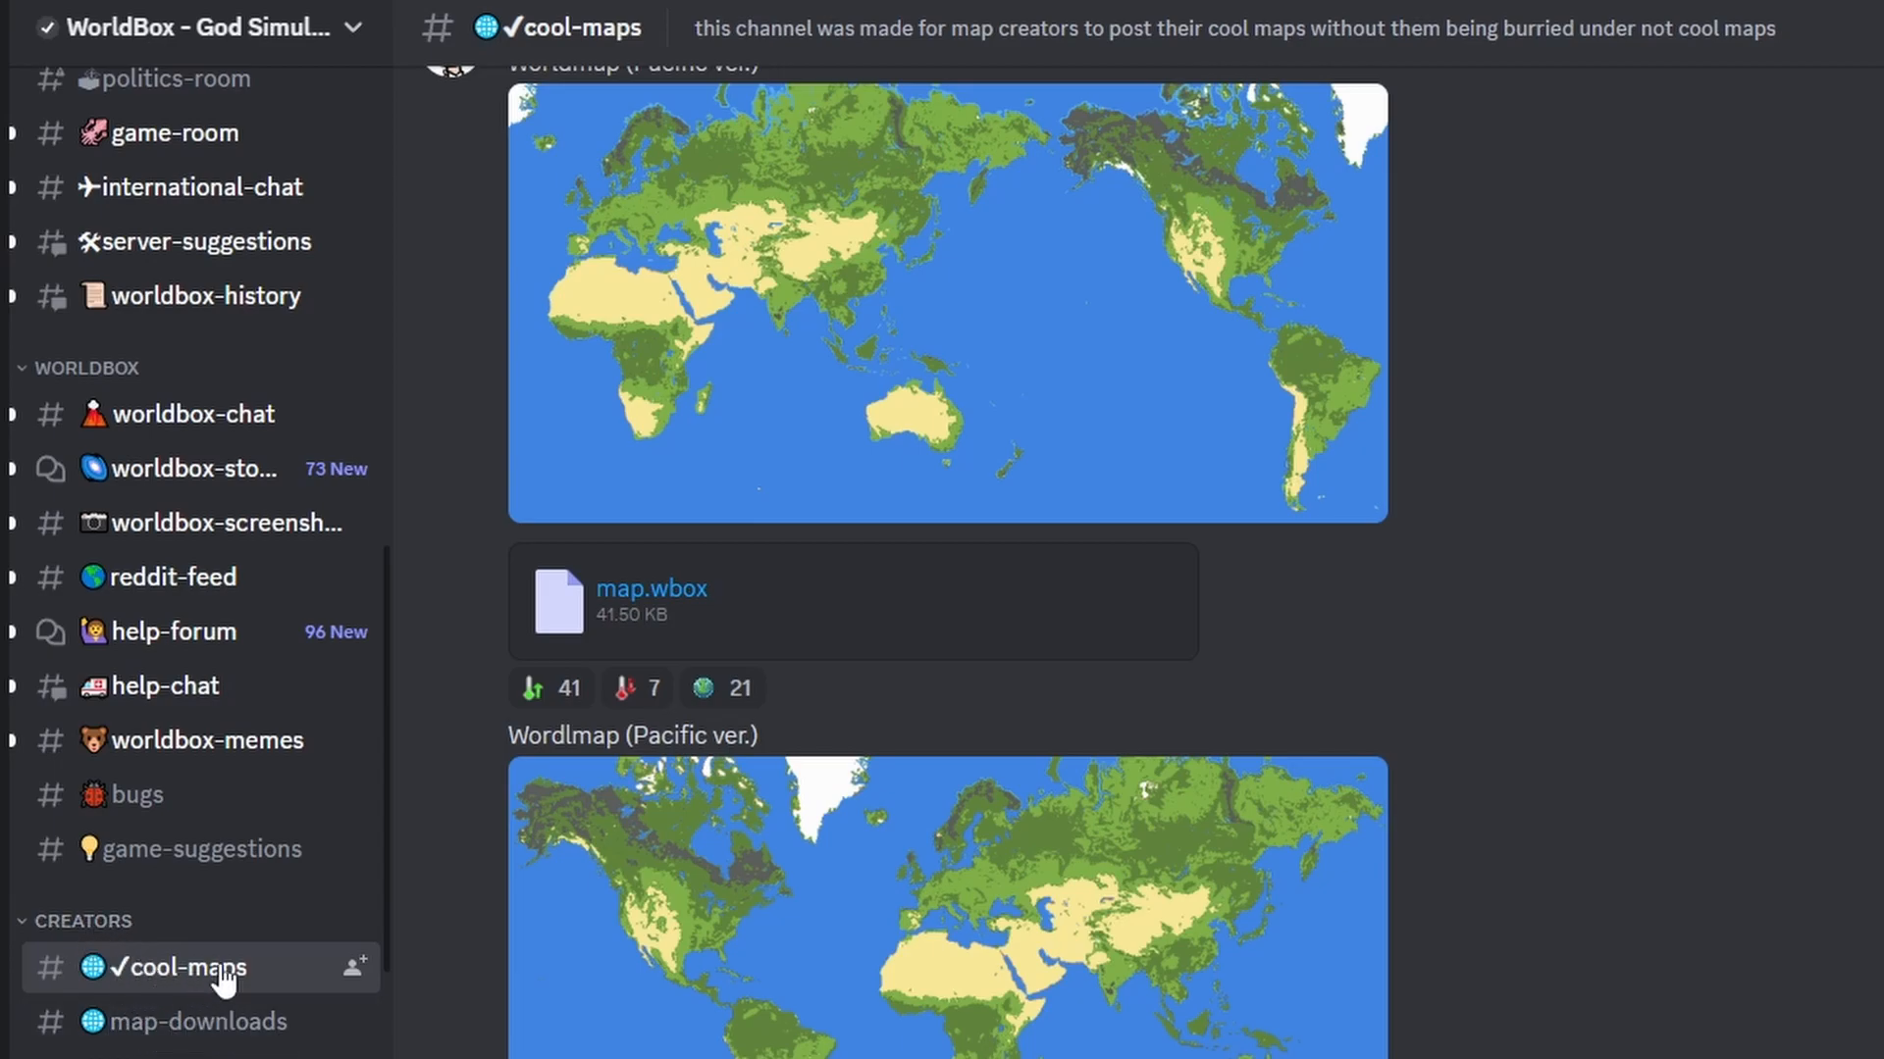
Scroll cool-maps down to the Wordlmap (Pacific ver.) post with its map.wbox attachment.
scroll("down", 3)
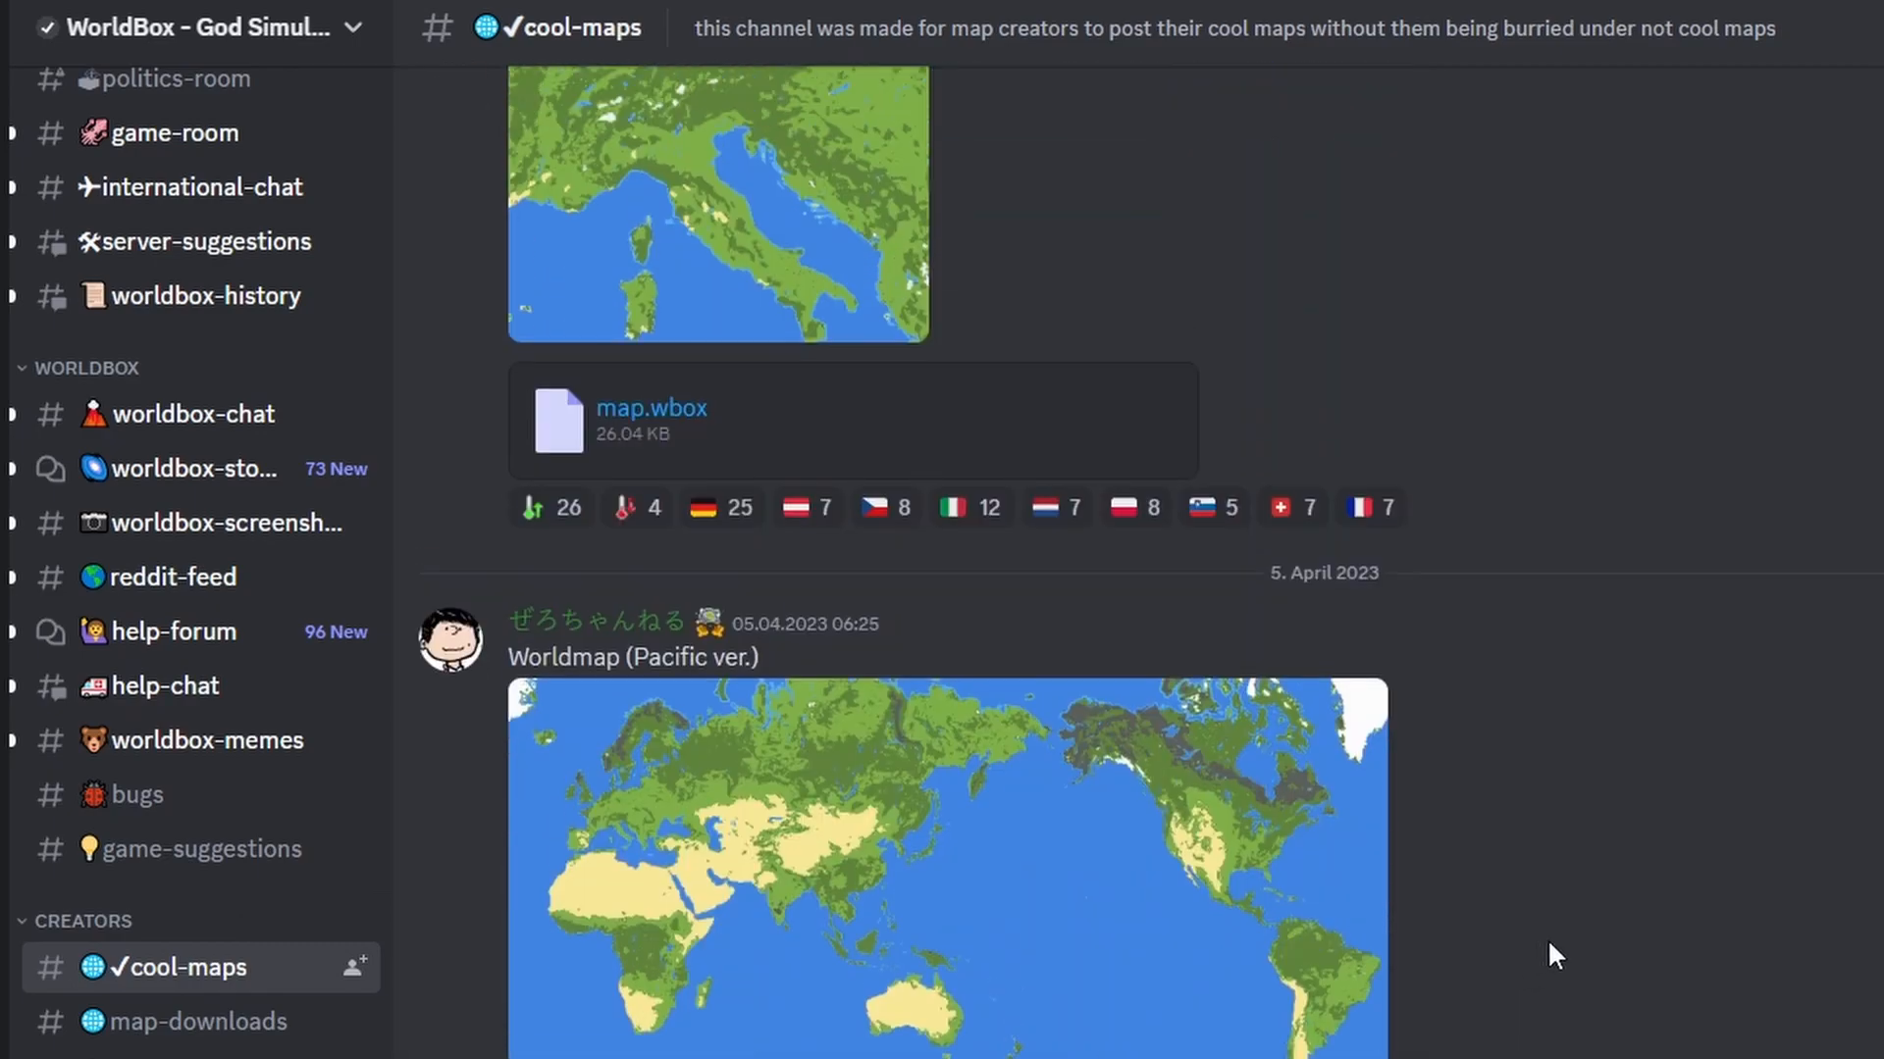
scroll("down", 3)
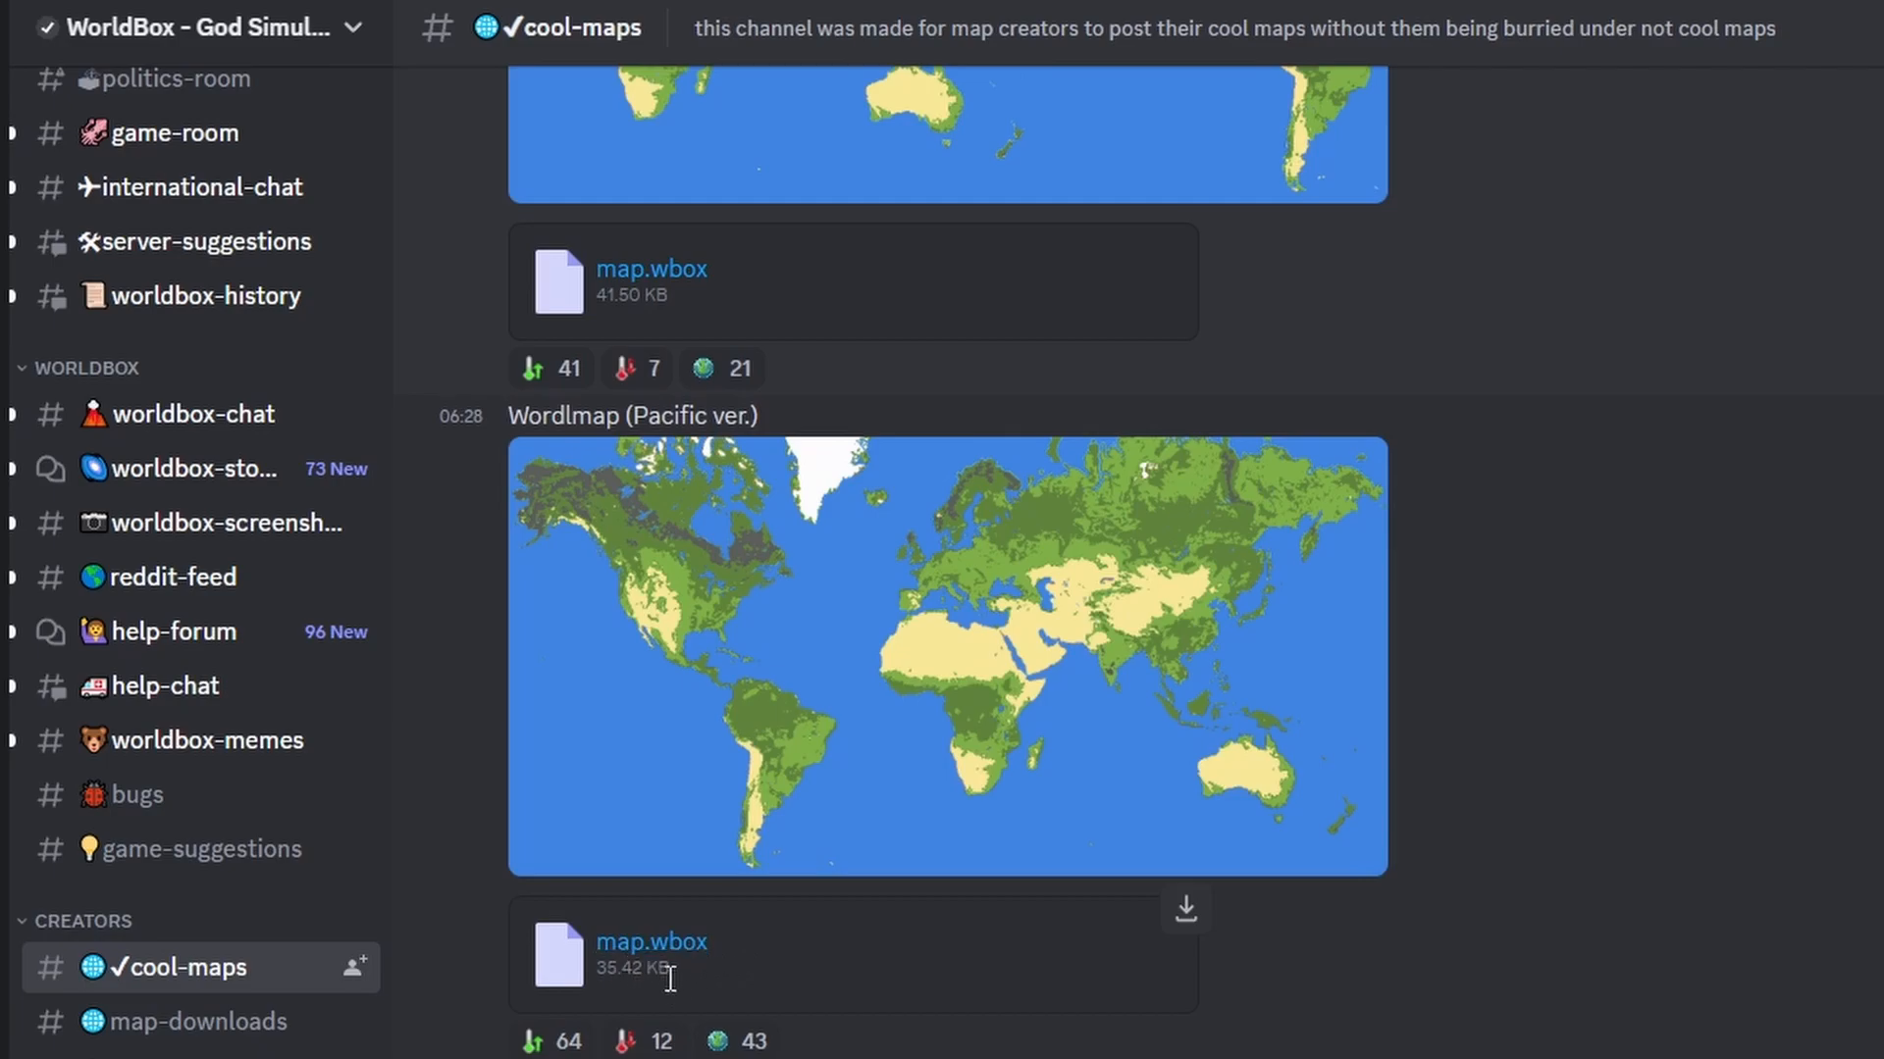
mouse_move(1183, 906)
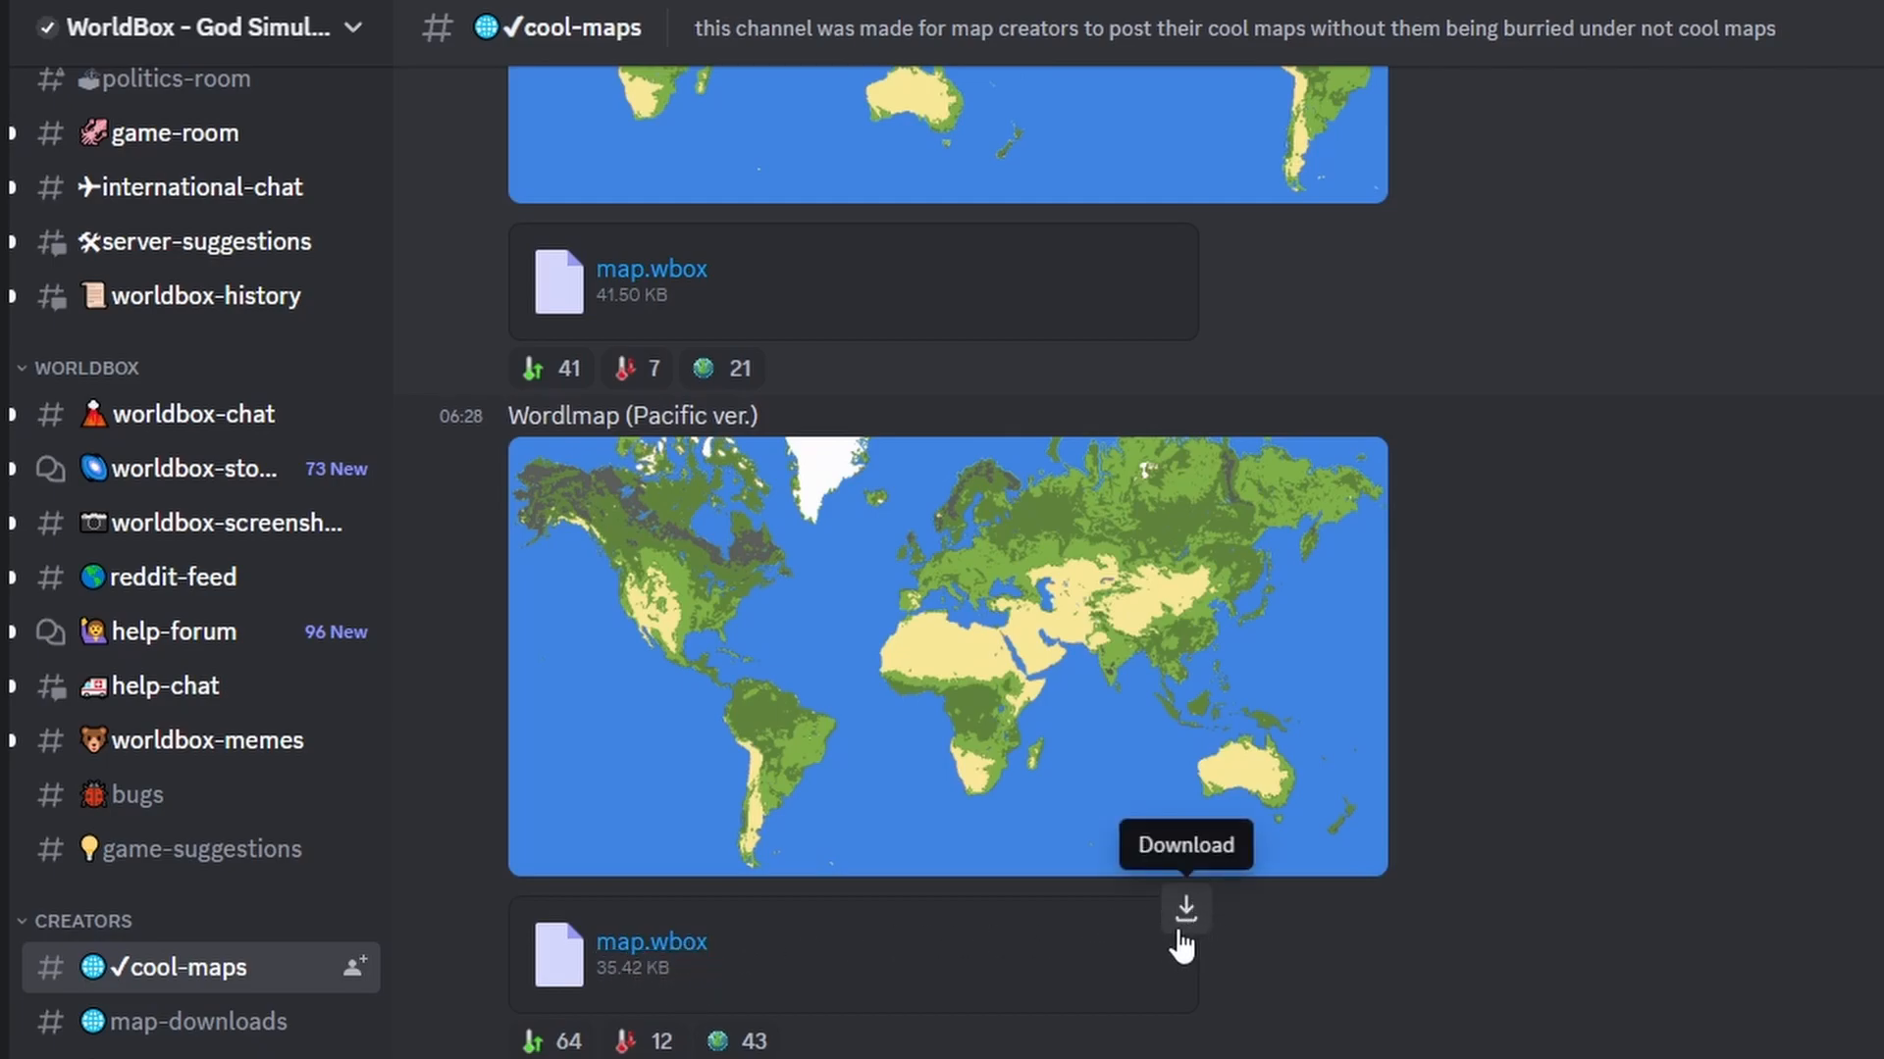
mouse_move(1491, 944)
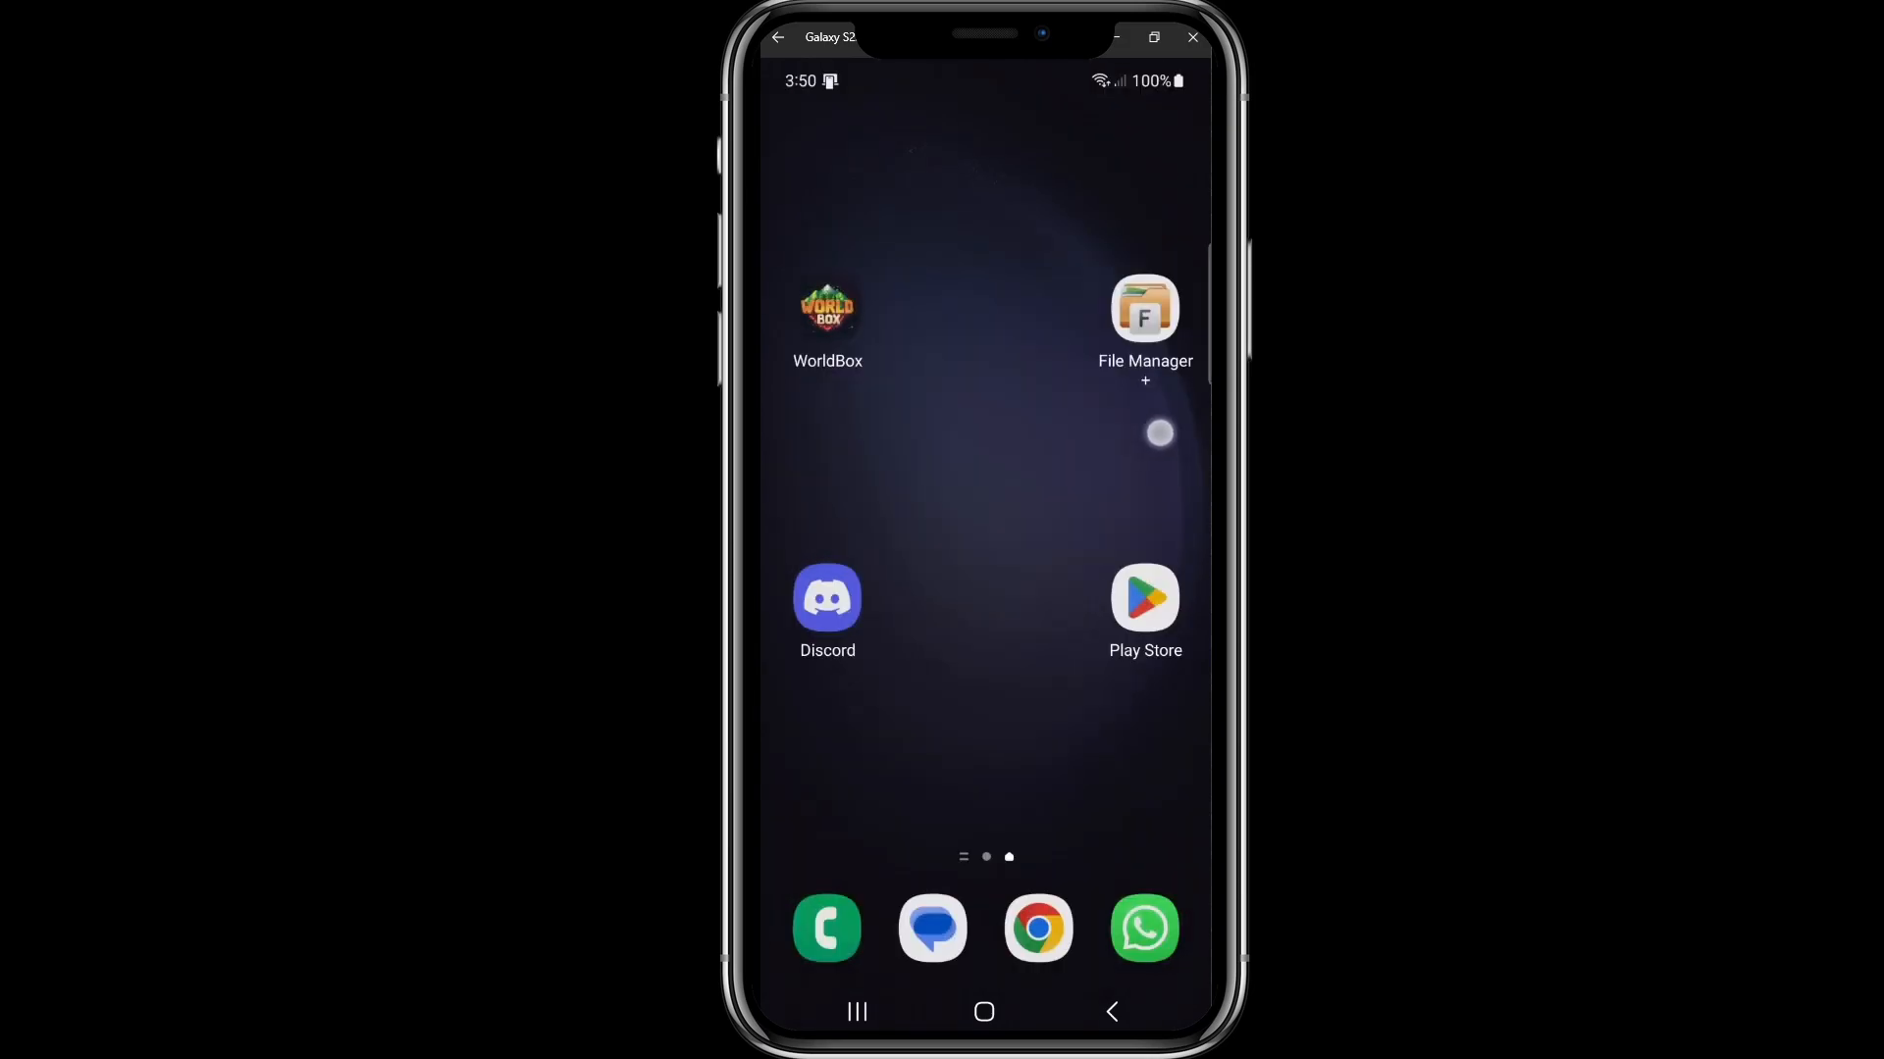
In File Manager +, select map.wbox in Downloads and copy it.
left_click(1142, 308)
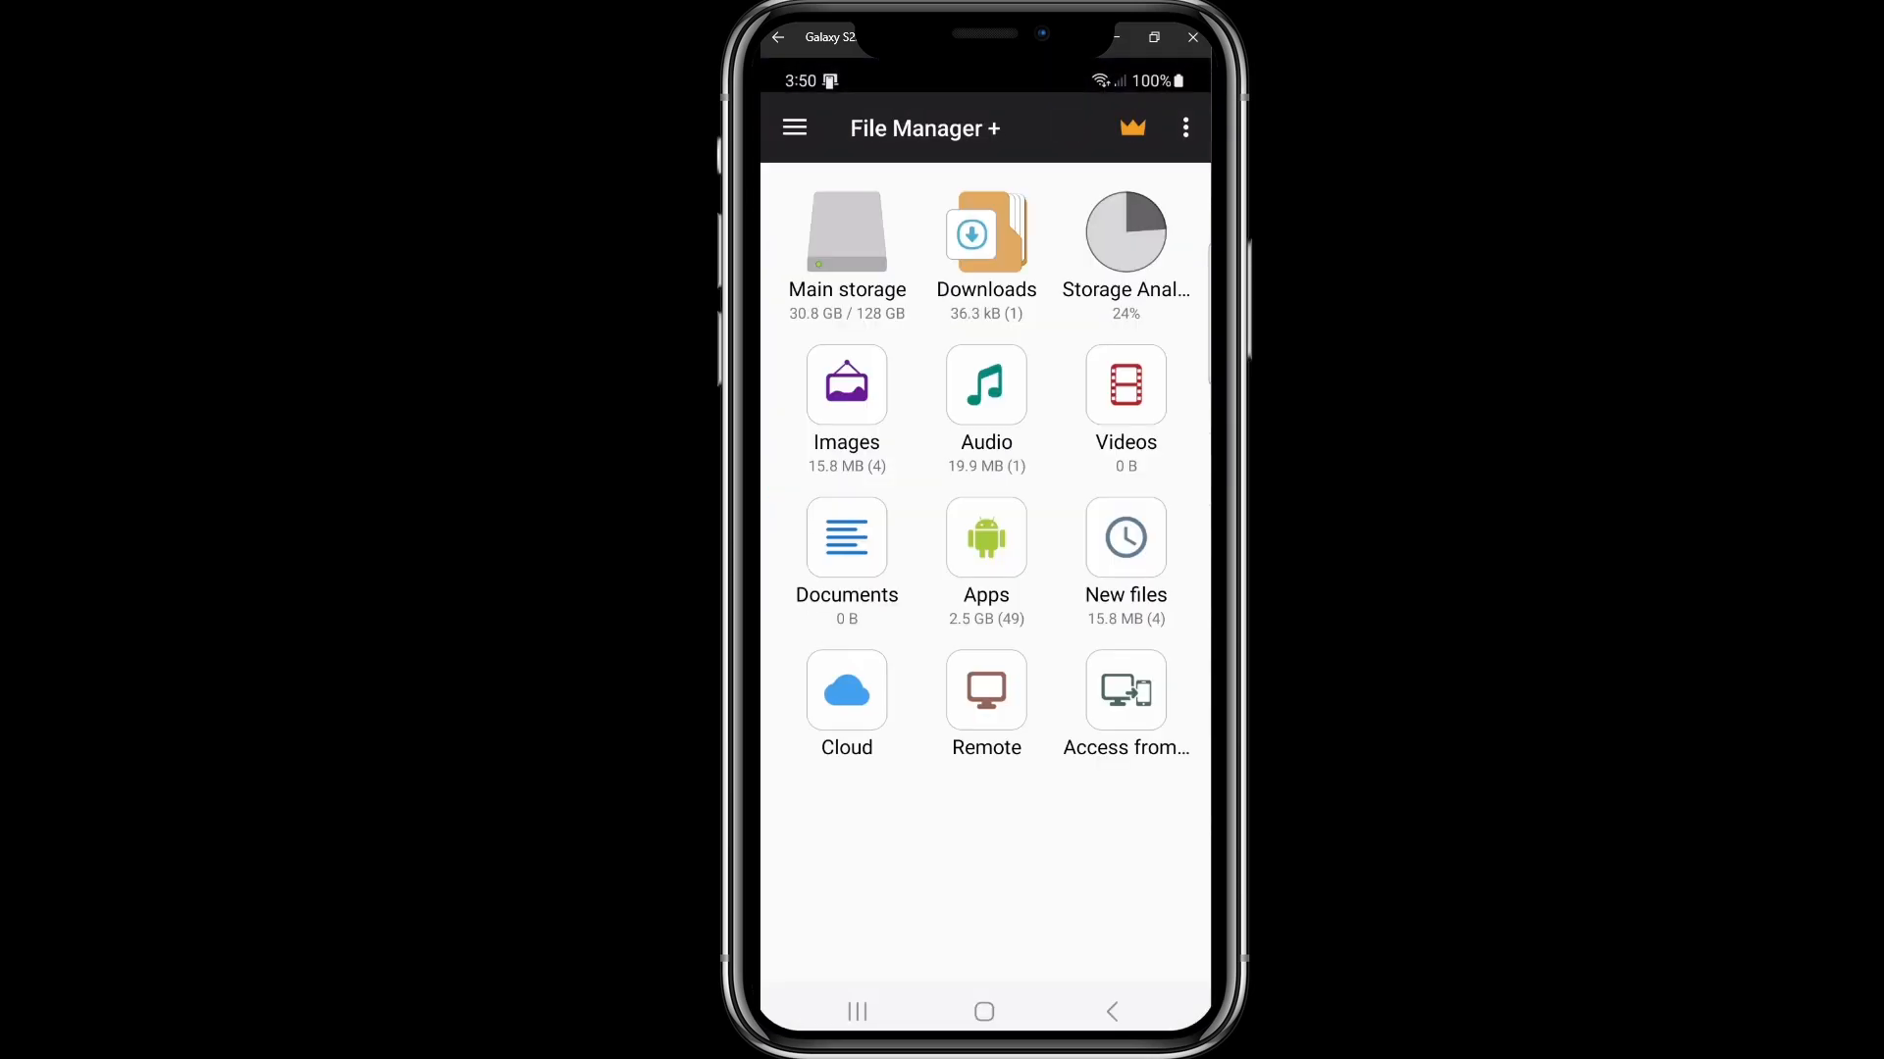
left_click(985, 247)
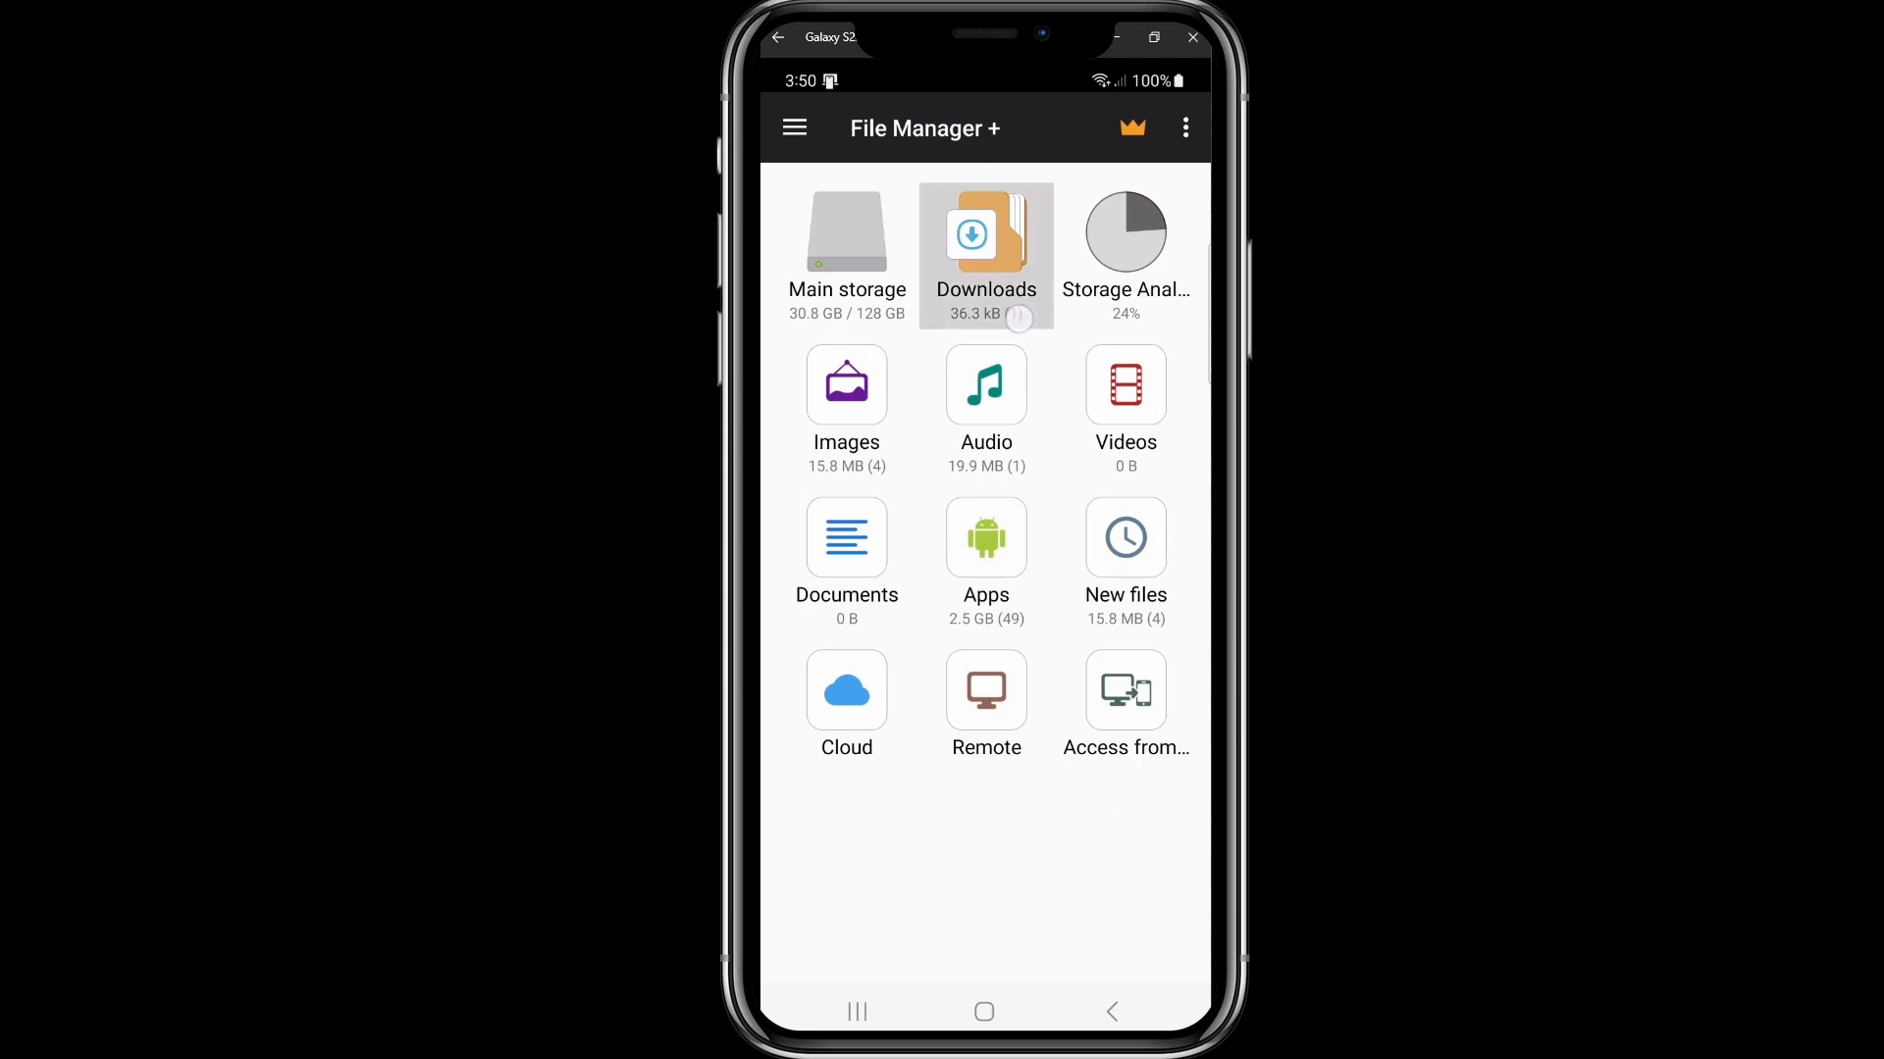
left_click(985, 254)
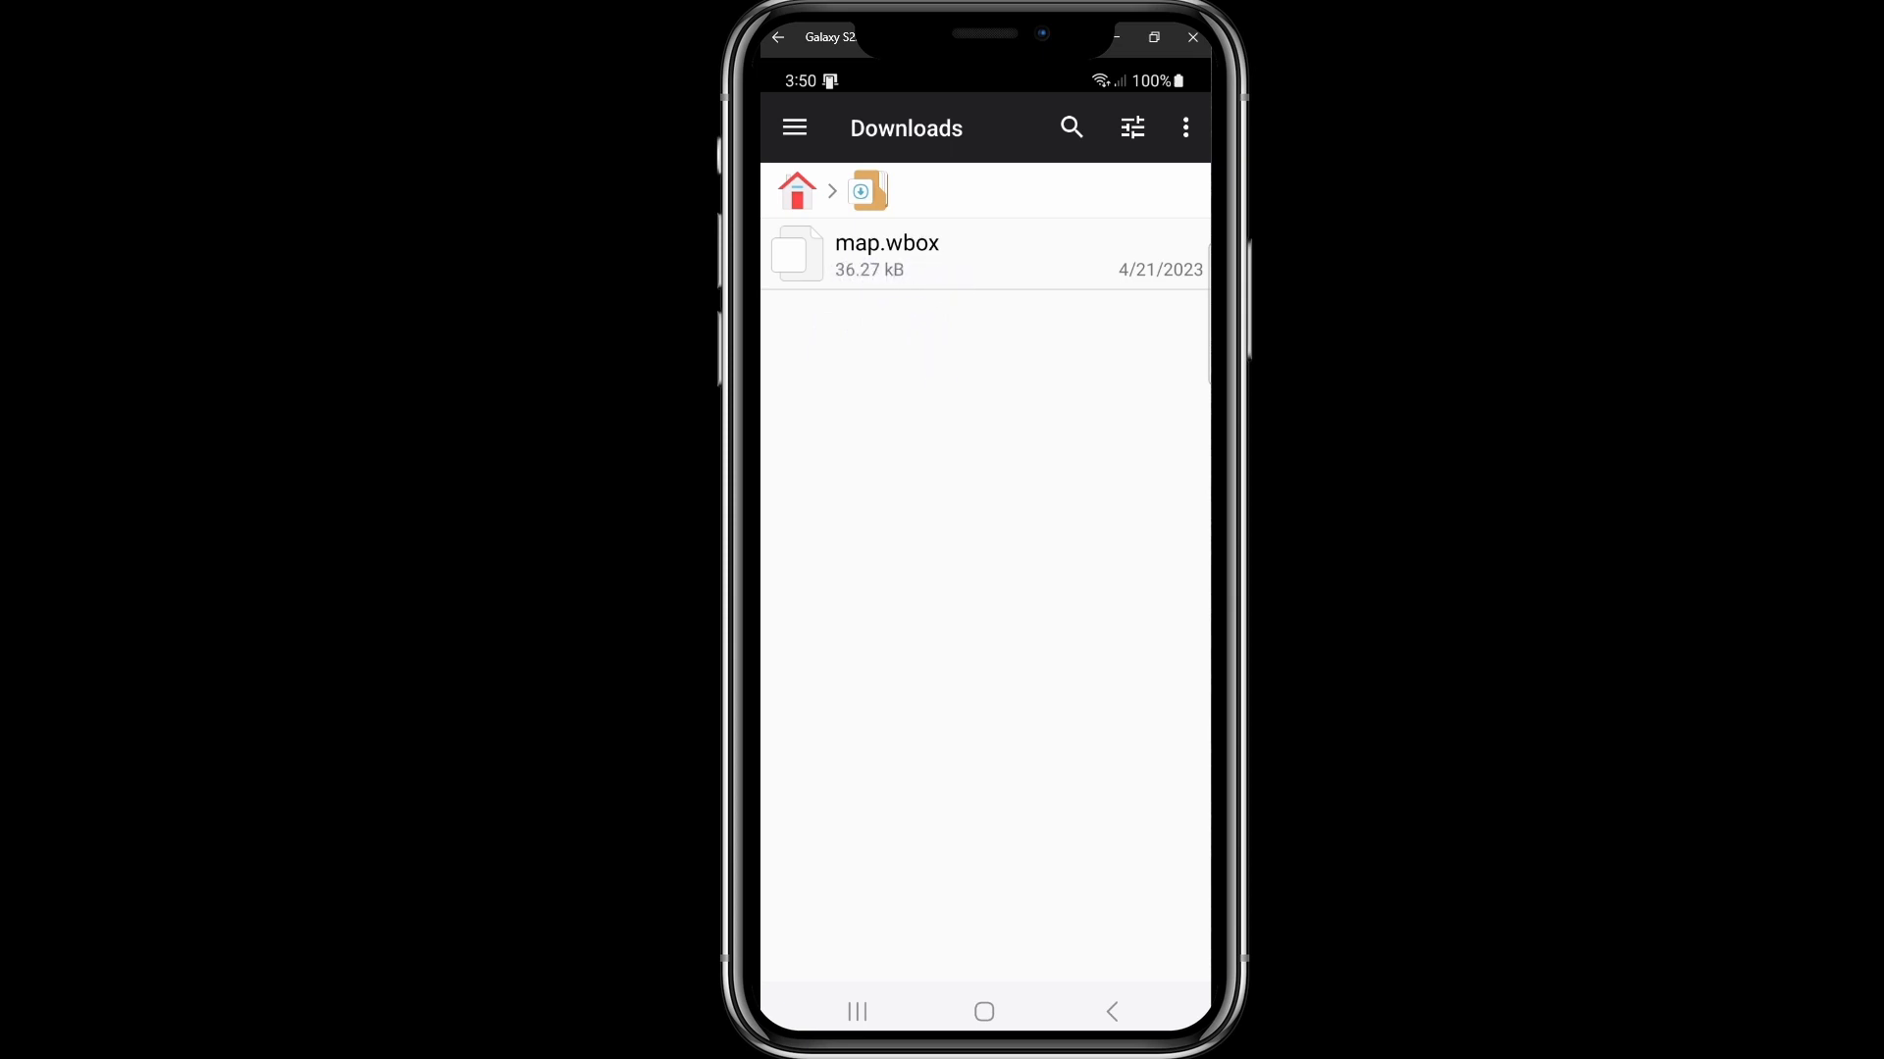
left_click(985, 255)
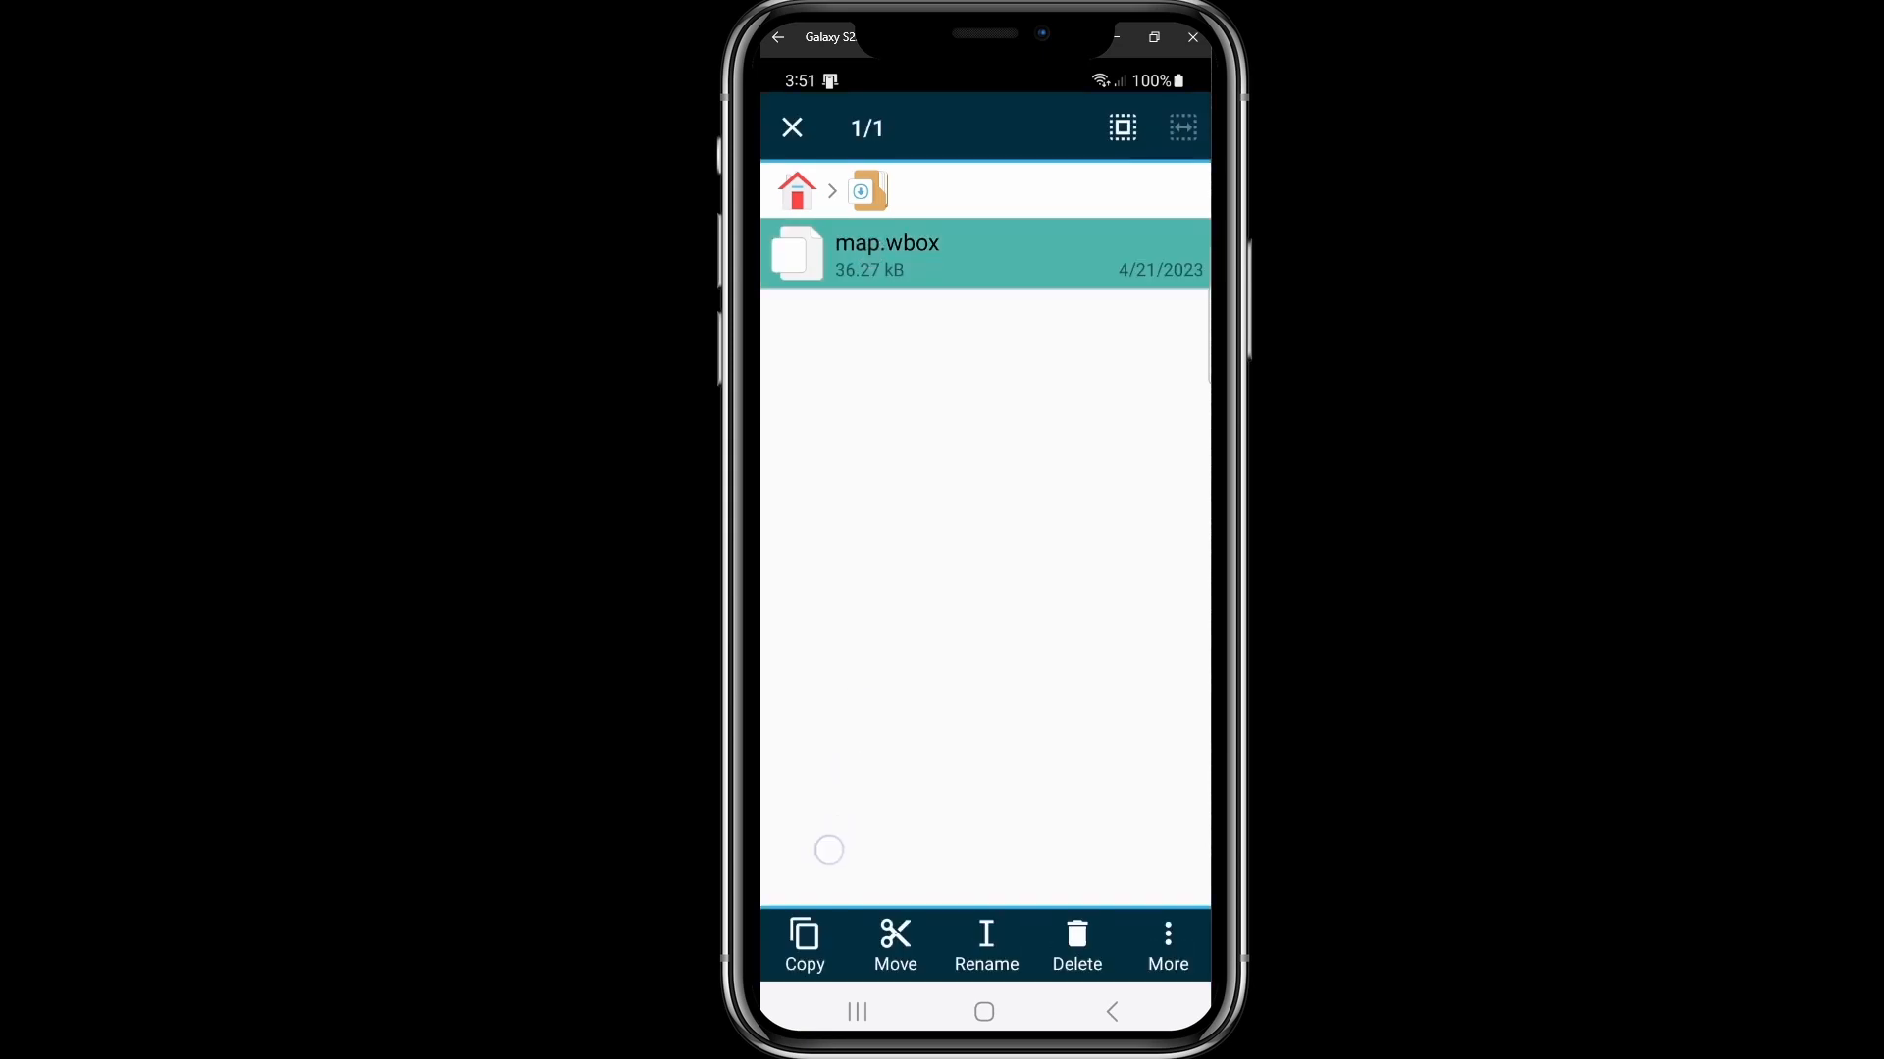
left_click(895, 946)
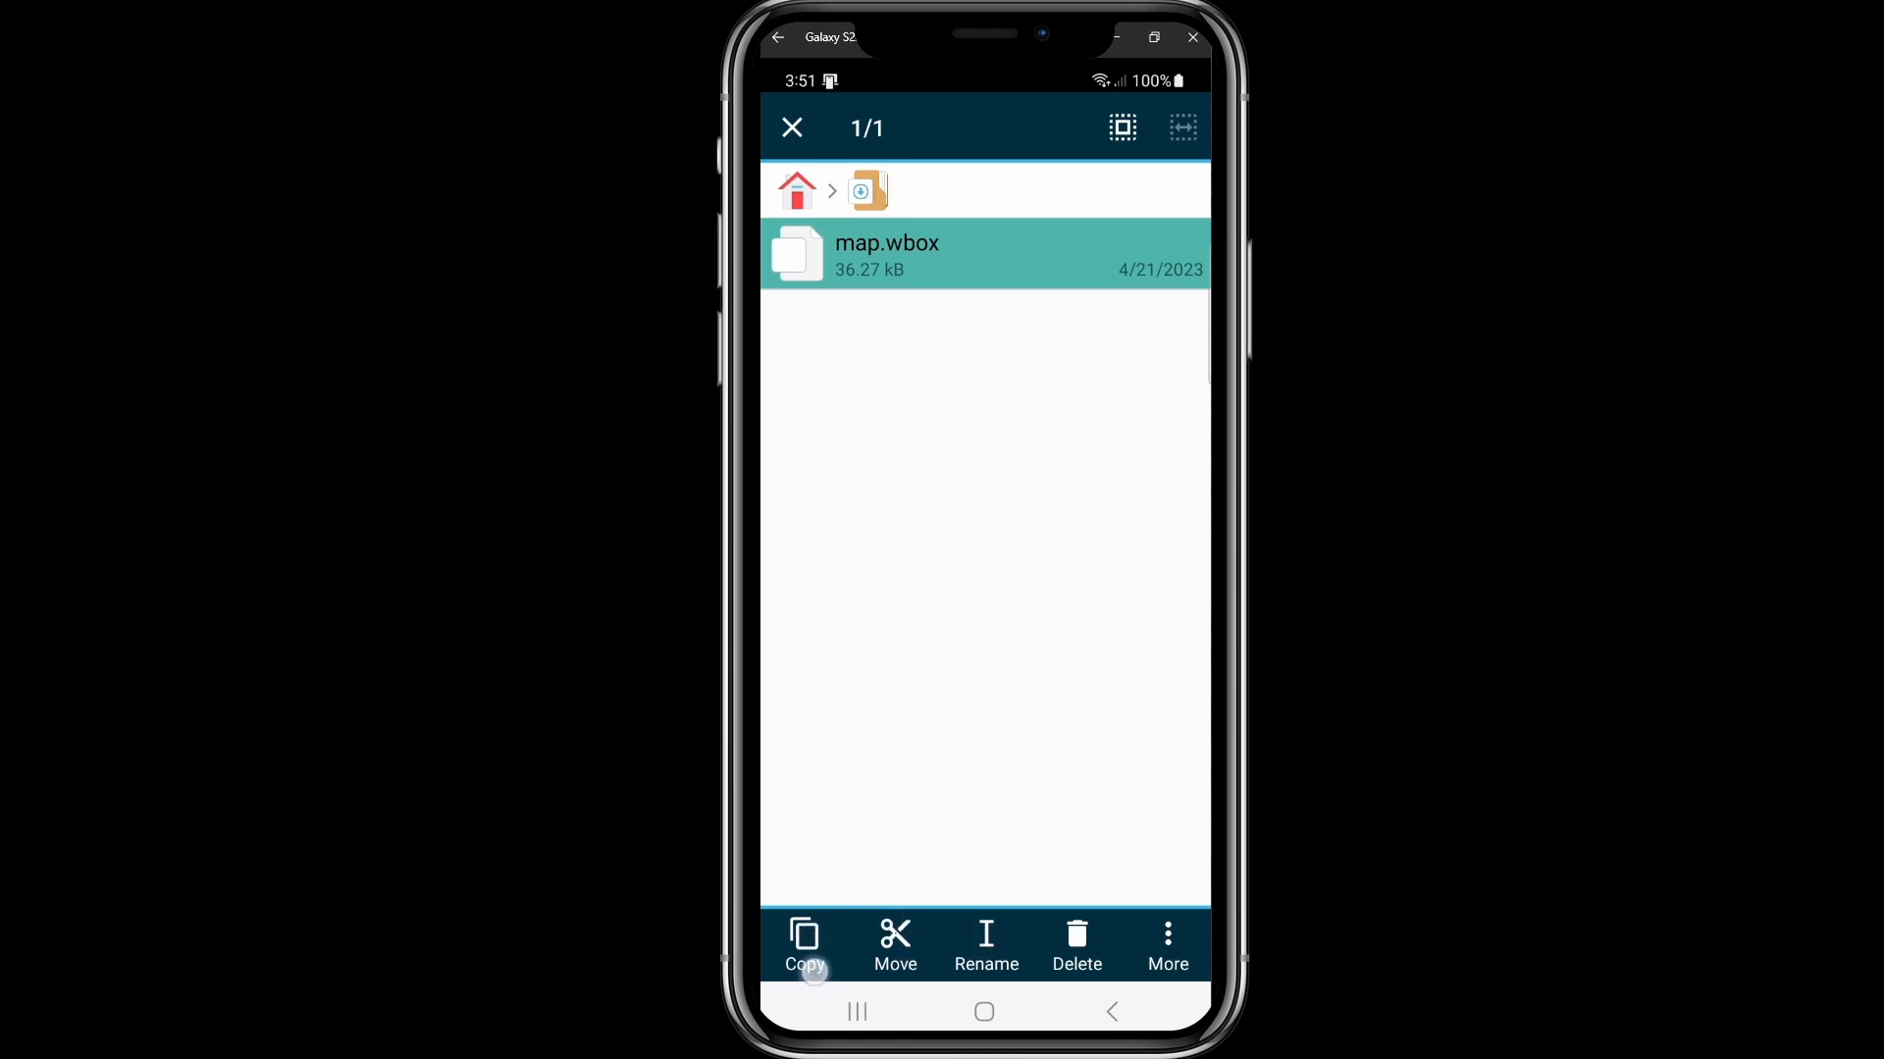
left_click(805, 946)
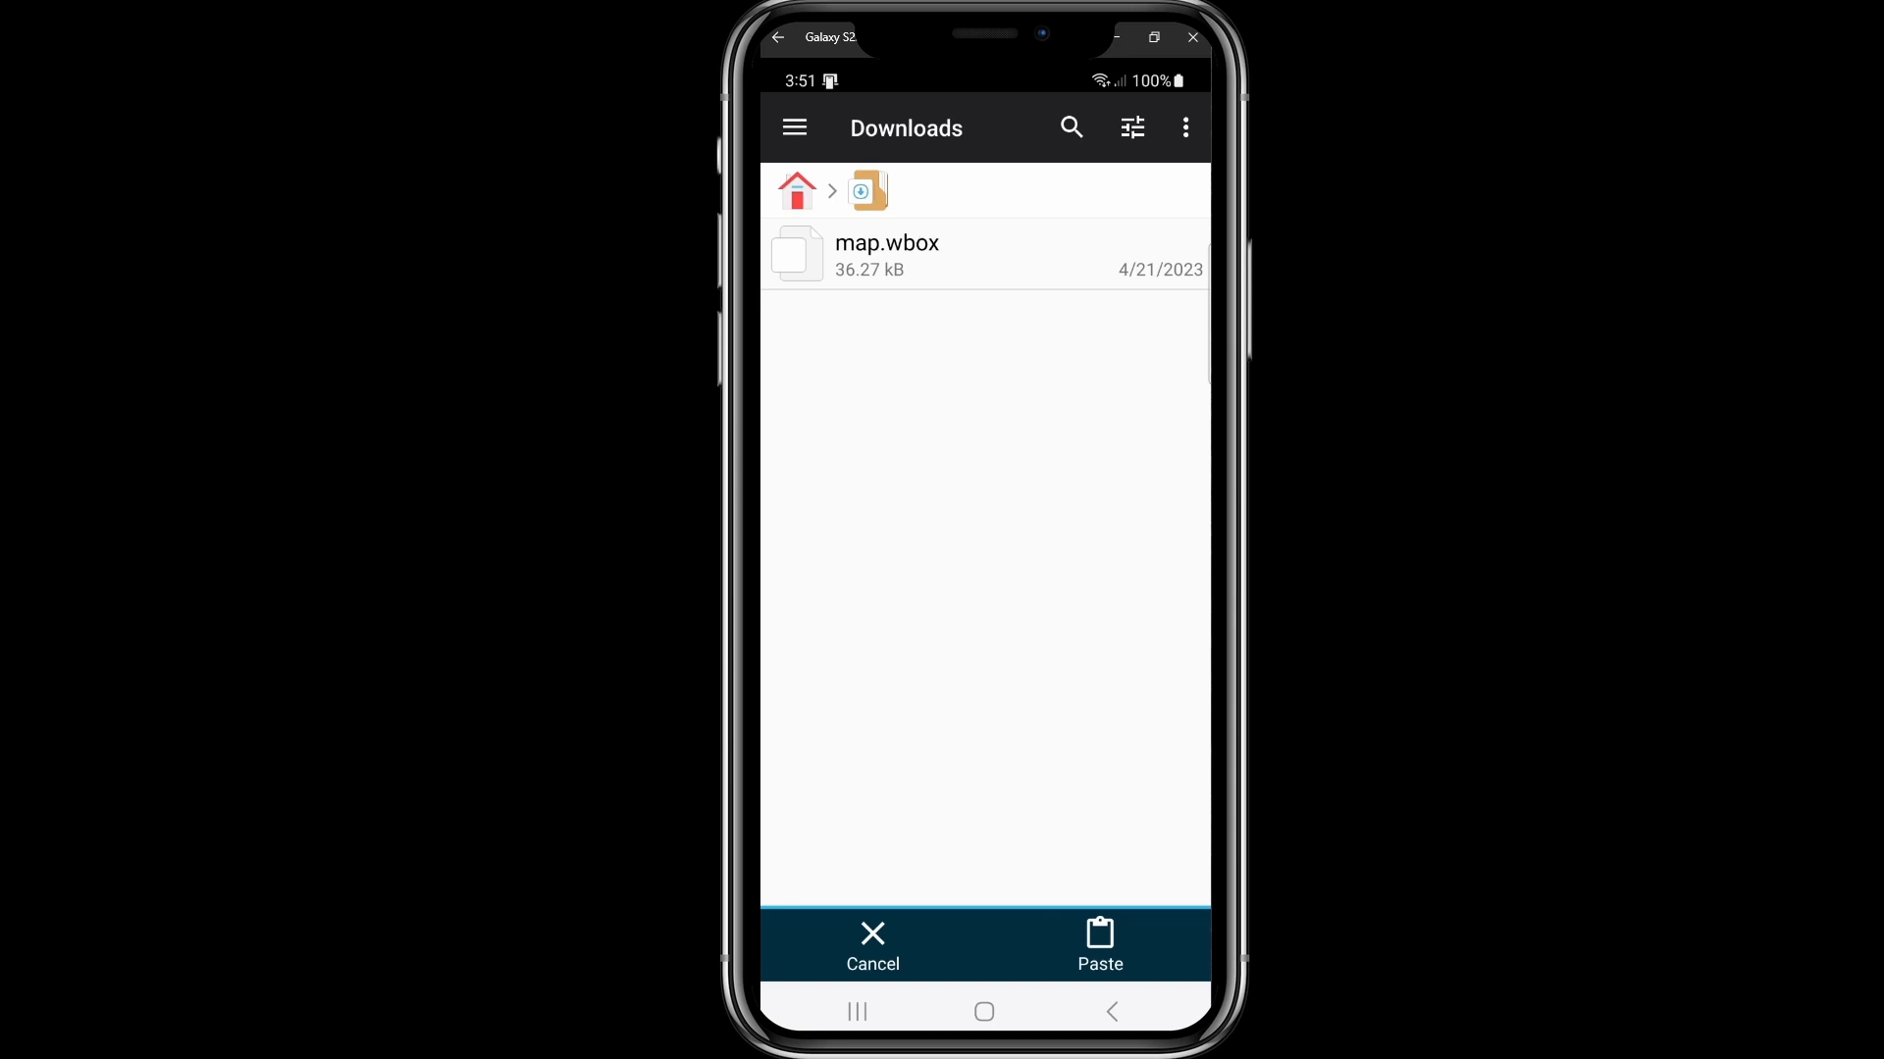
Navigate to Android/data/worldbox/files/saves/save1 and paste map.wbox, prompting an overwrite.
left_click(796, 191)
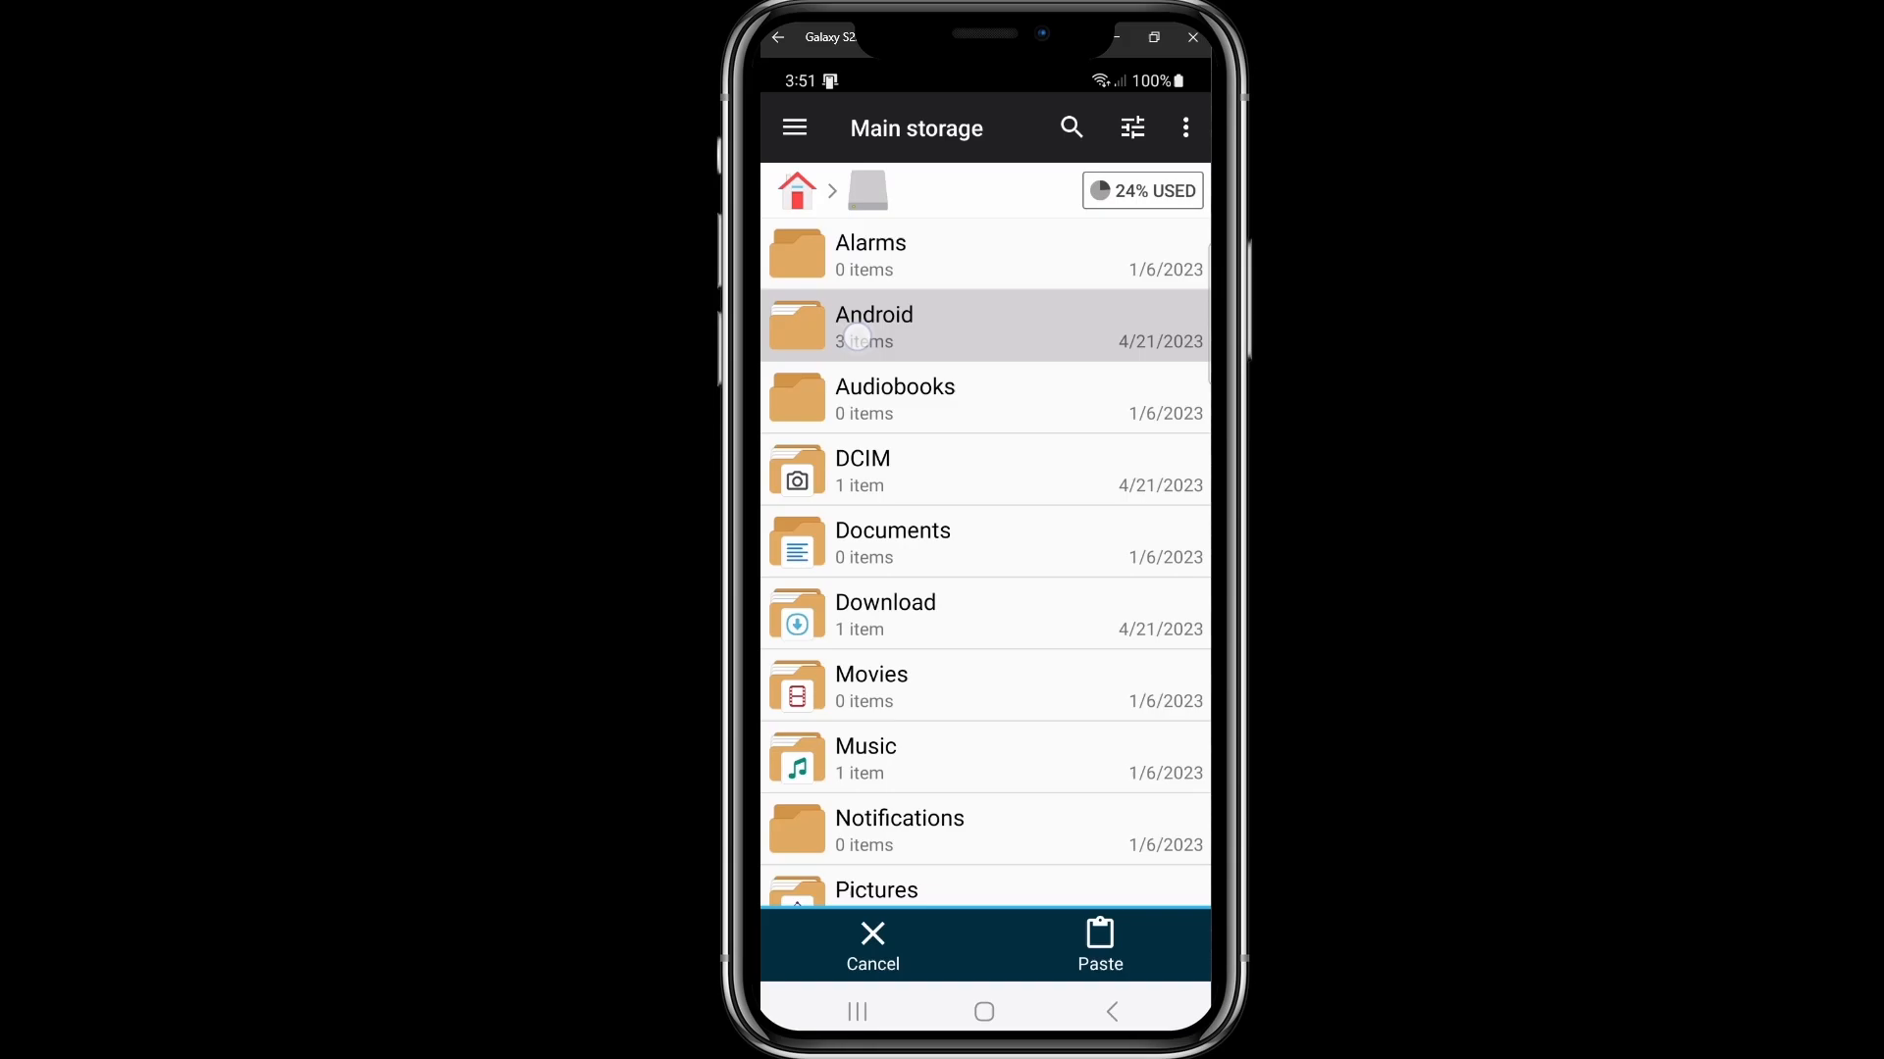
left_click(873, 328)
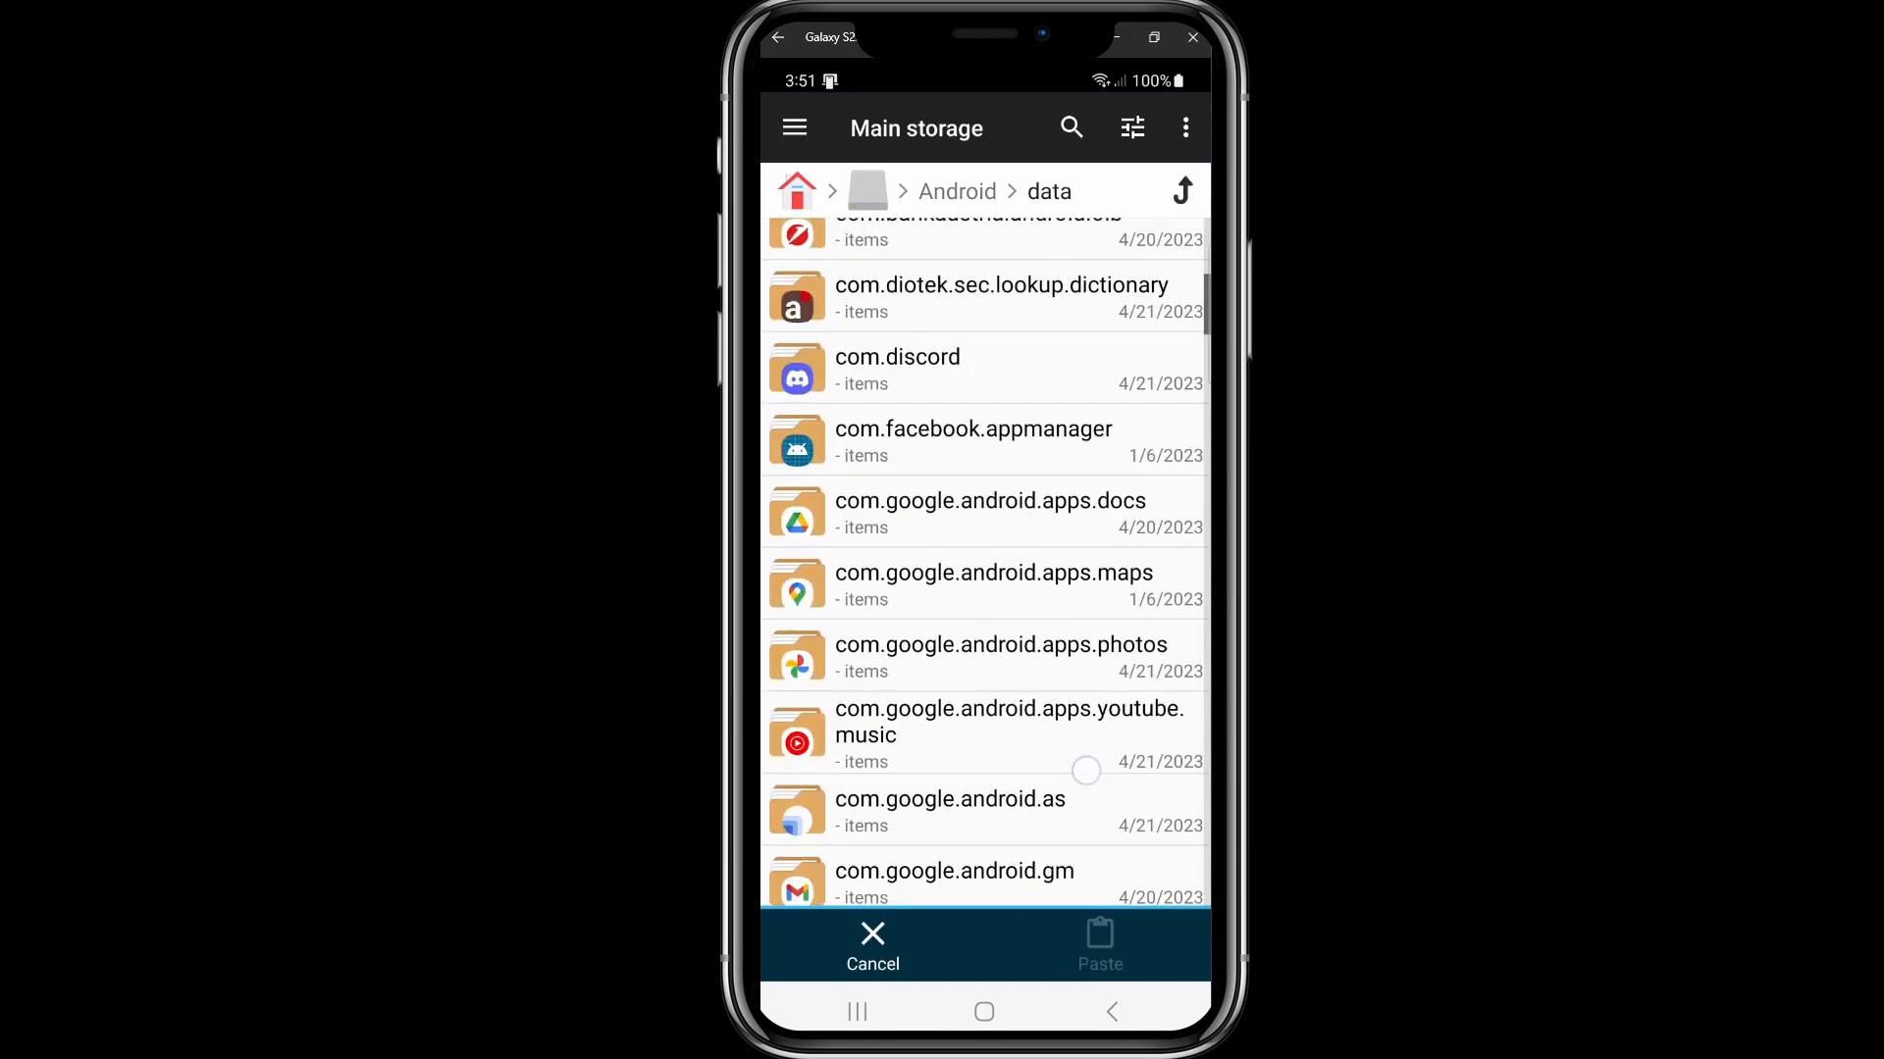
scroll("down", 3)
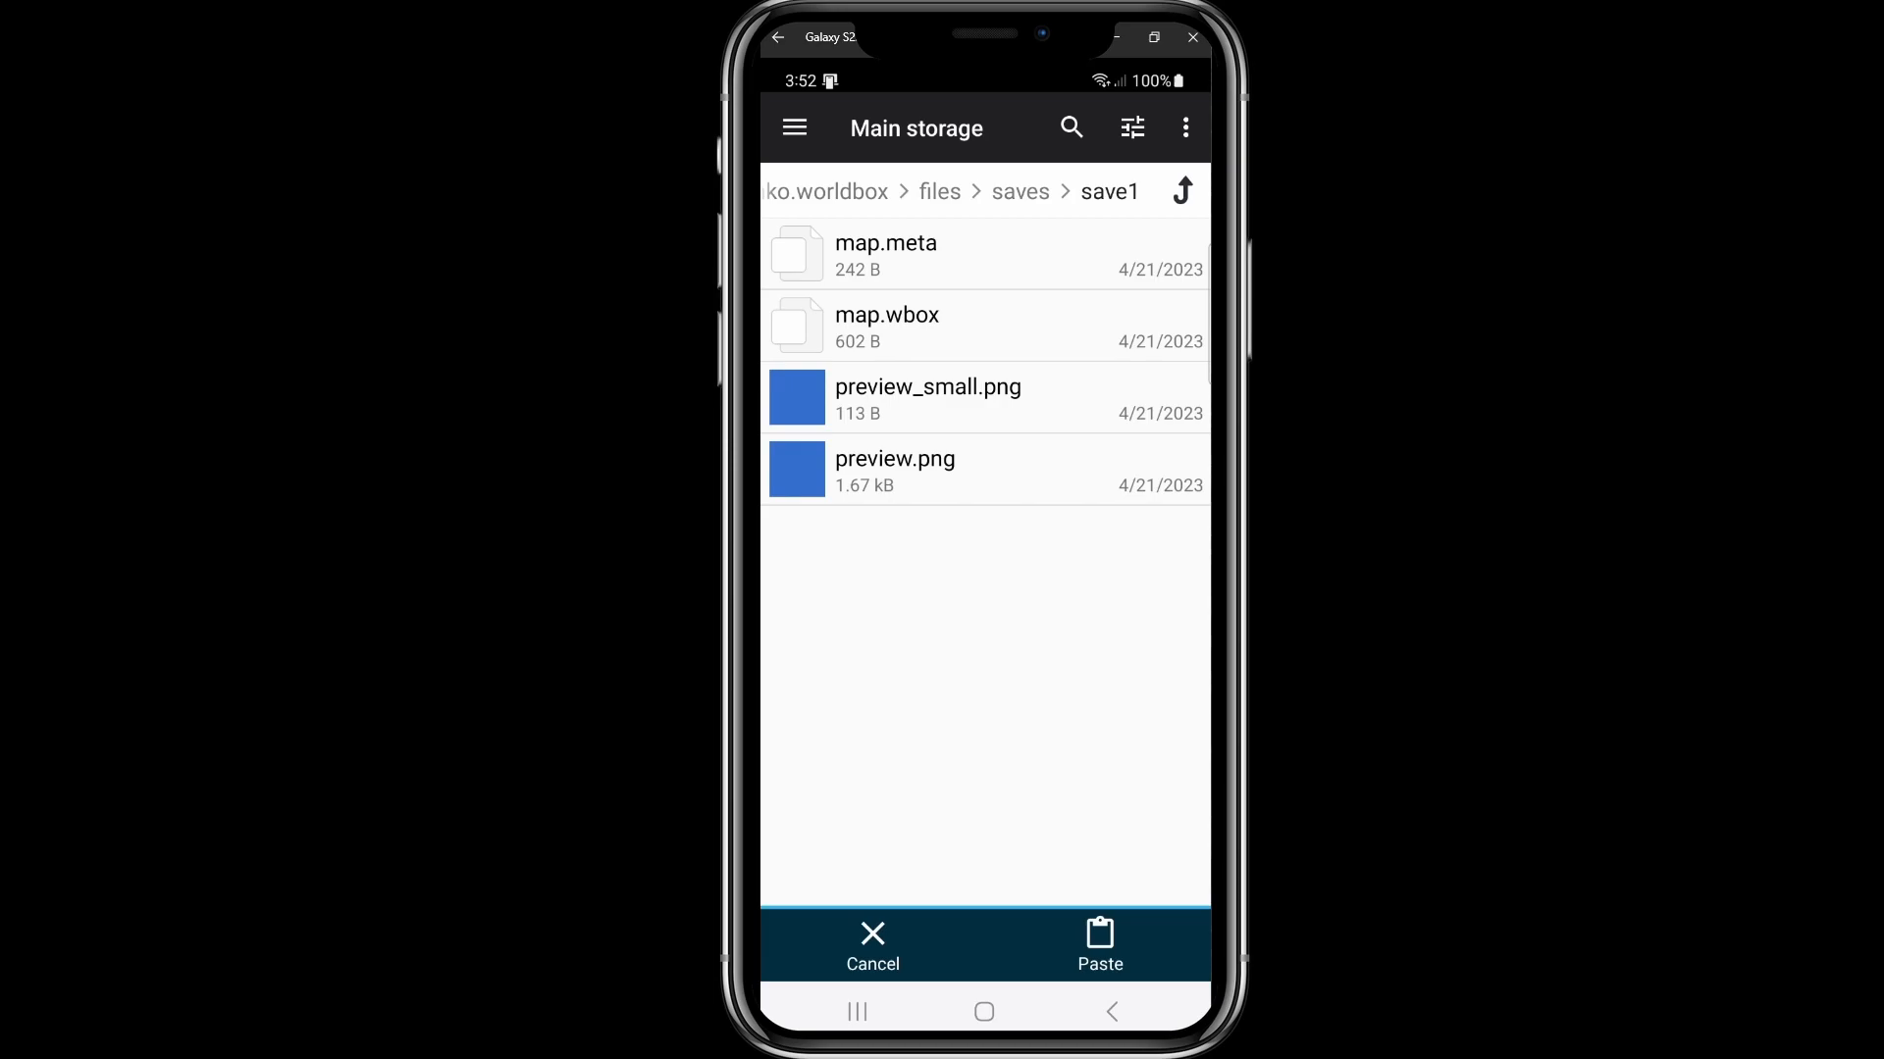
left_click(1098, 945)
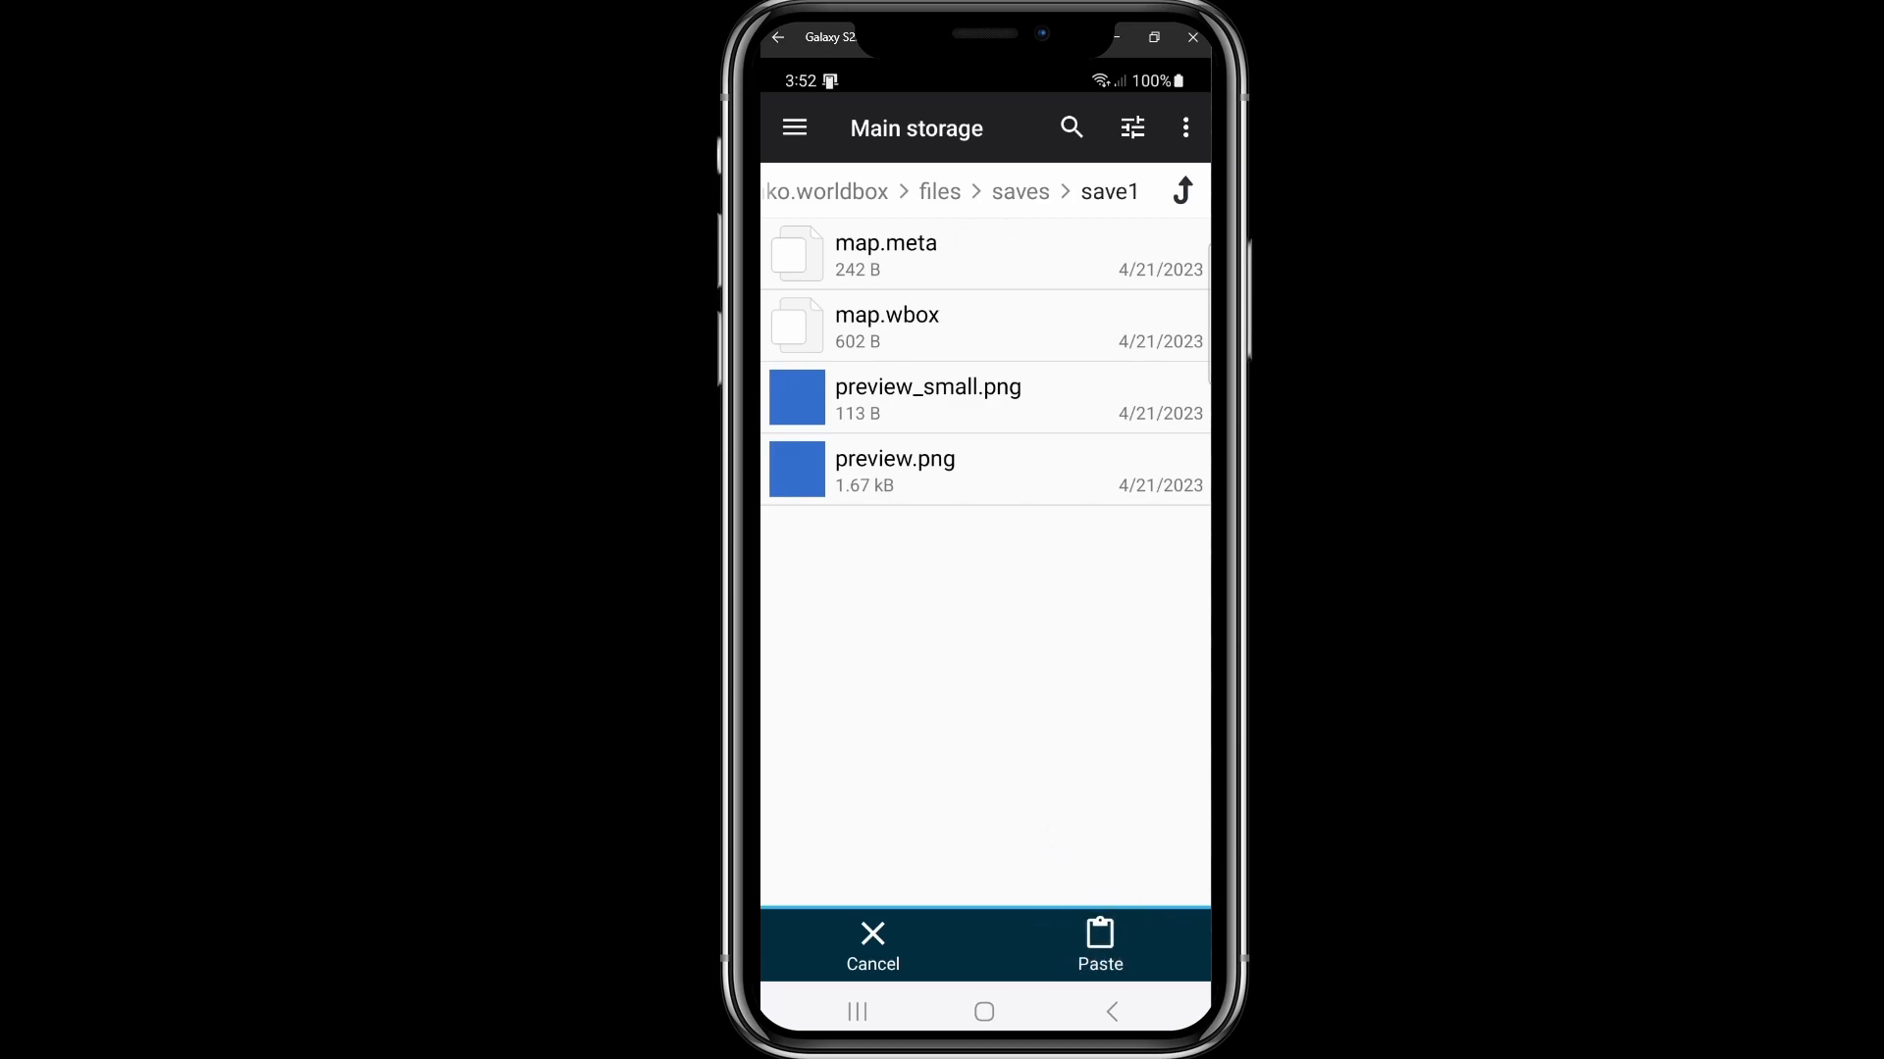
left_click(1099, 946)
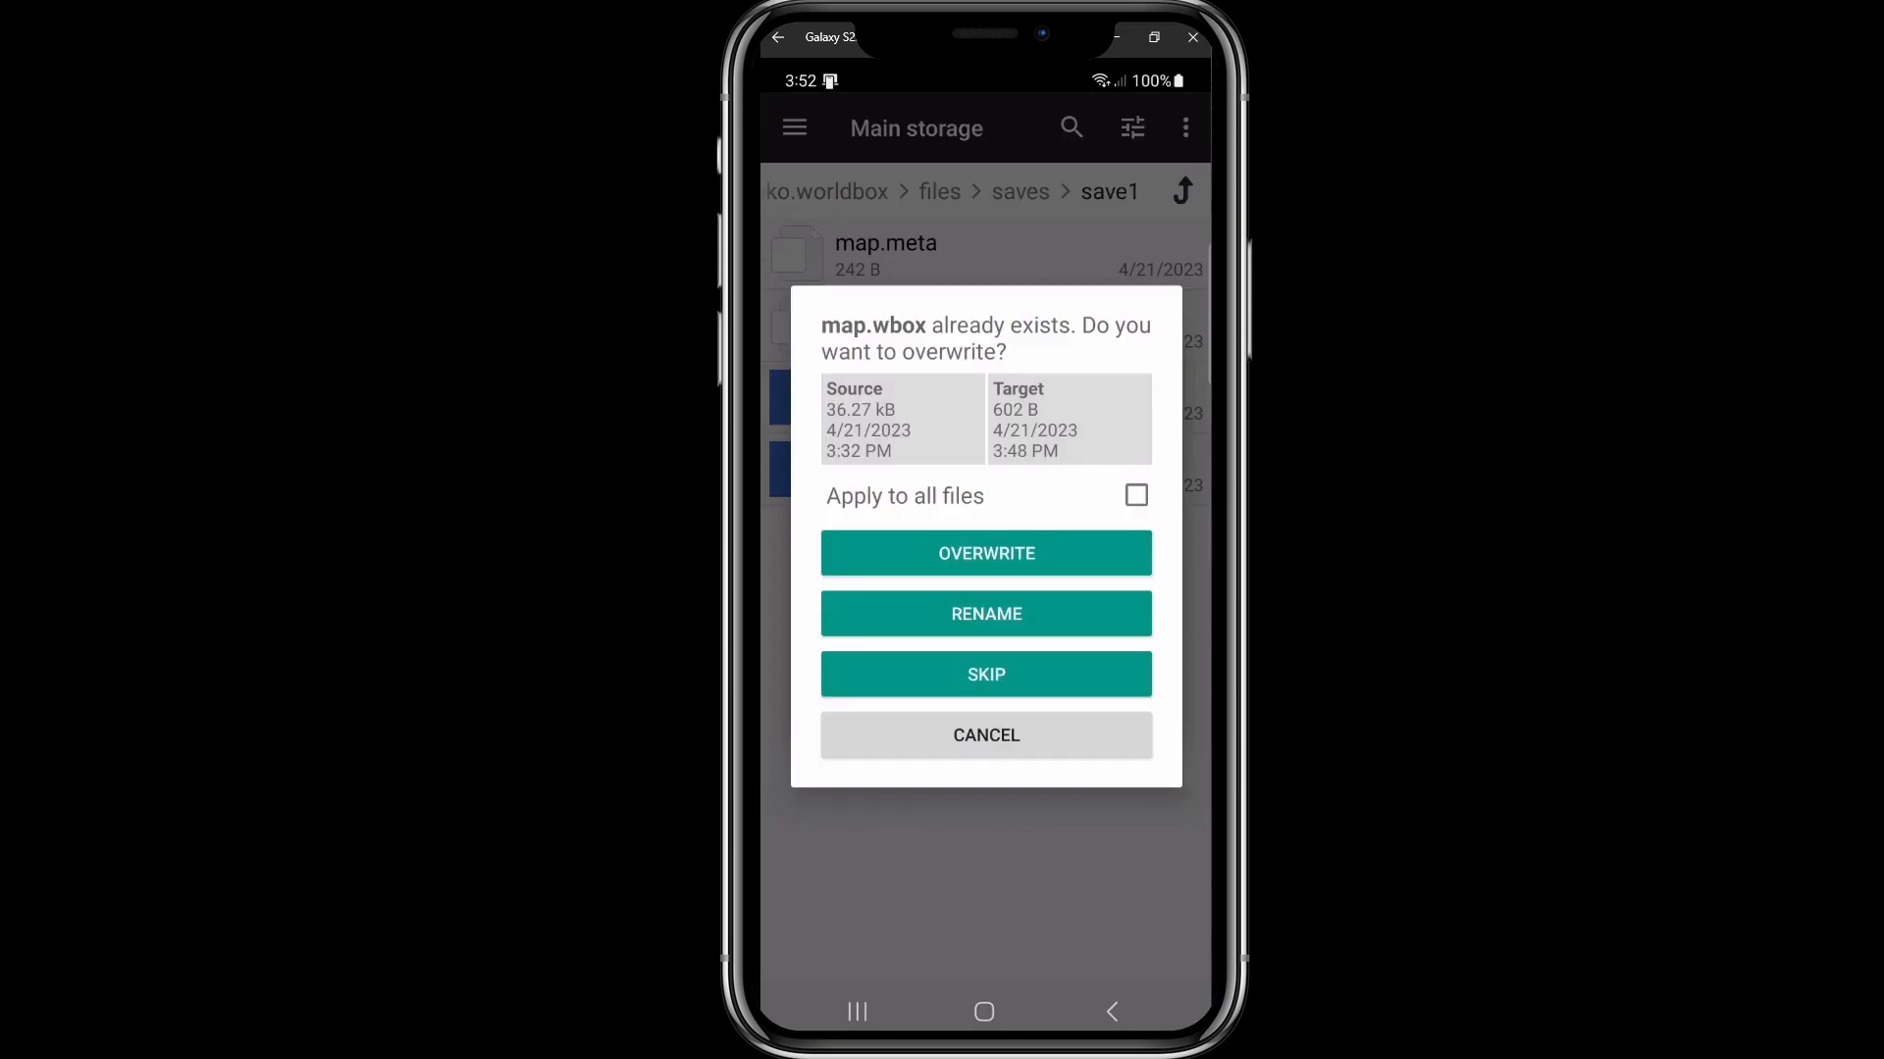
Overwrite save1's map.wbox with the 36.27 kB download and return home.
left_click(985, 553)
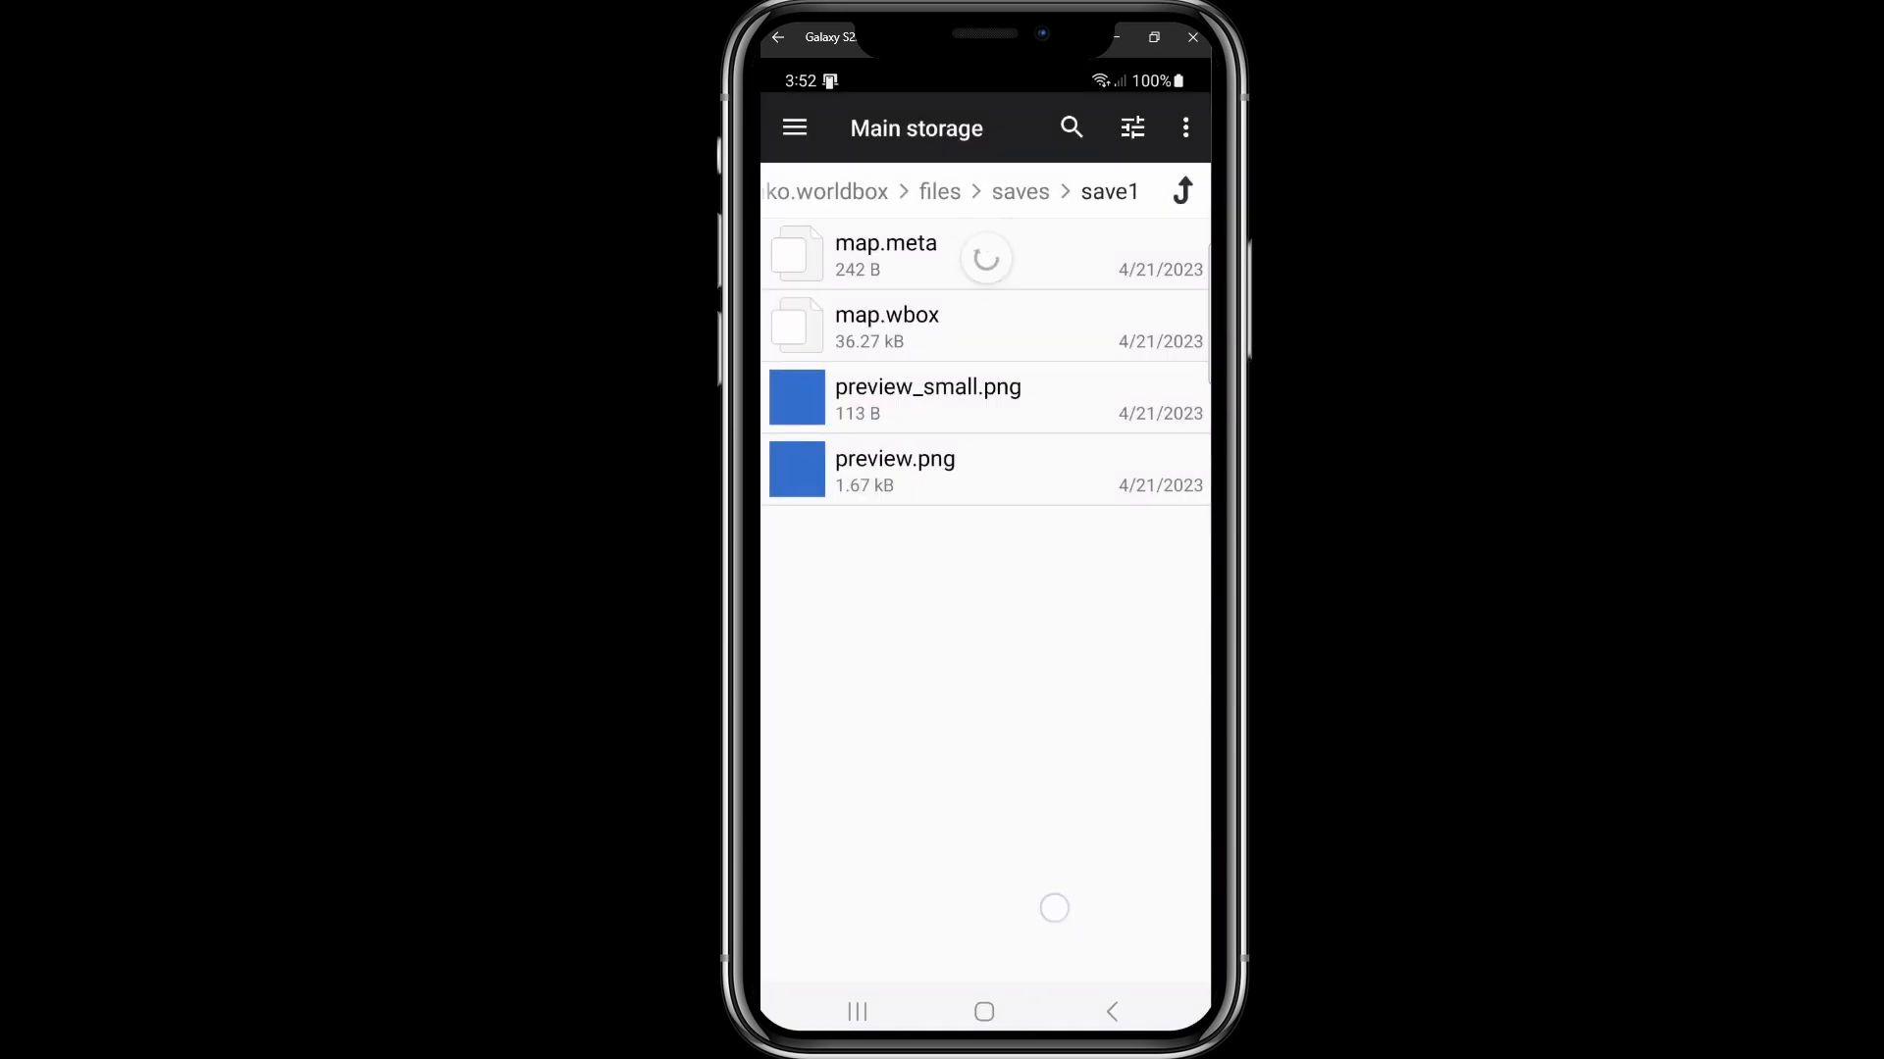
left_click(983, 1012)
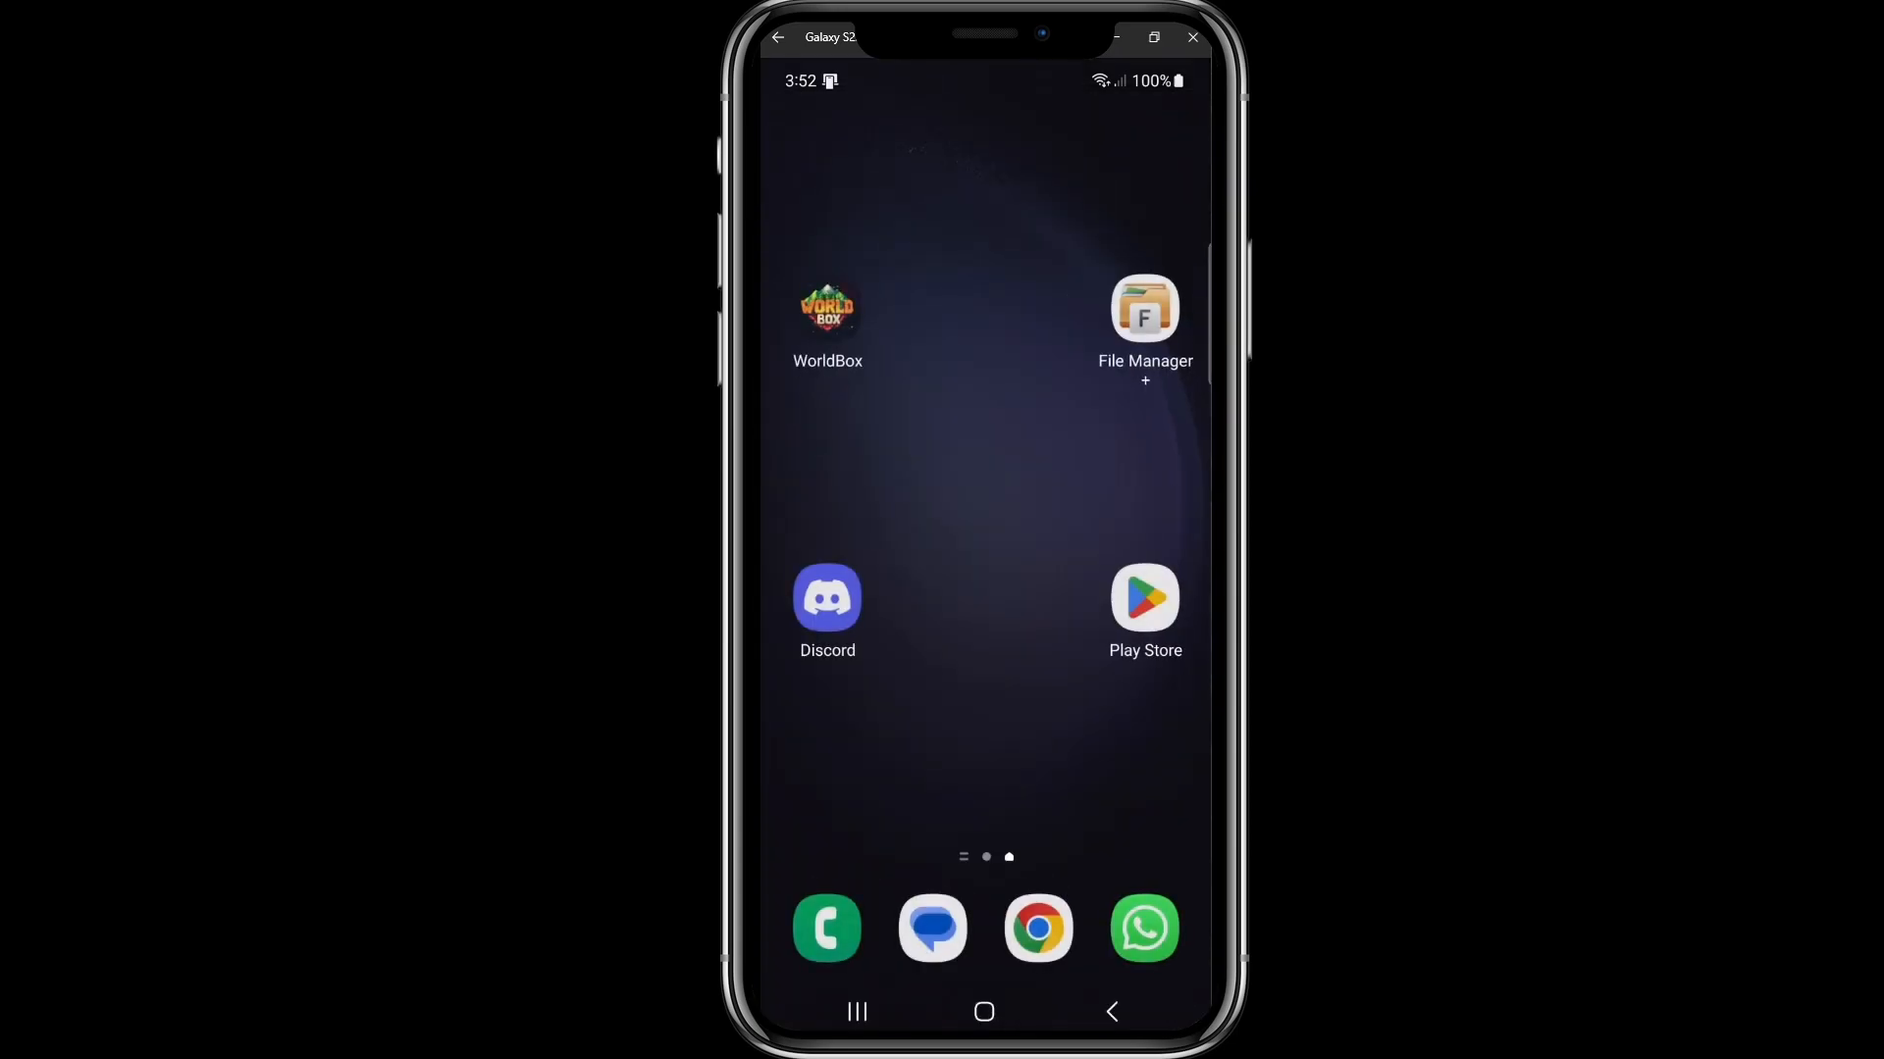
Launch WorldBox and load save slot 1 so the downloaded Earth map appears.
left_click(826, 308)
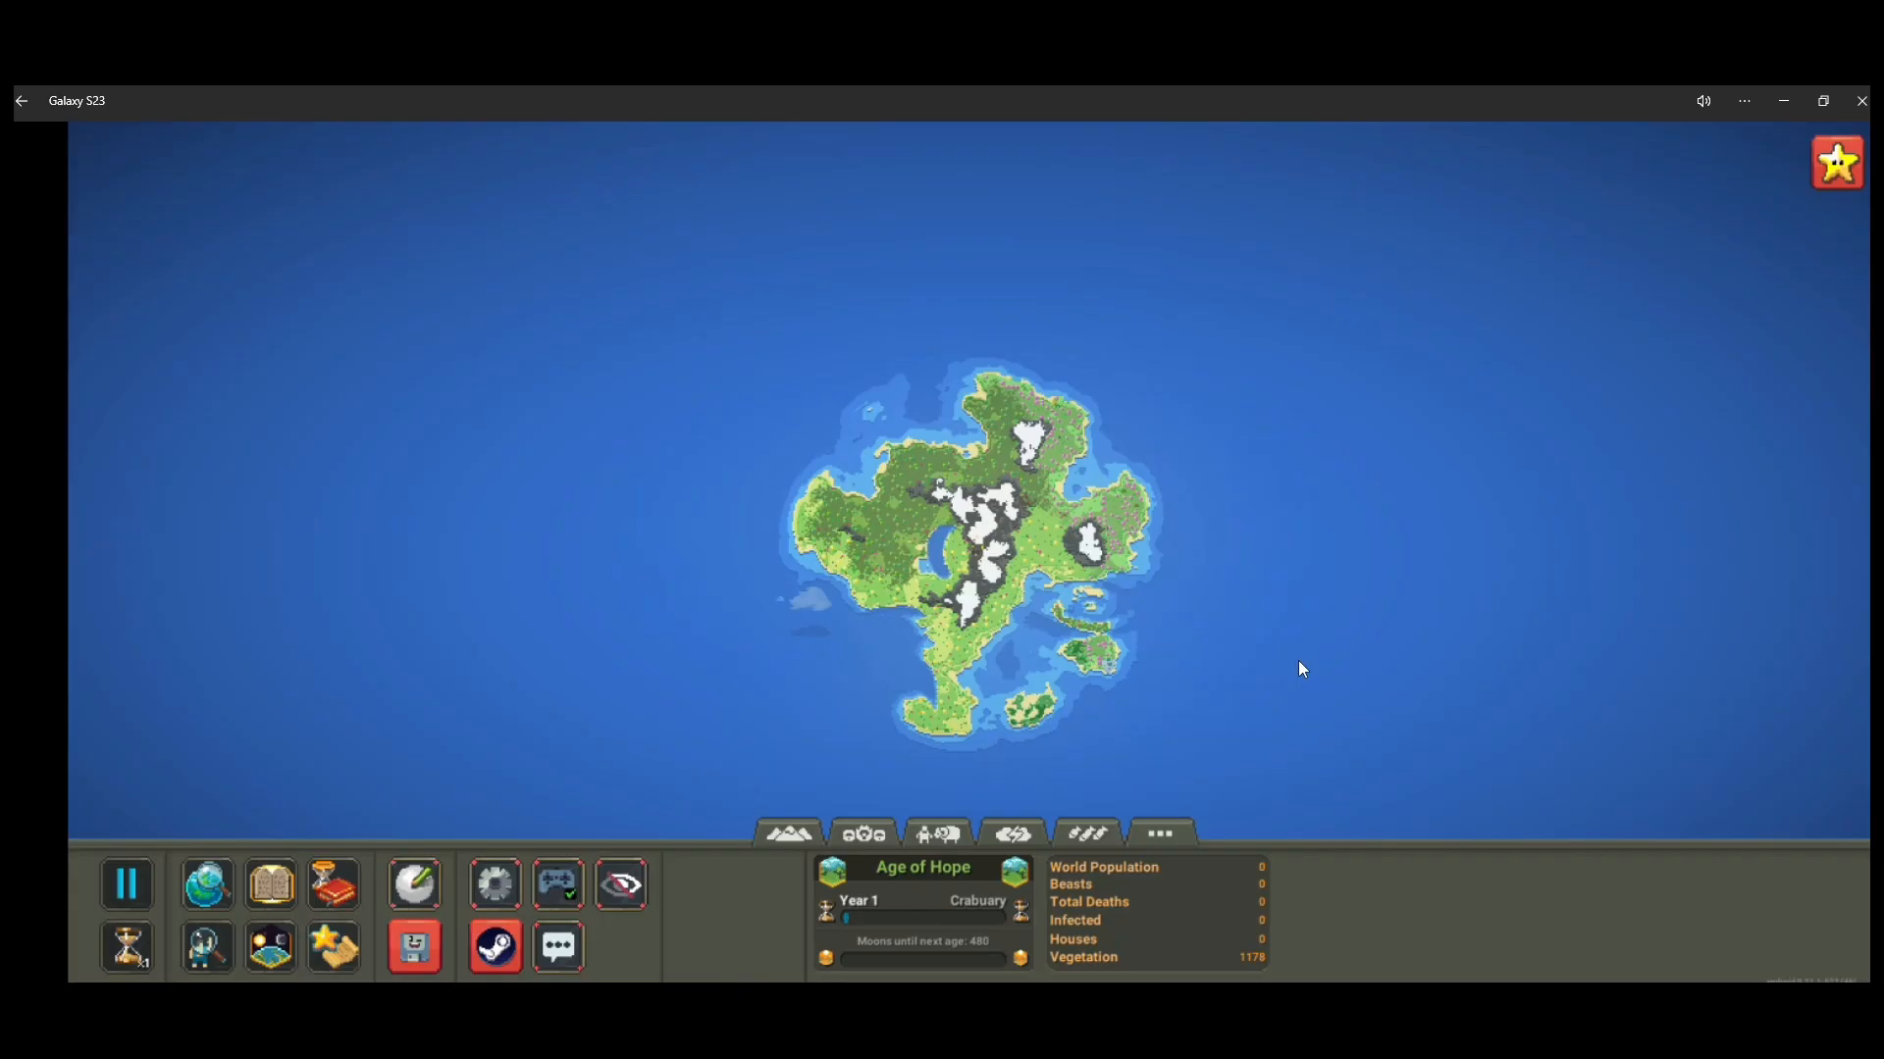
left_click(414, 946)
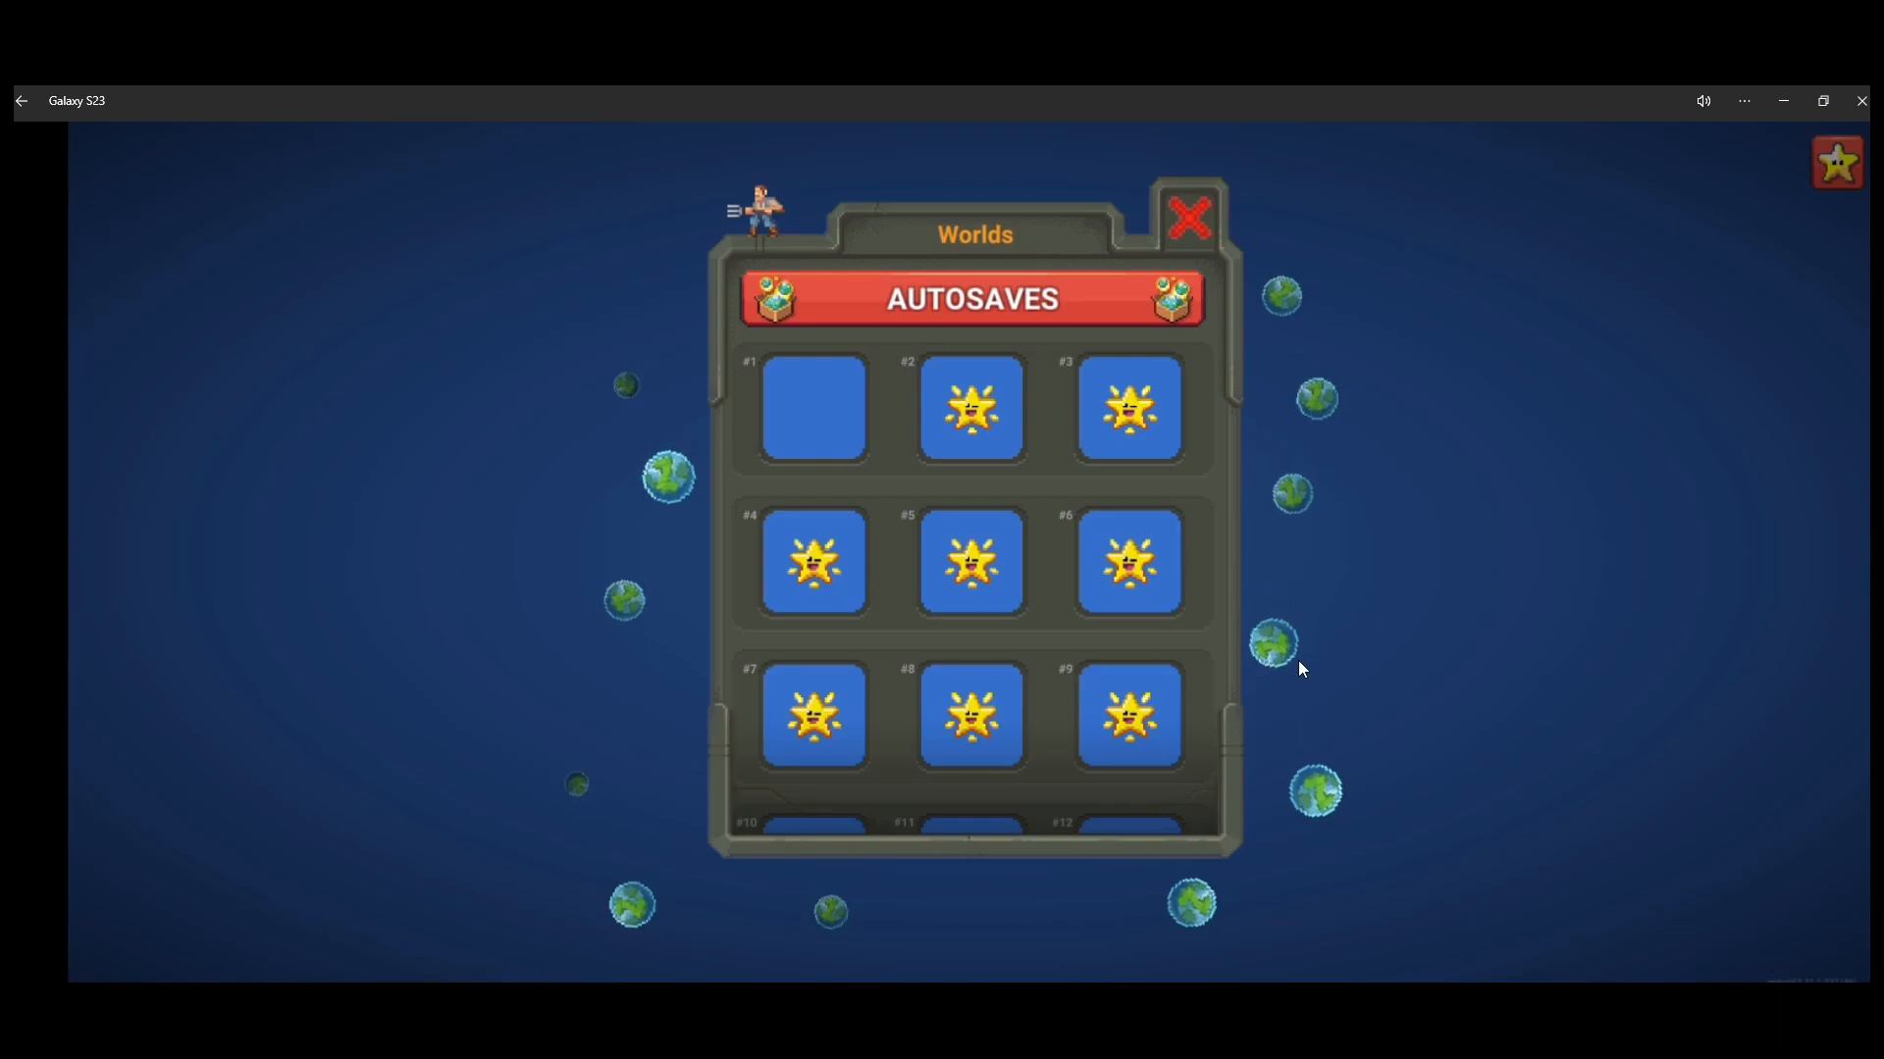
left_click(812, 409)
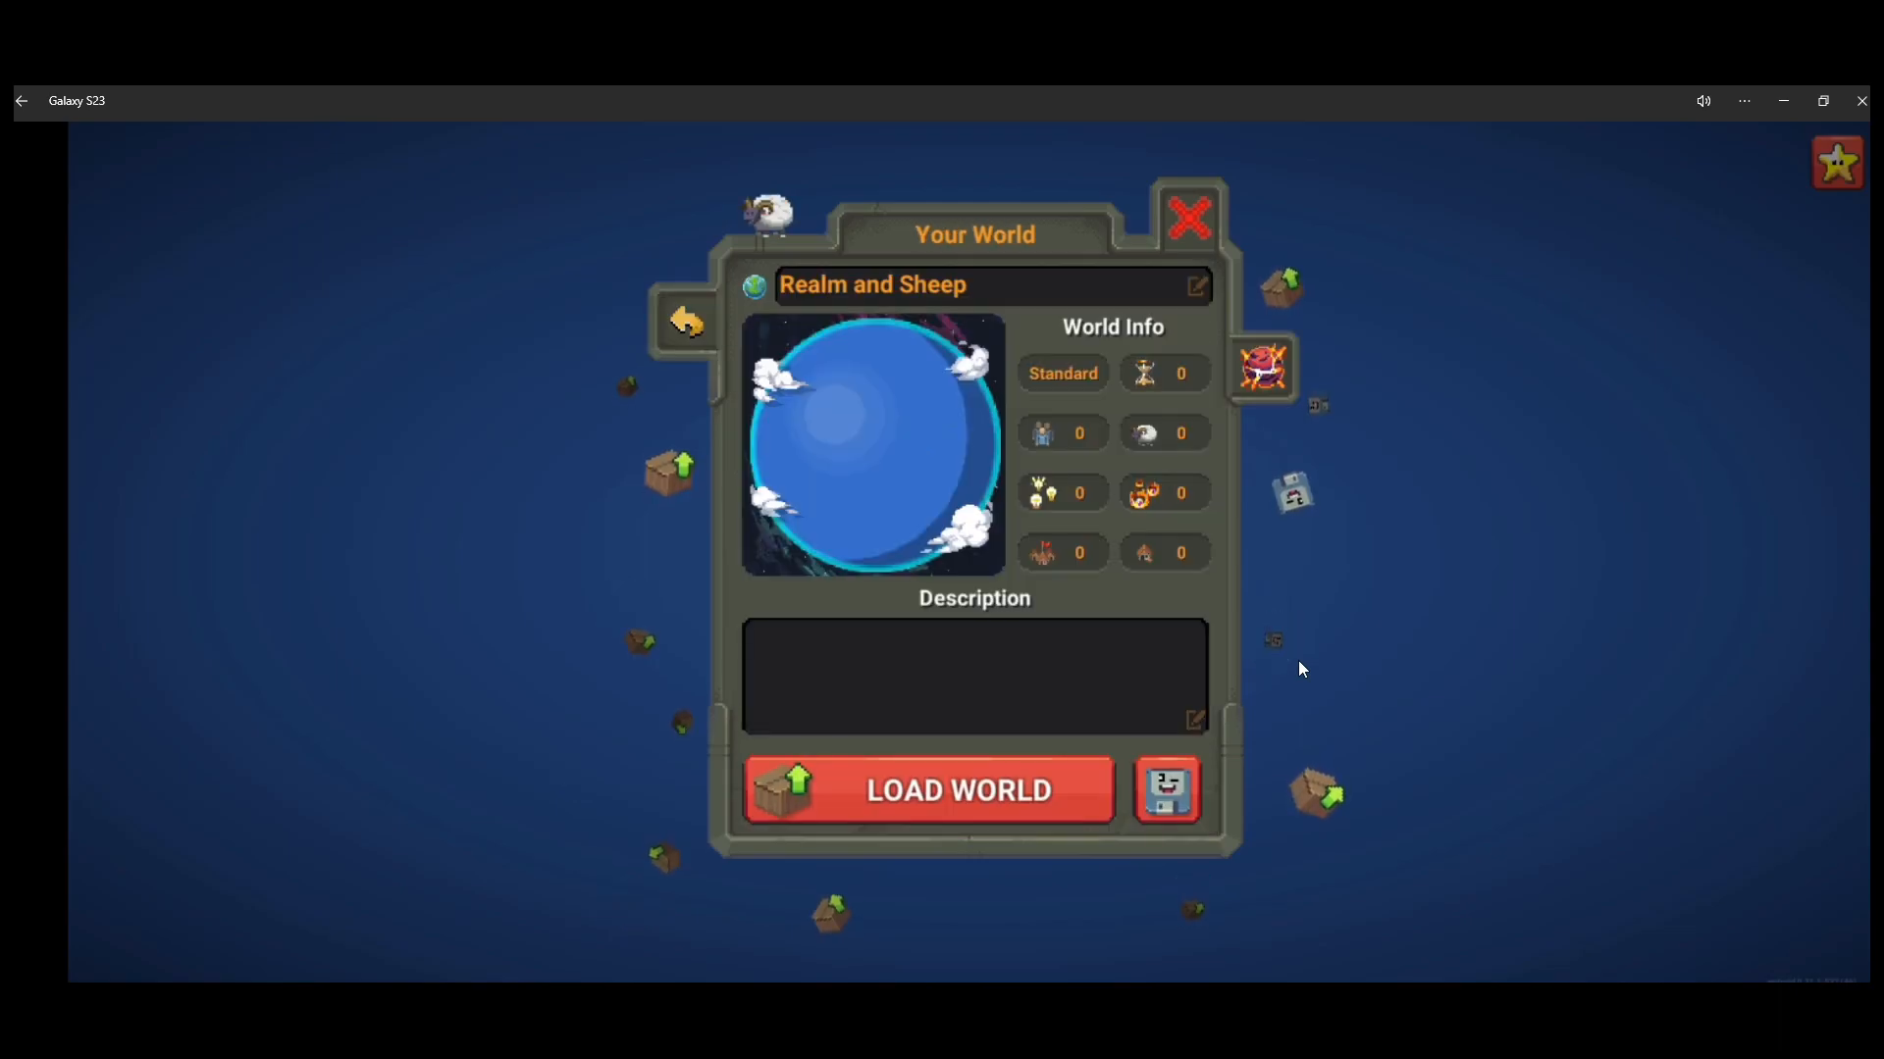
left_click(928, 791)
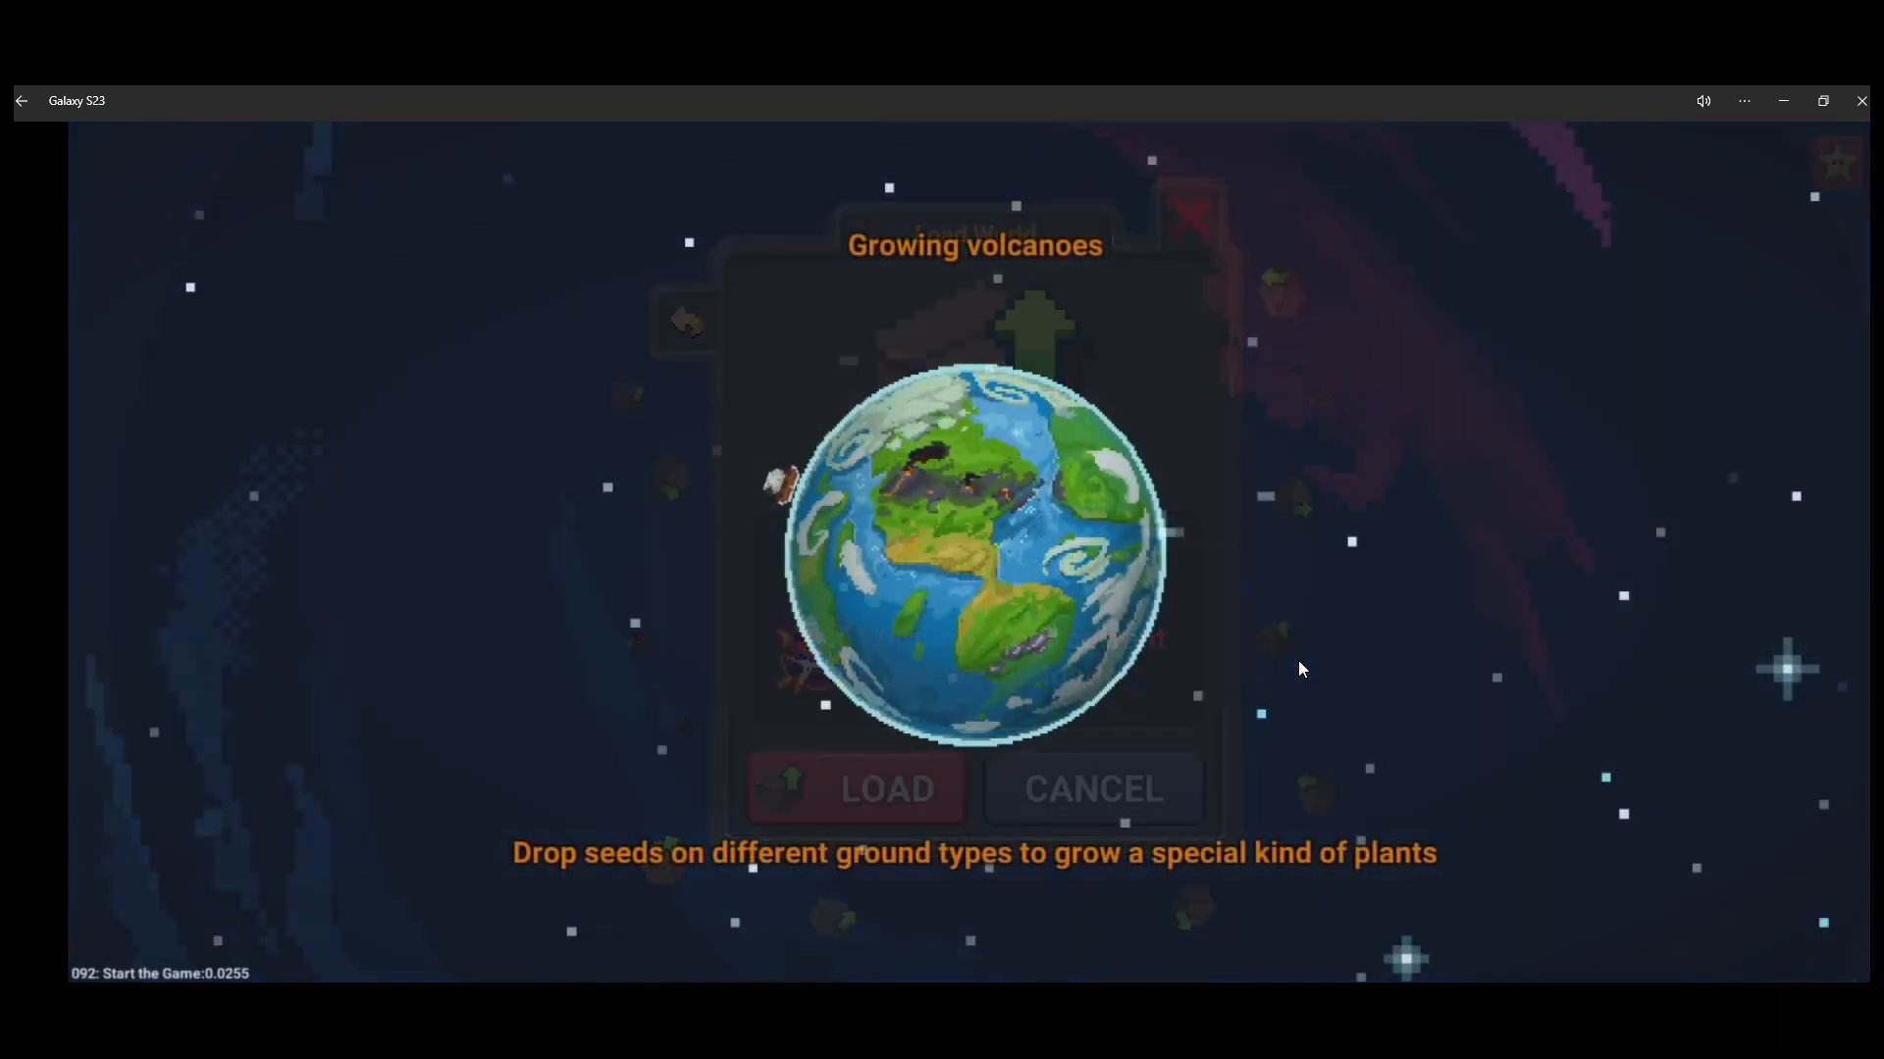
left_click(855, 789)
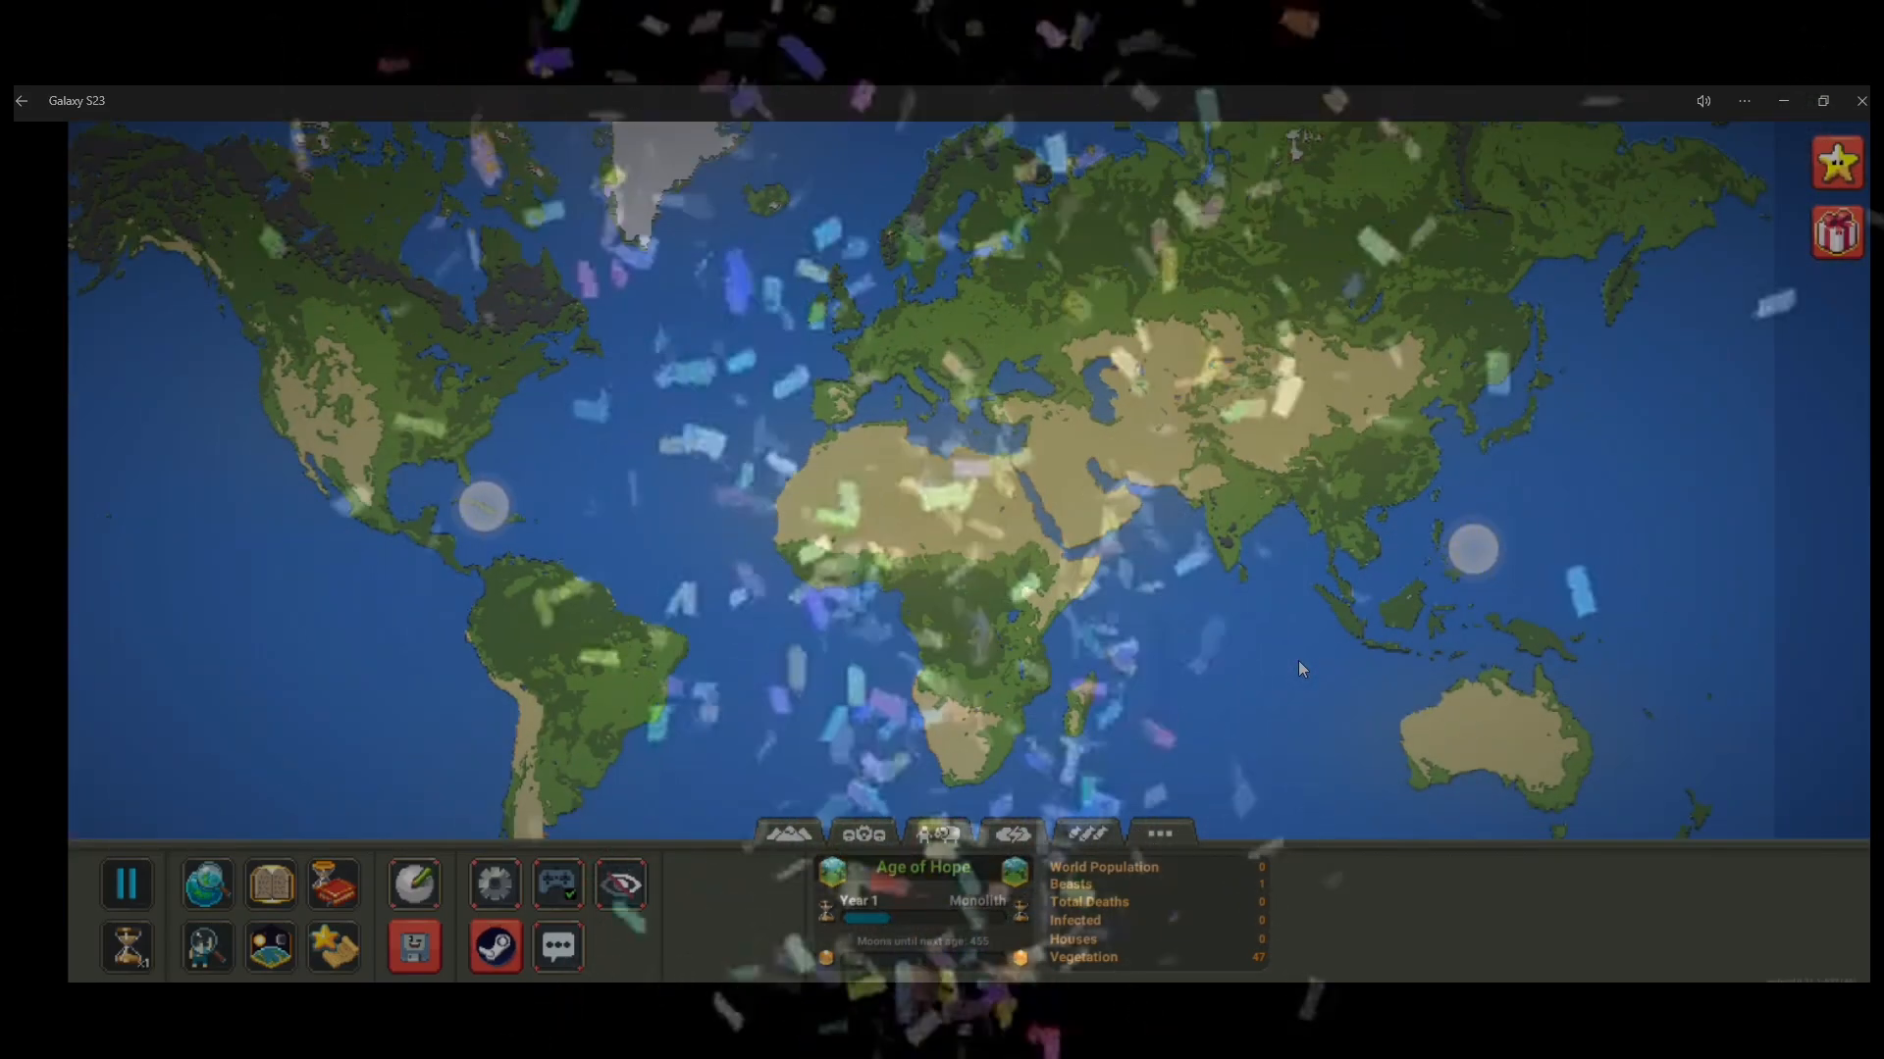
Reopen save slot 1's Your World panel over the loaded Earth map.
left_click(414, 943)
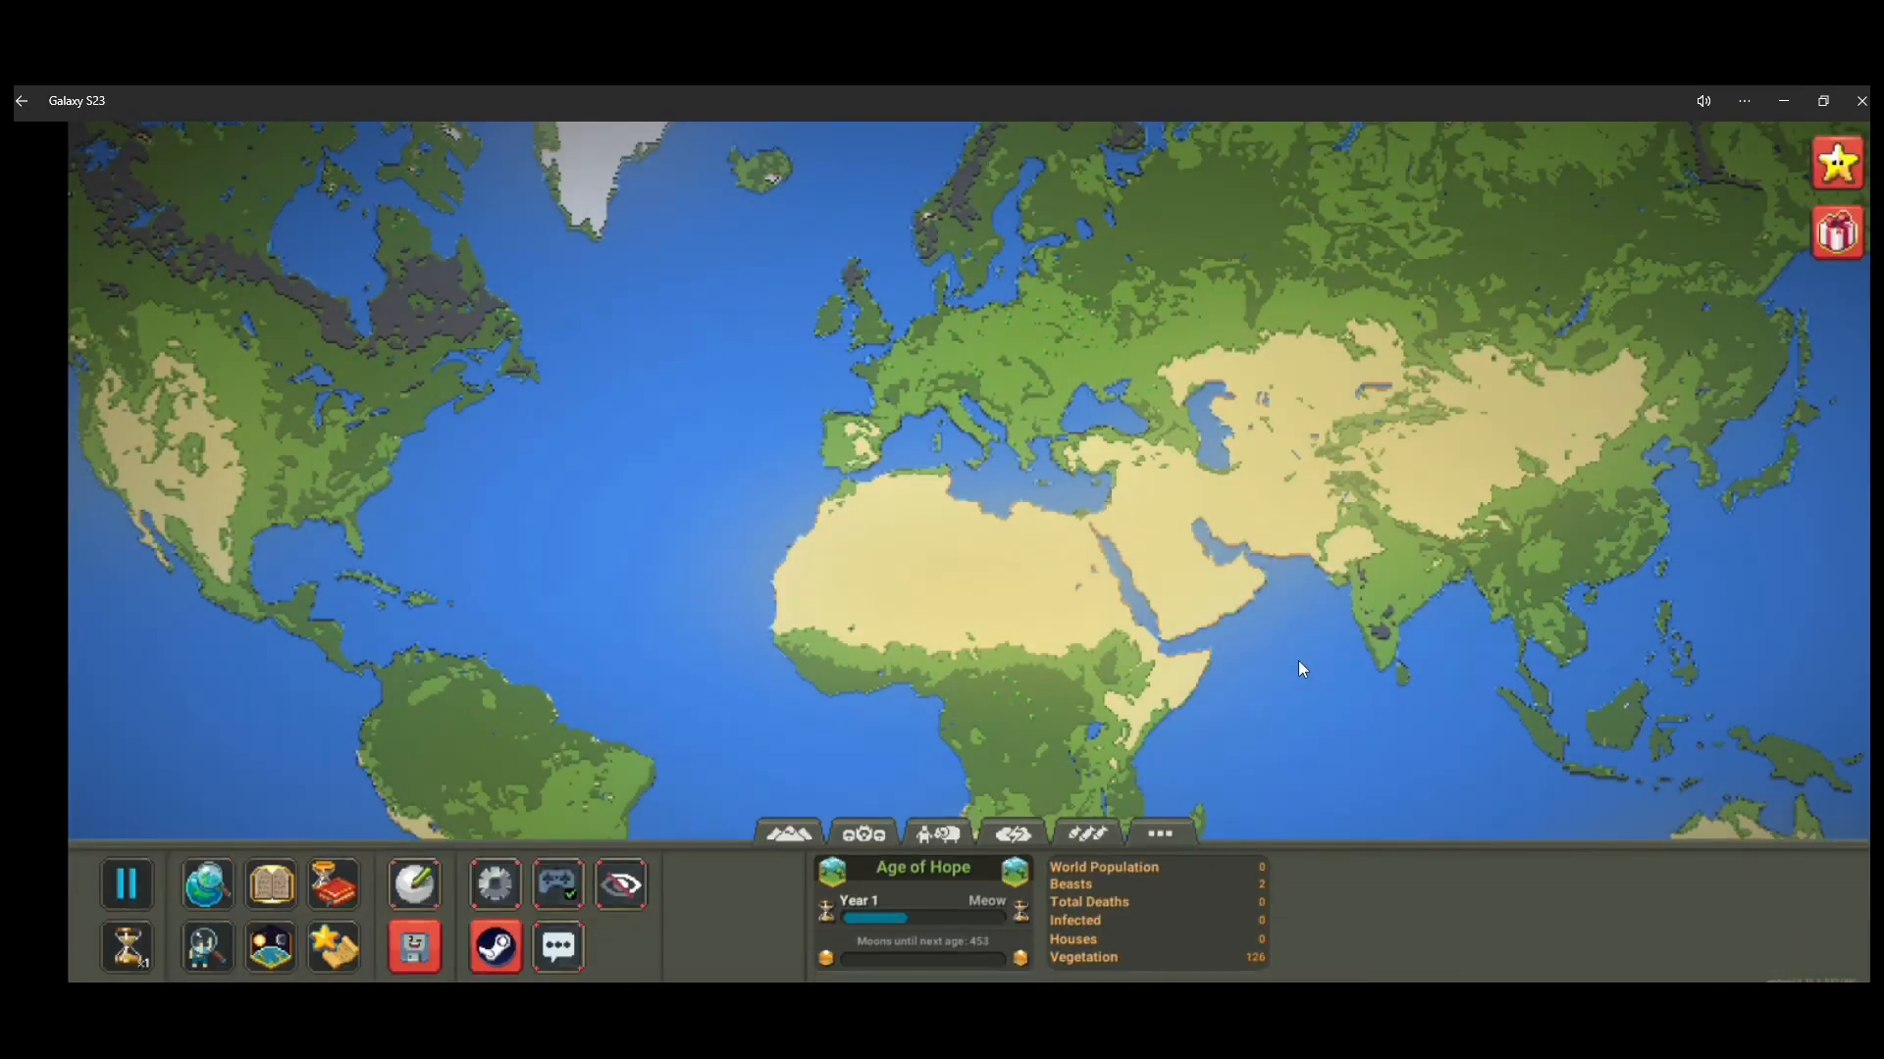
left_click(414, 946)
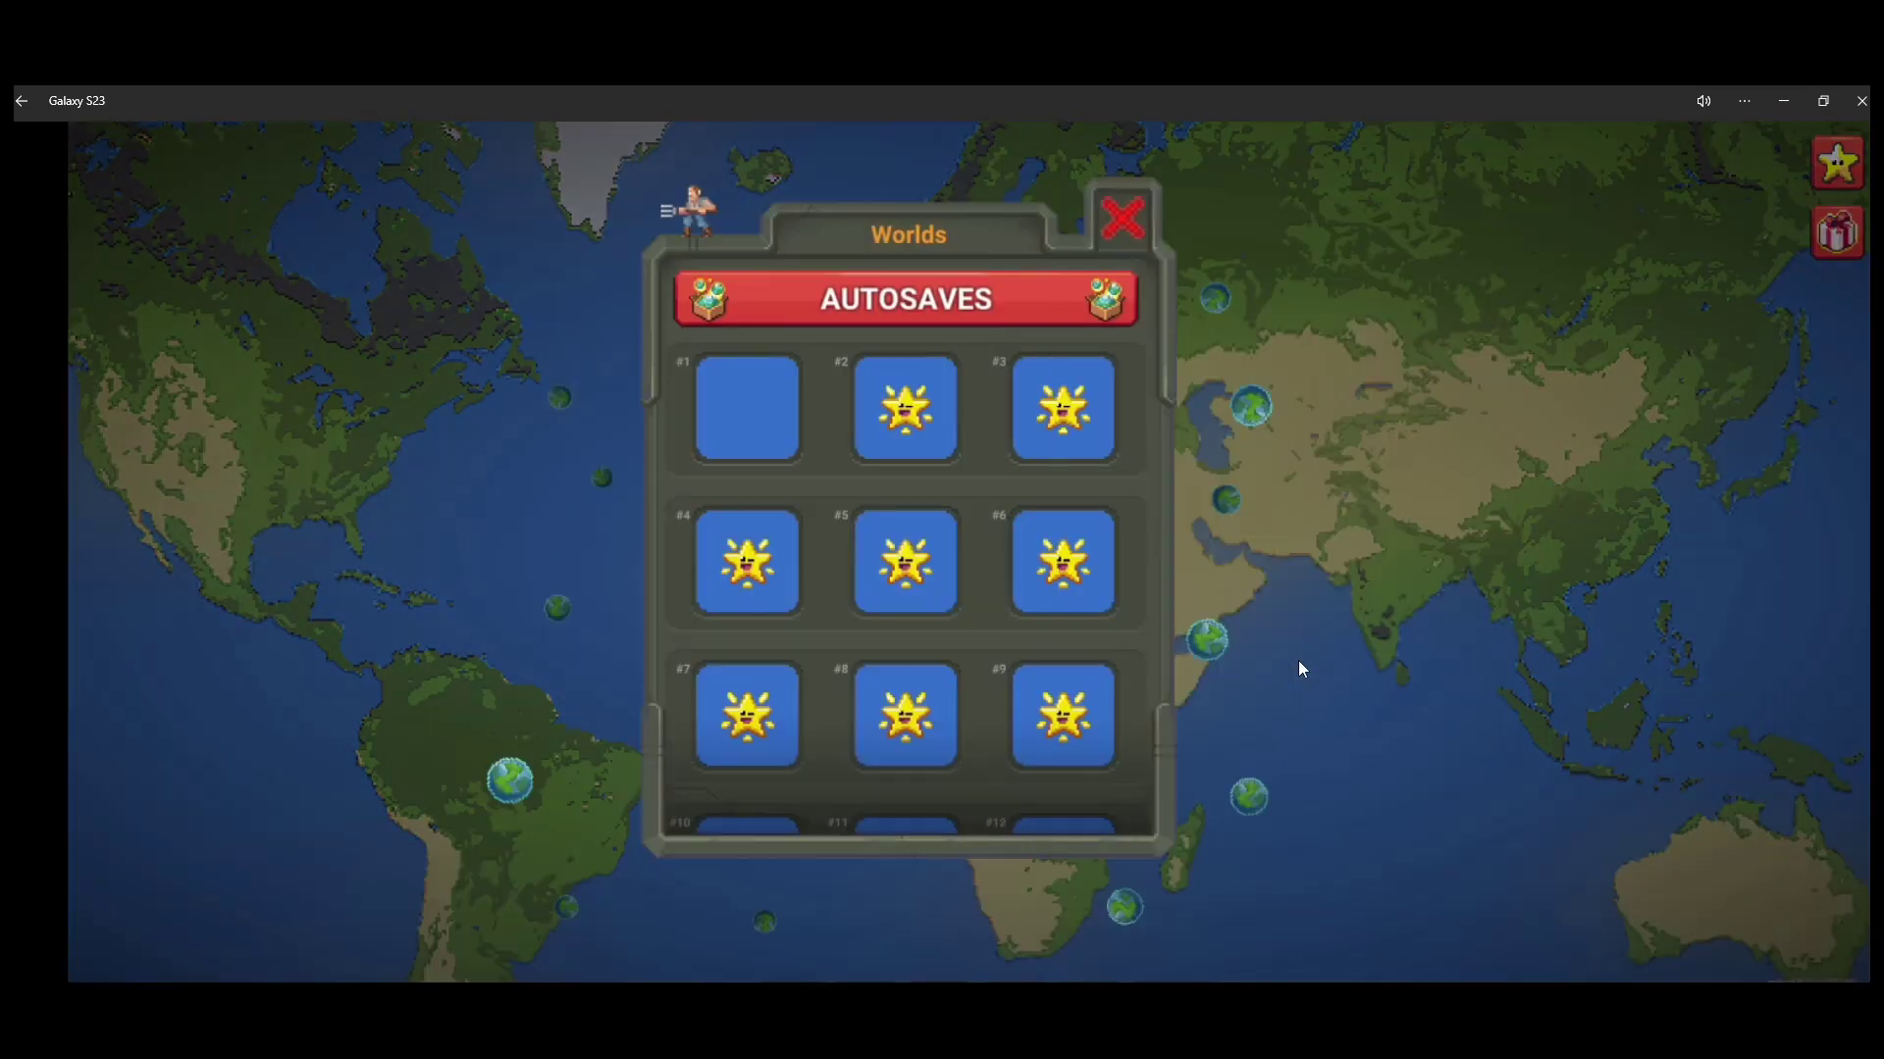
left_click(746, 408)
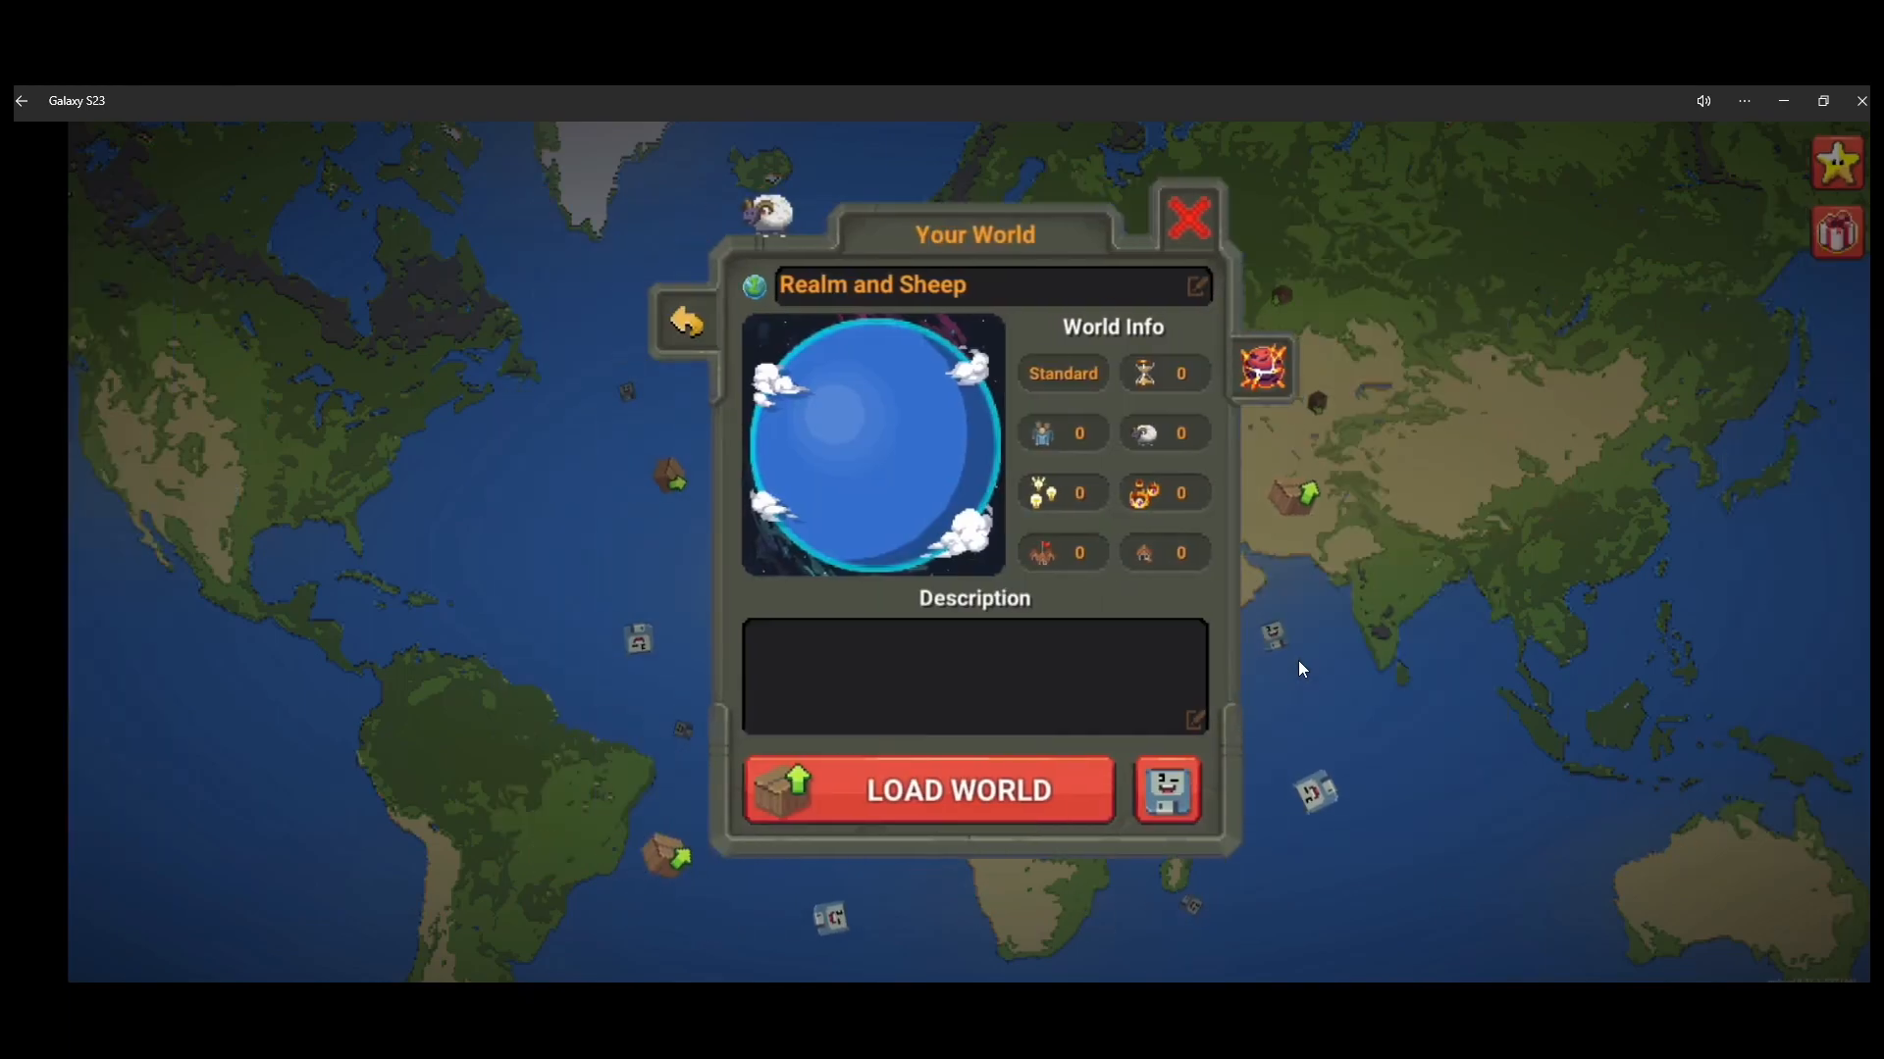